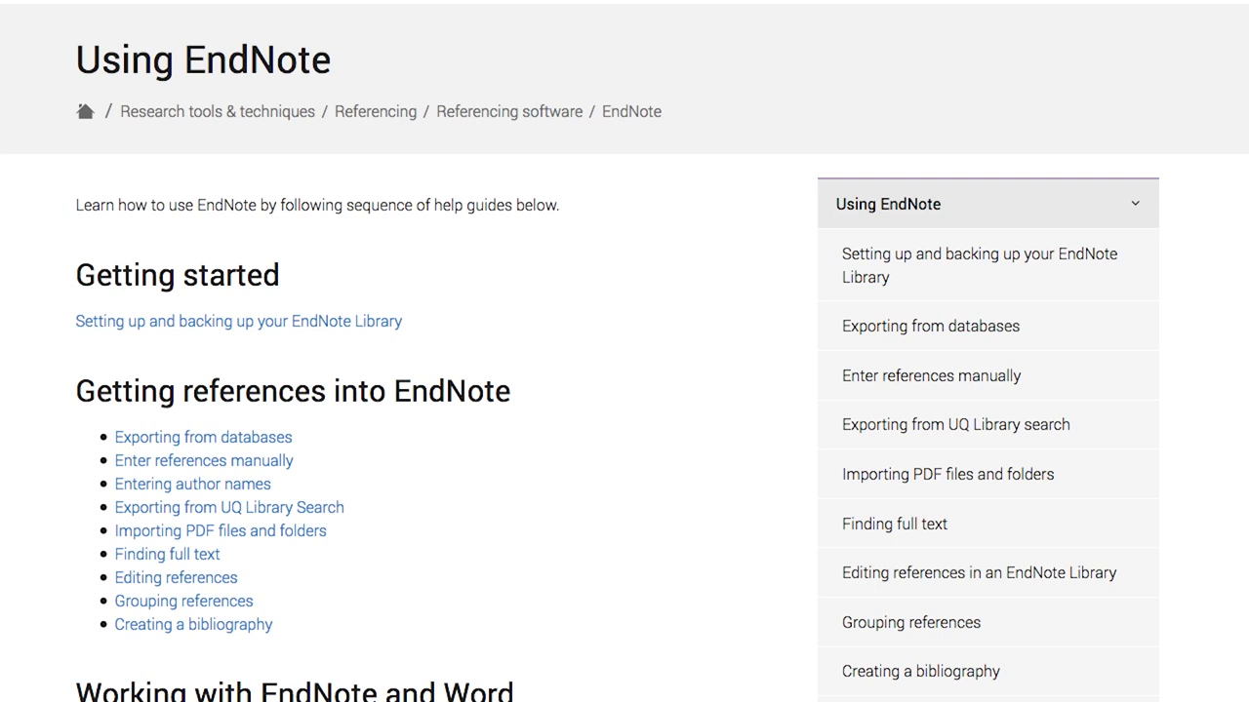
Scroll through the Using EndNote guide list and open the What is EndNote? overview page.
scroll("down", 3)
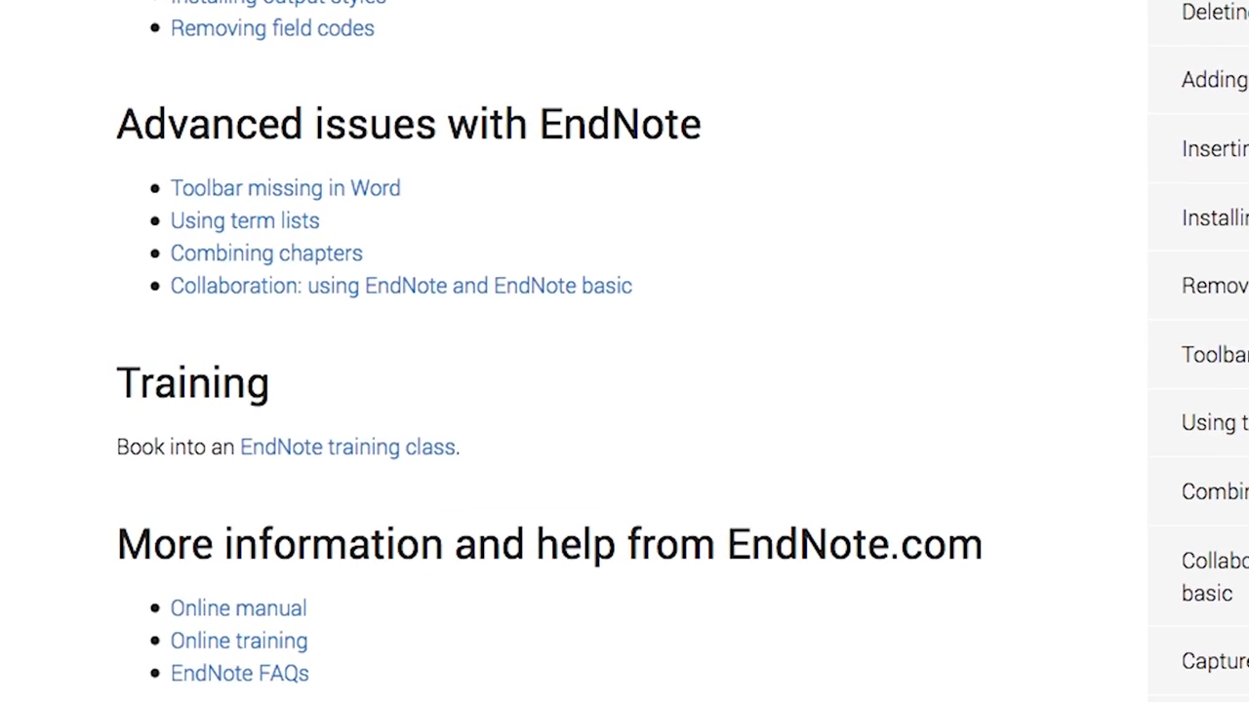
scroll("up", 3)
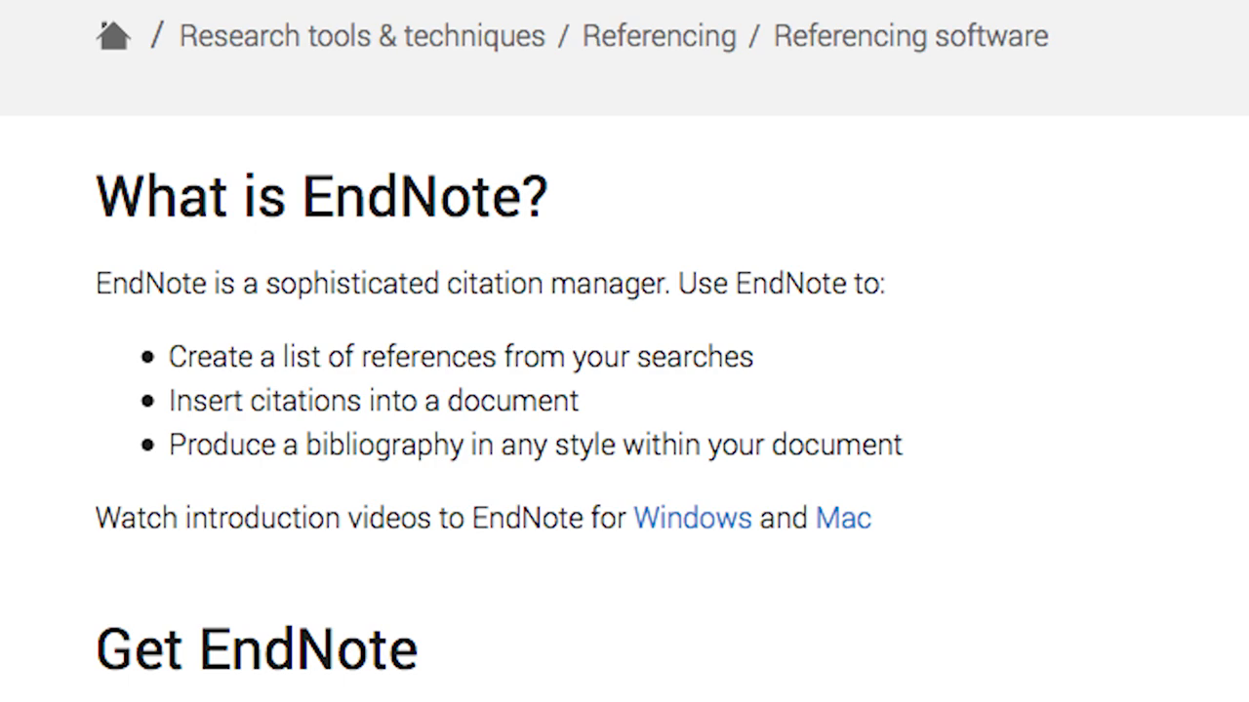
left_click(23, 53)
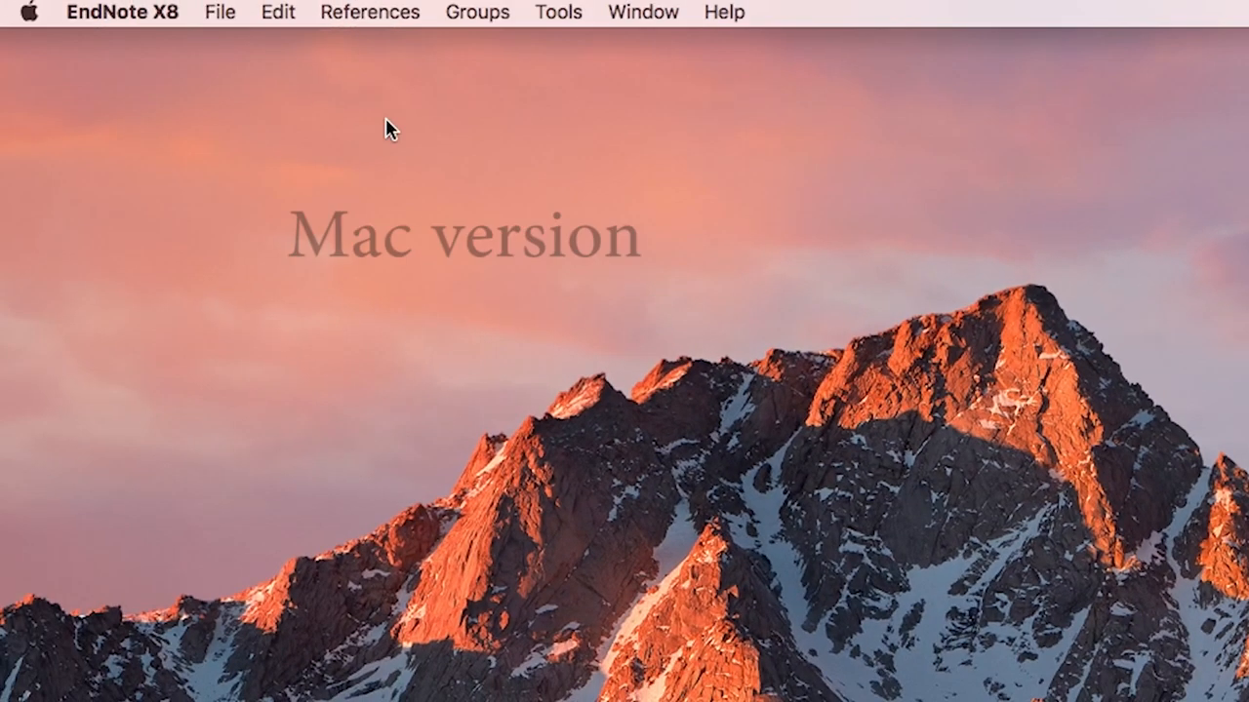
Create a new library named My EndNote Library and pick its save location.
left_click(220, 12)
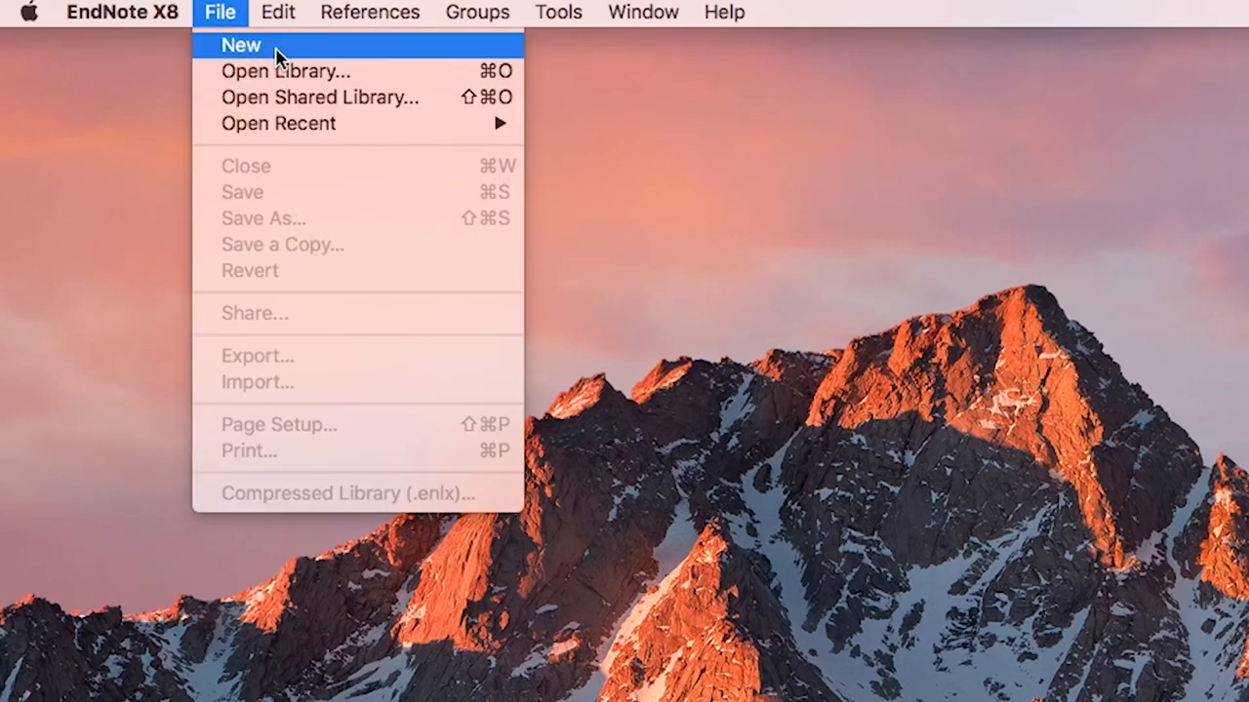
left_click(240, 45)
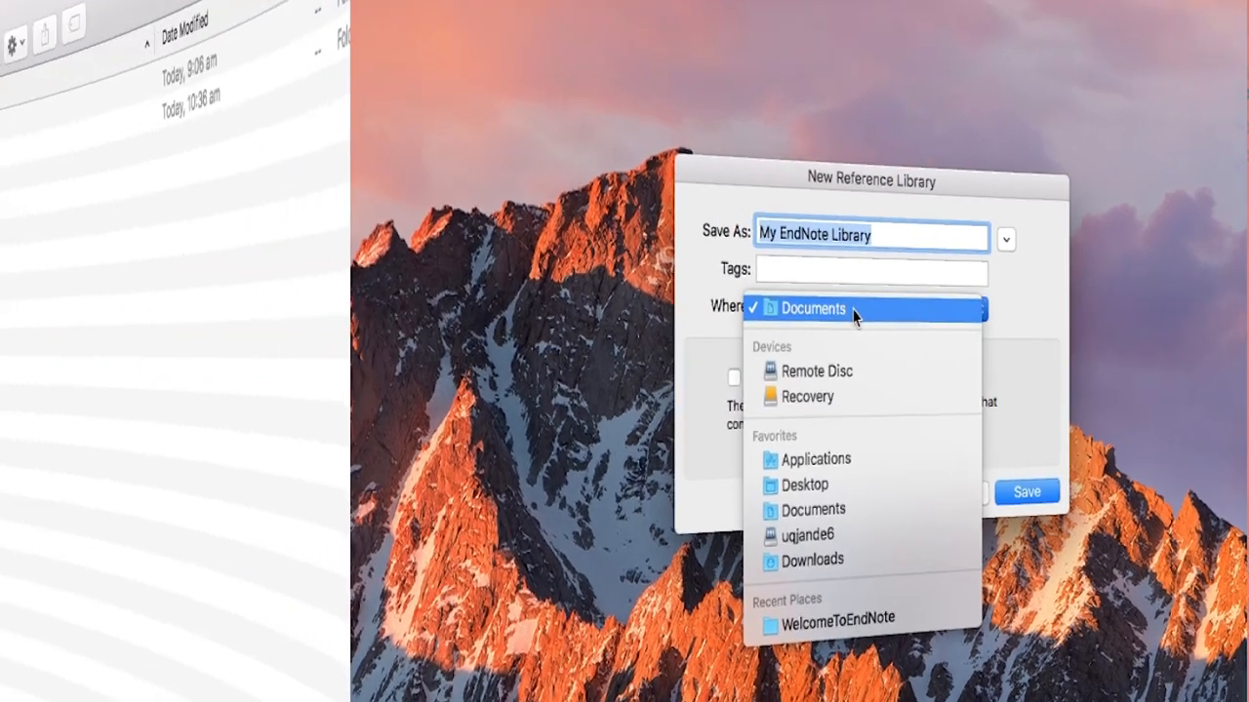
left_click(1026, 490)
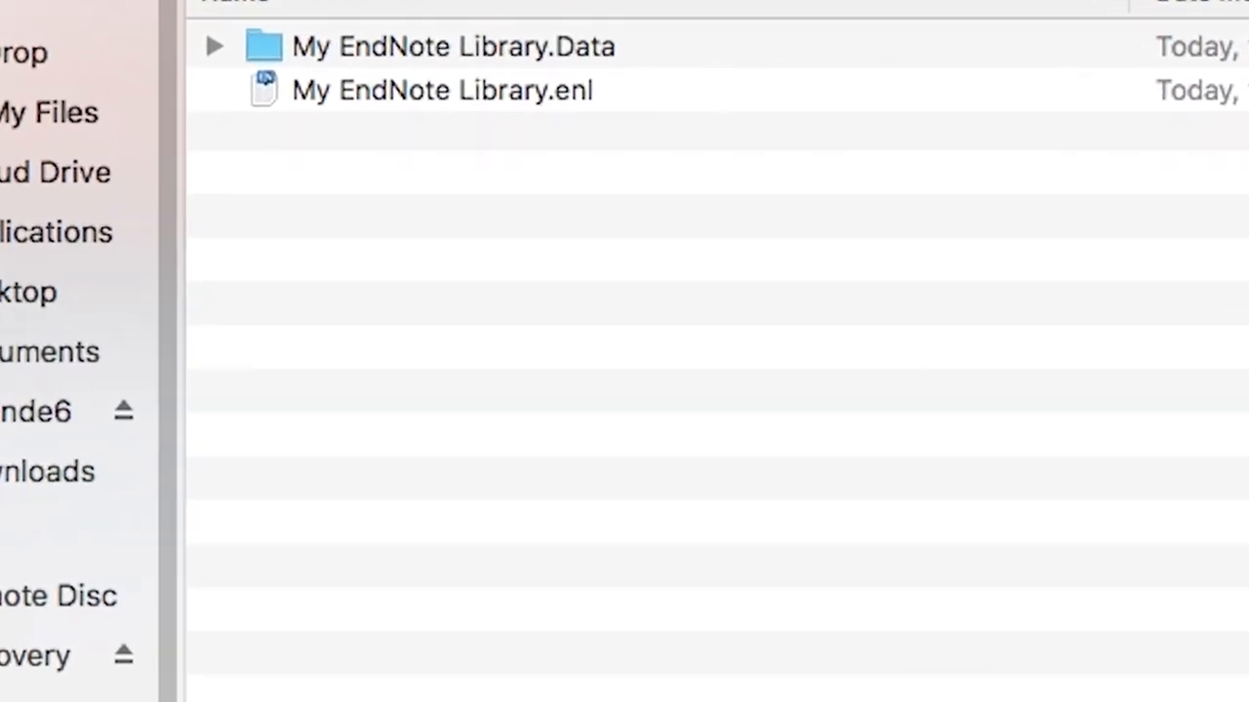
Select and copy both My EndNote Library items, then open the My research folder.
left_click(451, 46)
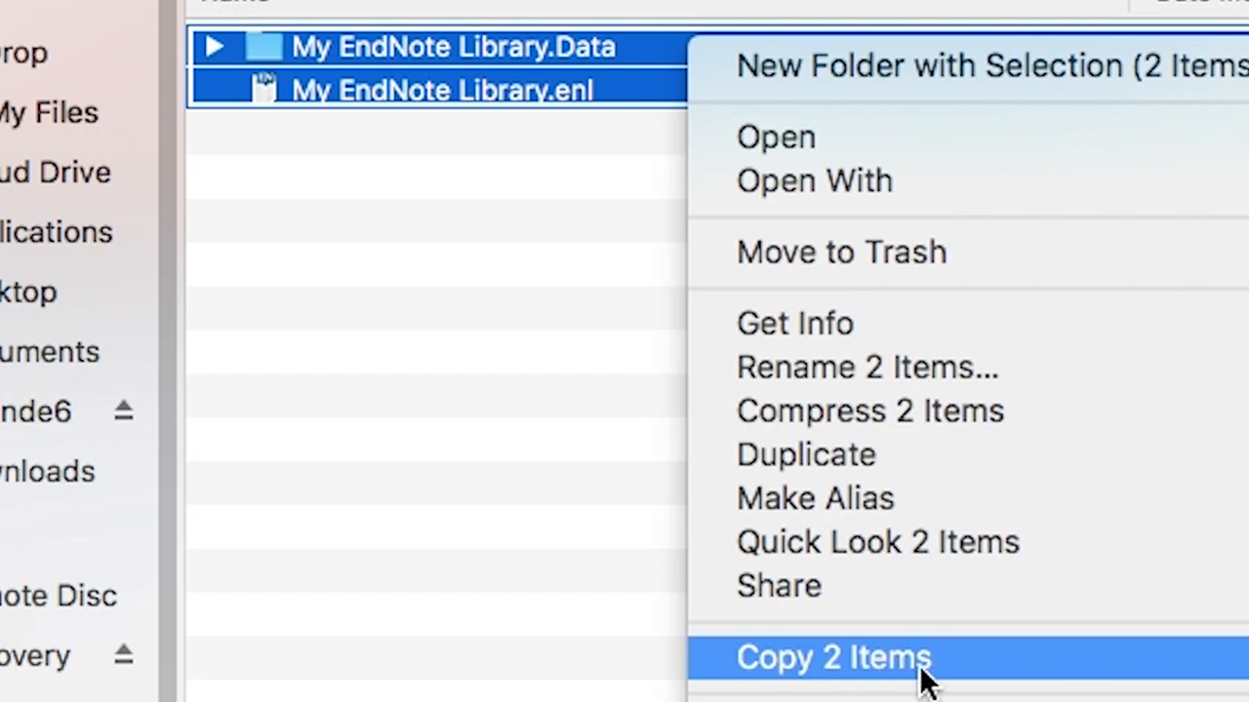
mouse_move(1009, 678)
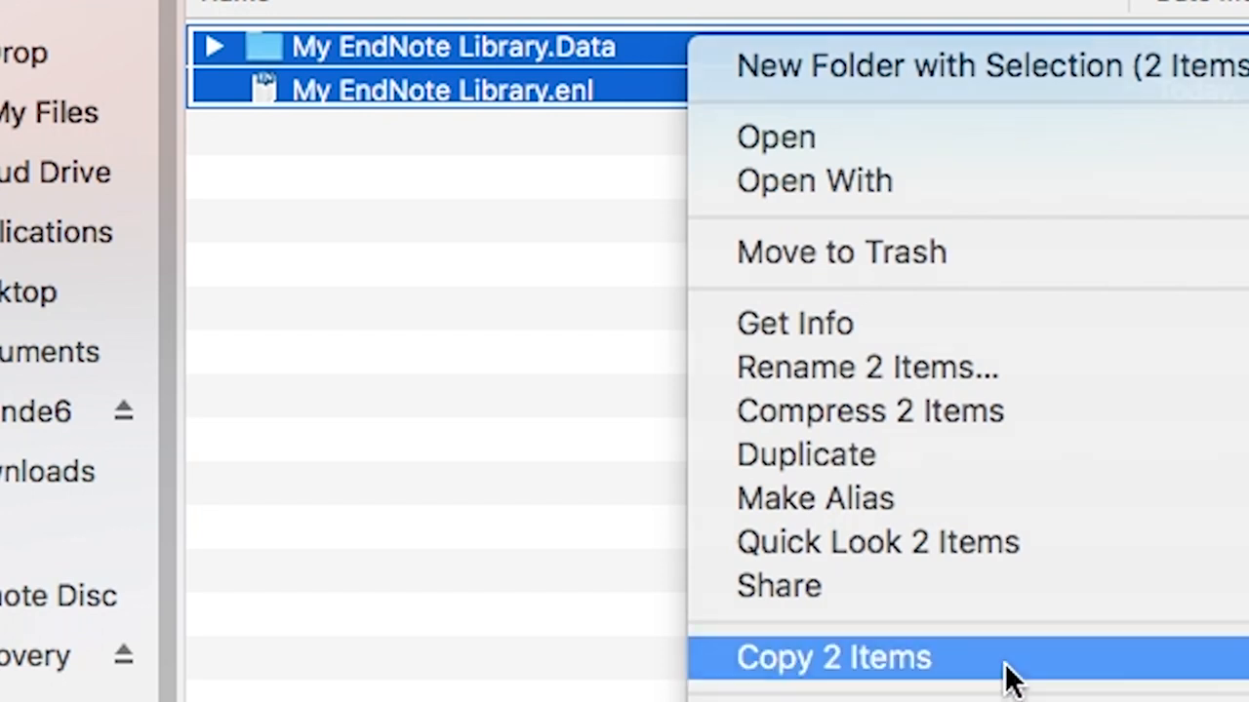
left_click(833, 656)
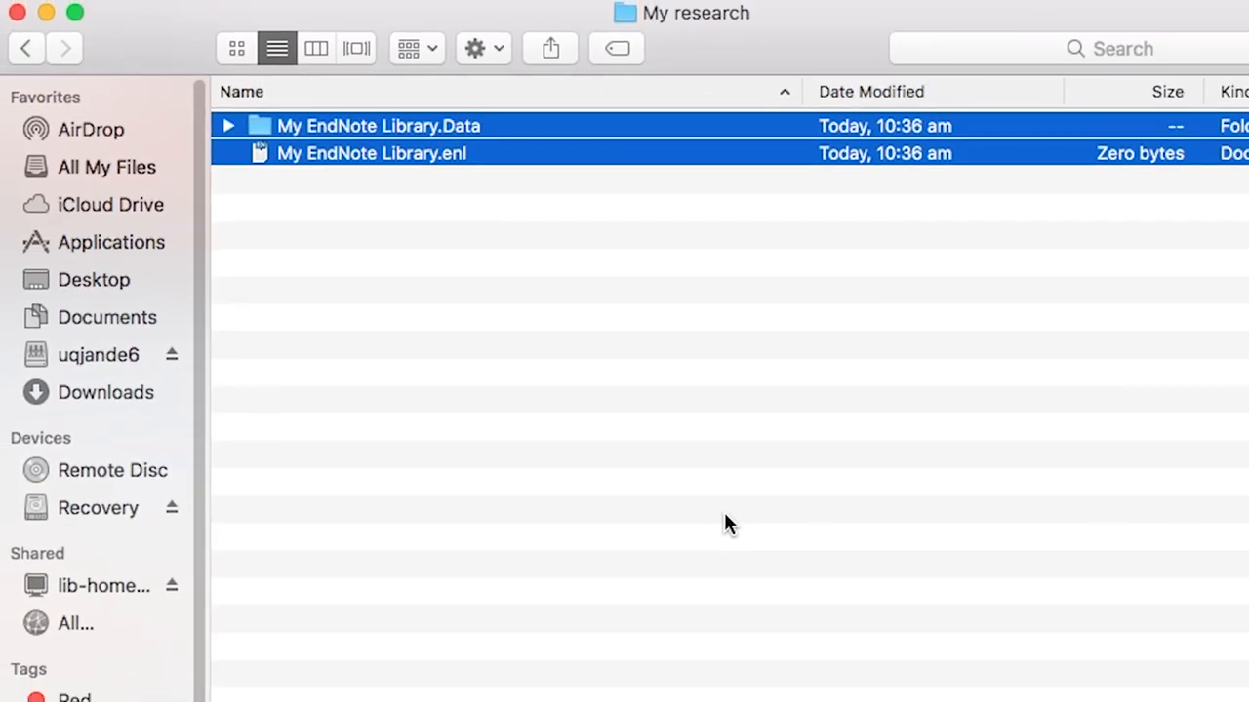
double_click(370, 153)
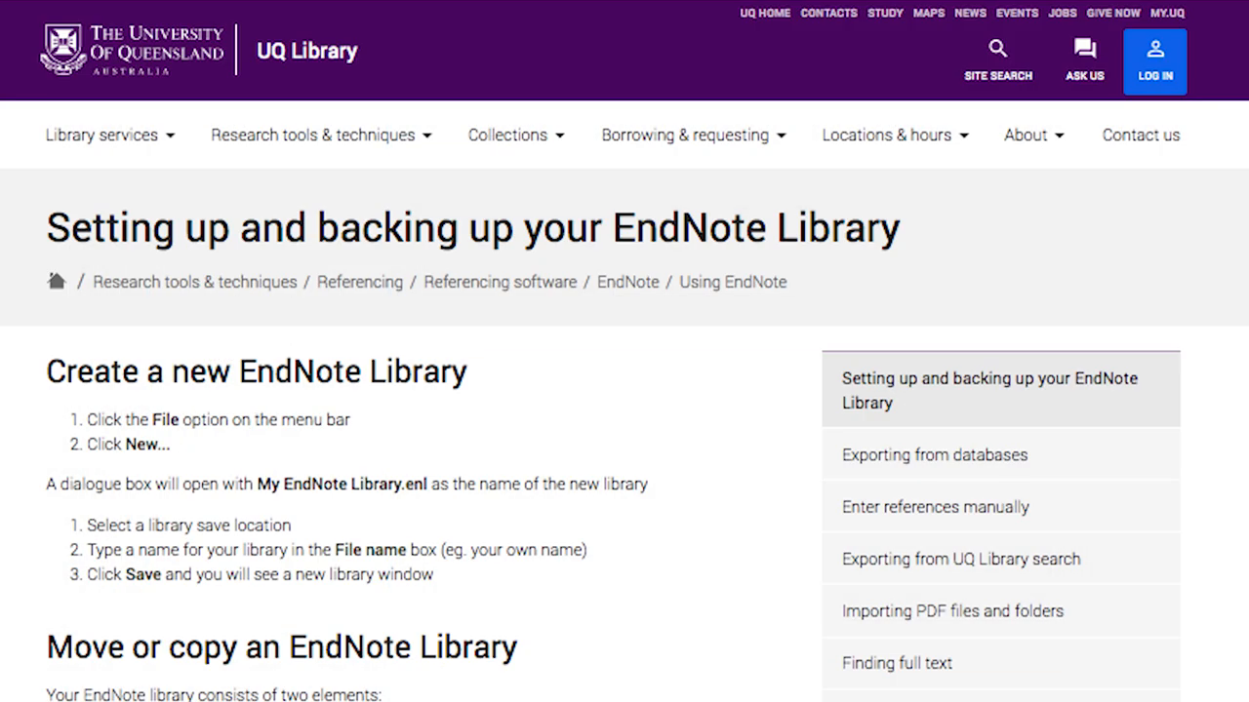
Scroll through the Setting up and backing up your EndNote Library page.
scroll("down", 3)
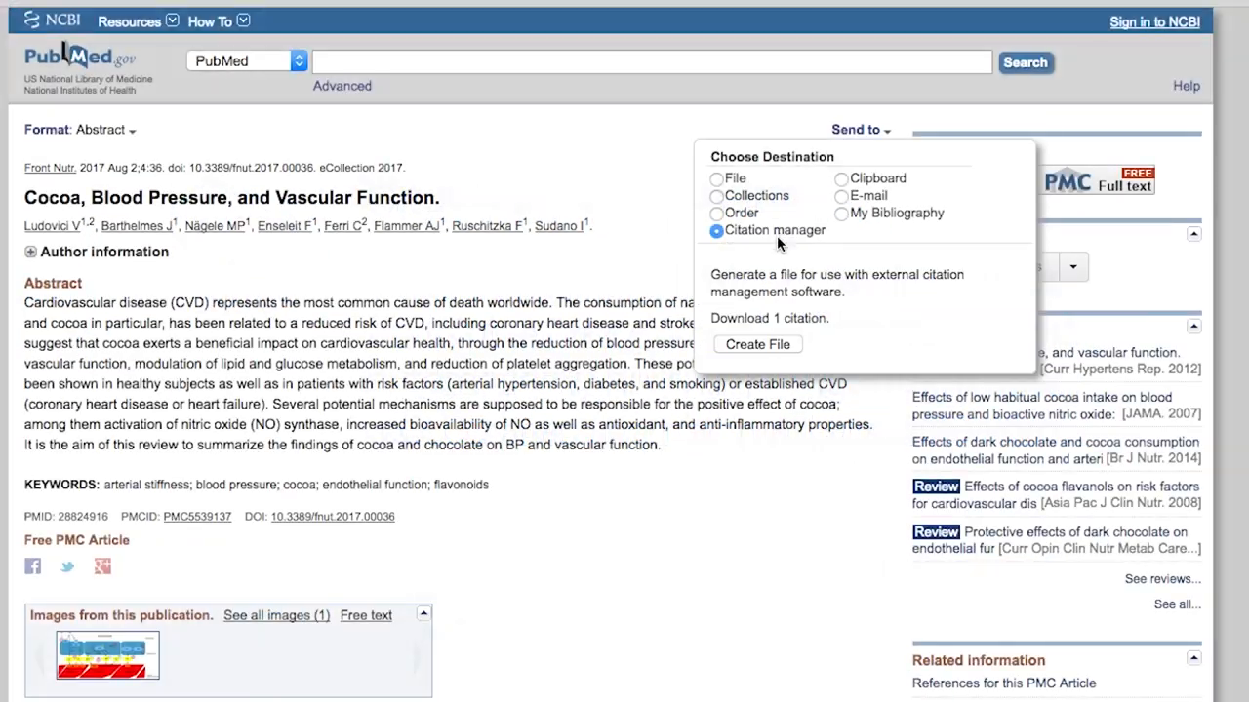
Create the citation manager file for the cocoa and blood pressure article.
left_click(757, 343)
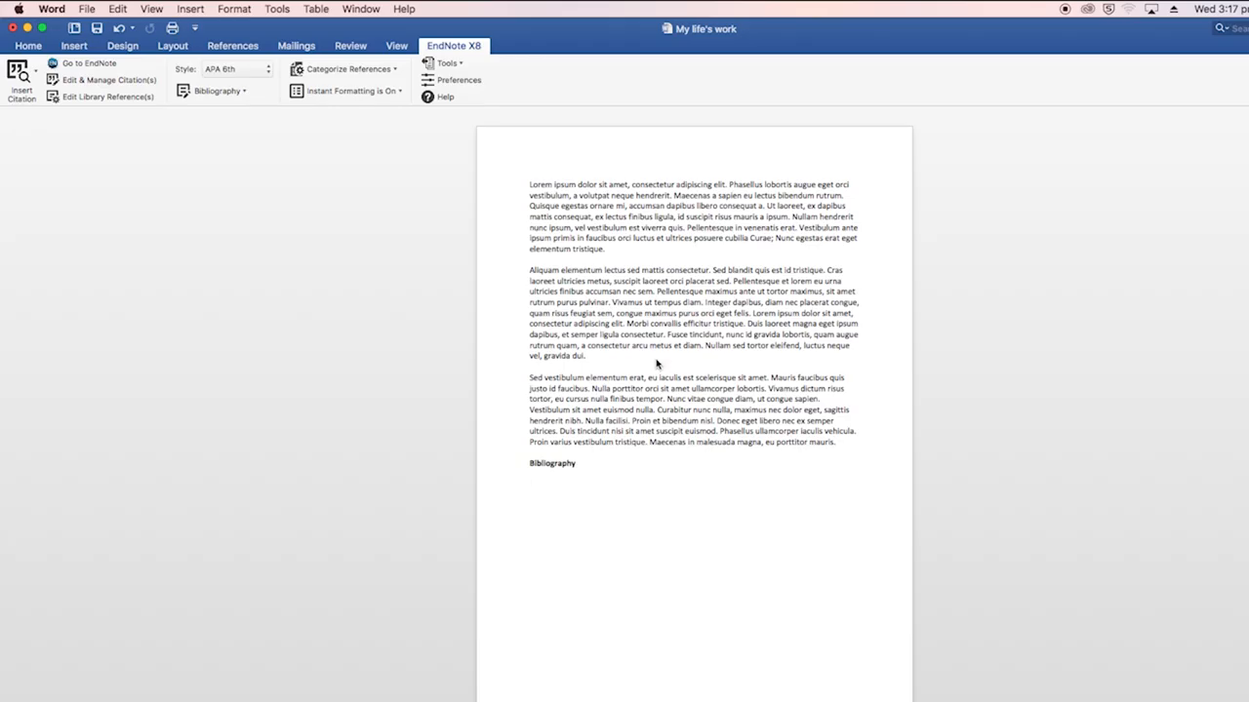
left_click(89, 63)
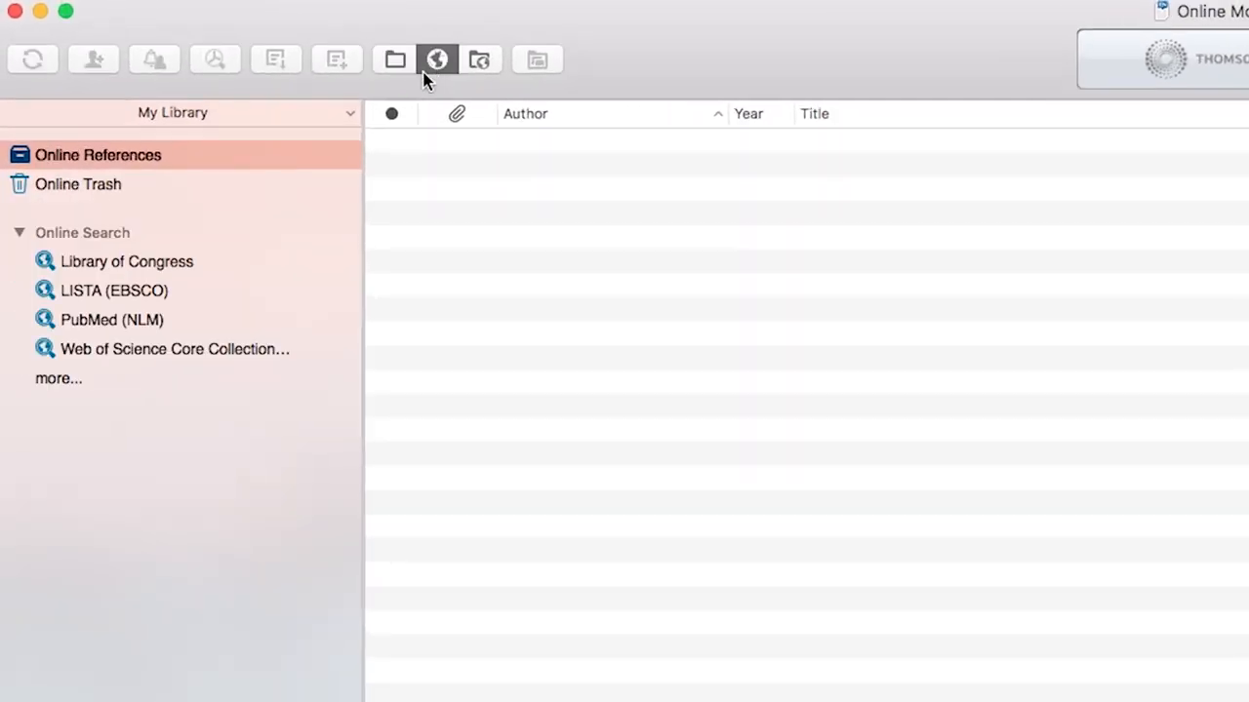
Turn on Online Mode to show PubMed and Library of Congress search sources.
left_click(59, 378)
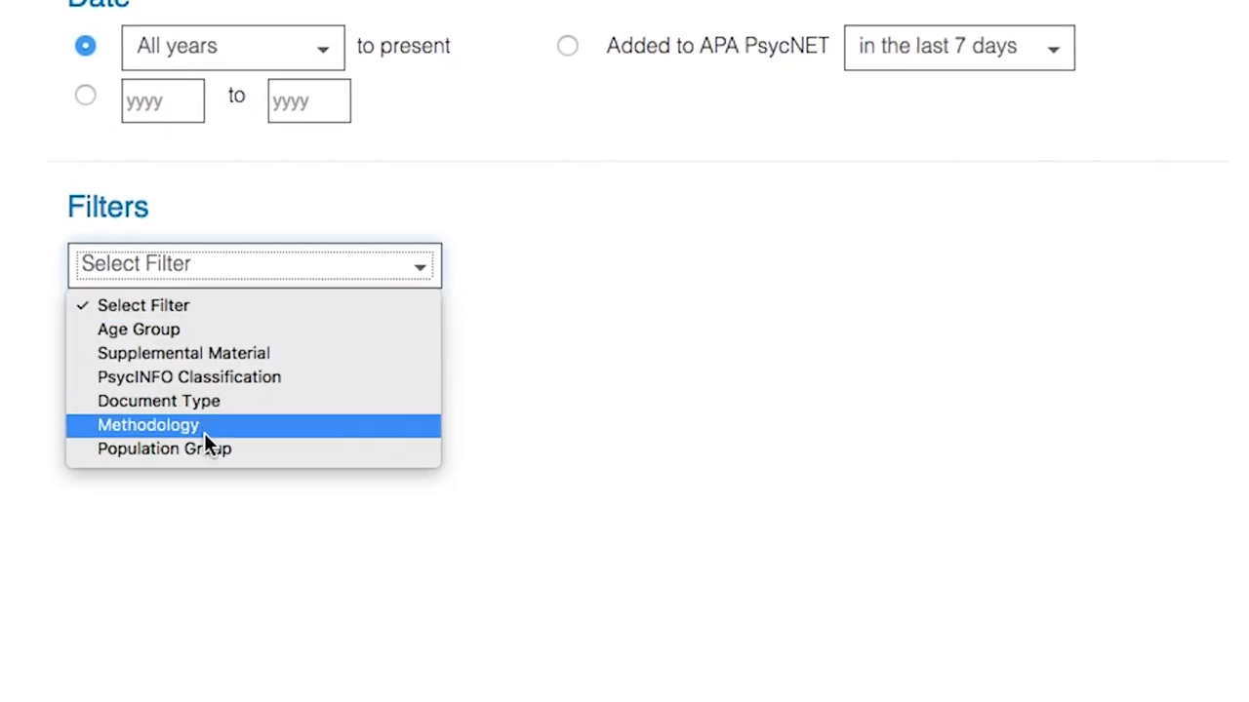
Filter chocolate results by Population Group and Methodology, then export the marked records to EndNote Desktop.
left_click(165, 449)
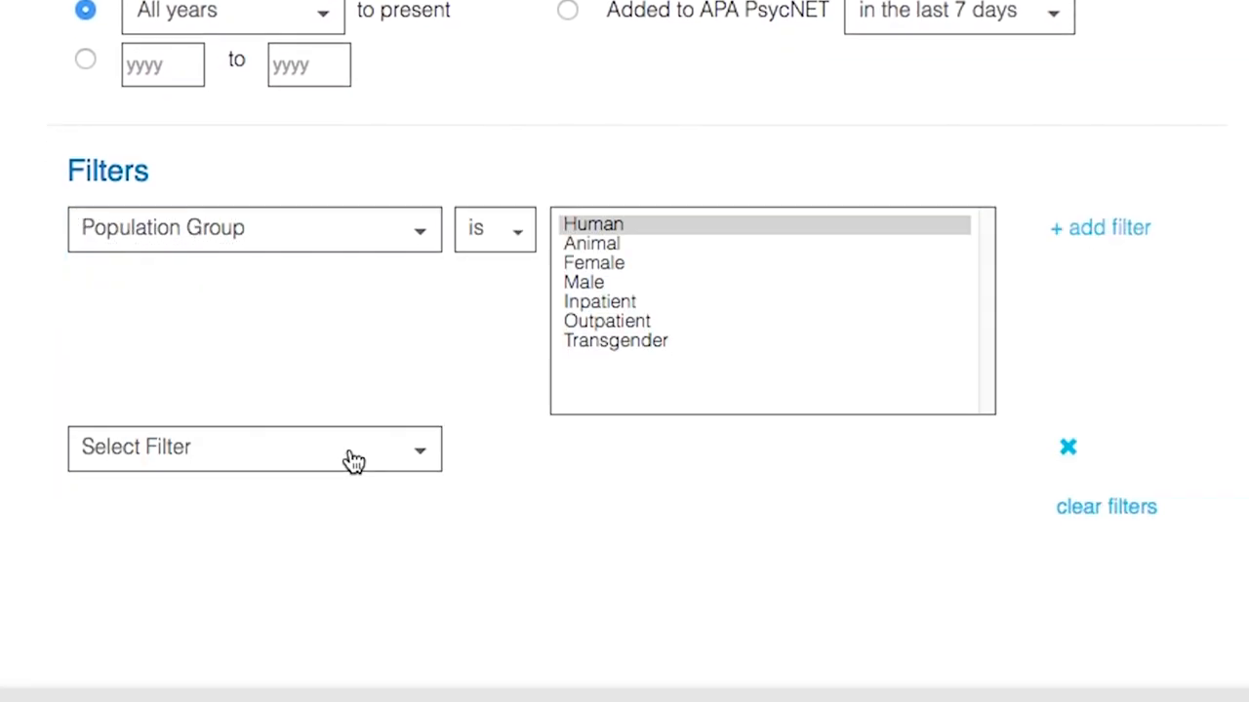
left_click(254, 448)
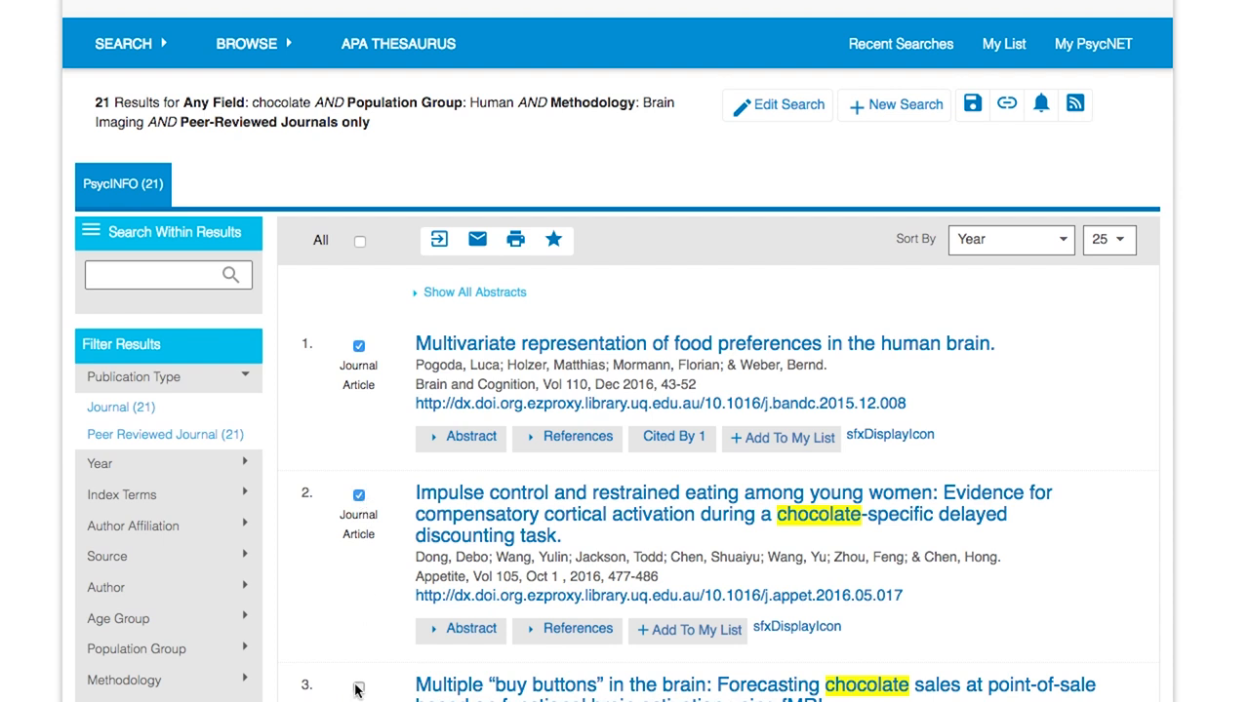
scroll("down", 3)
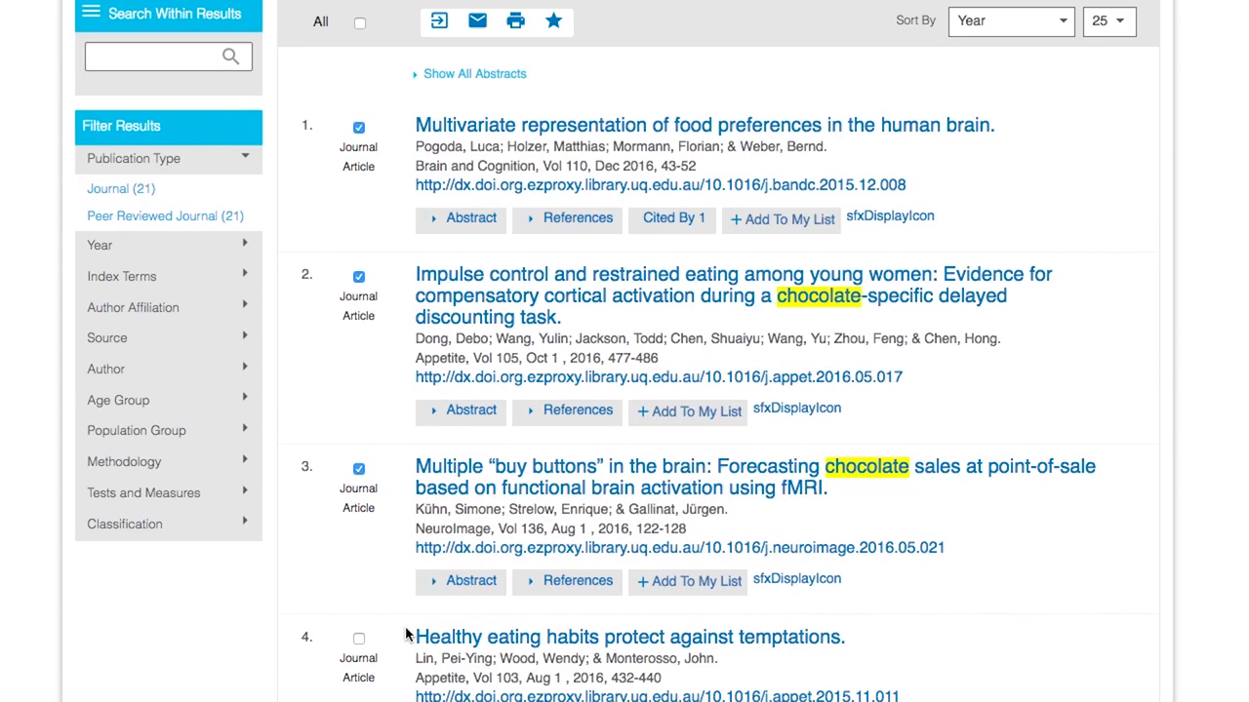
left_click(439, 20)
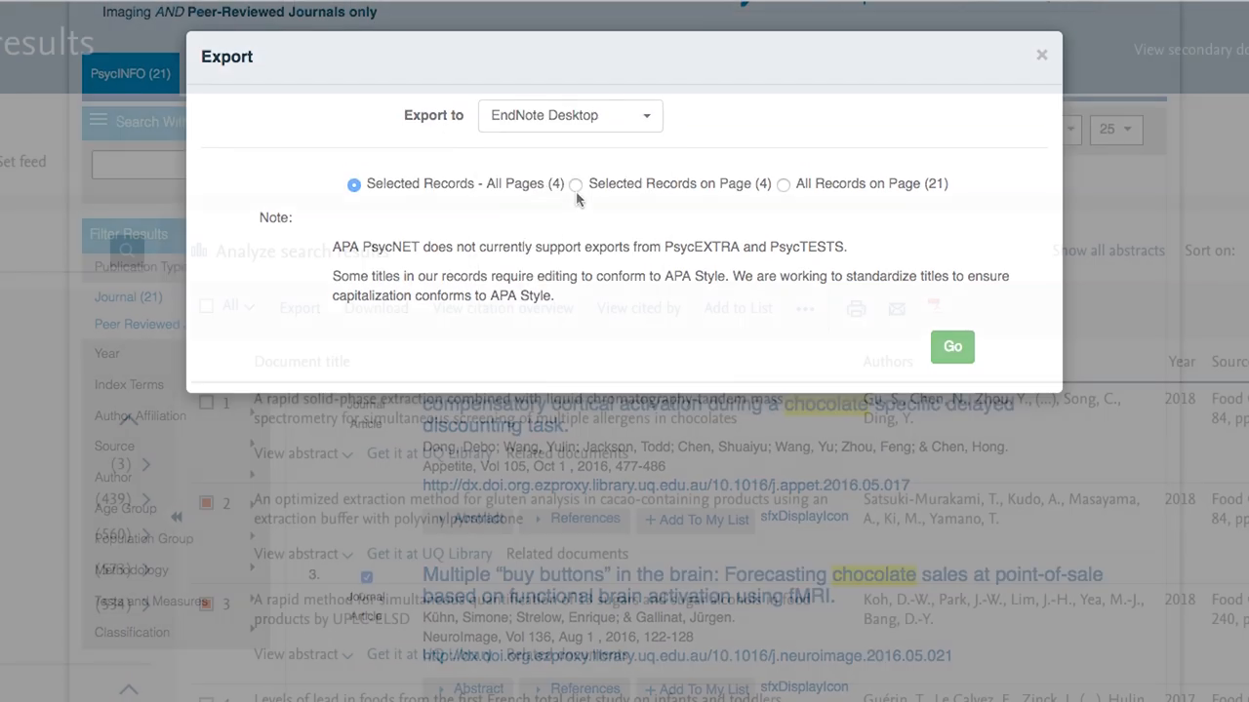
left_click(1041, 55)
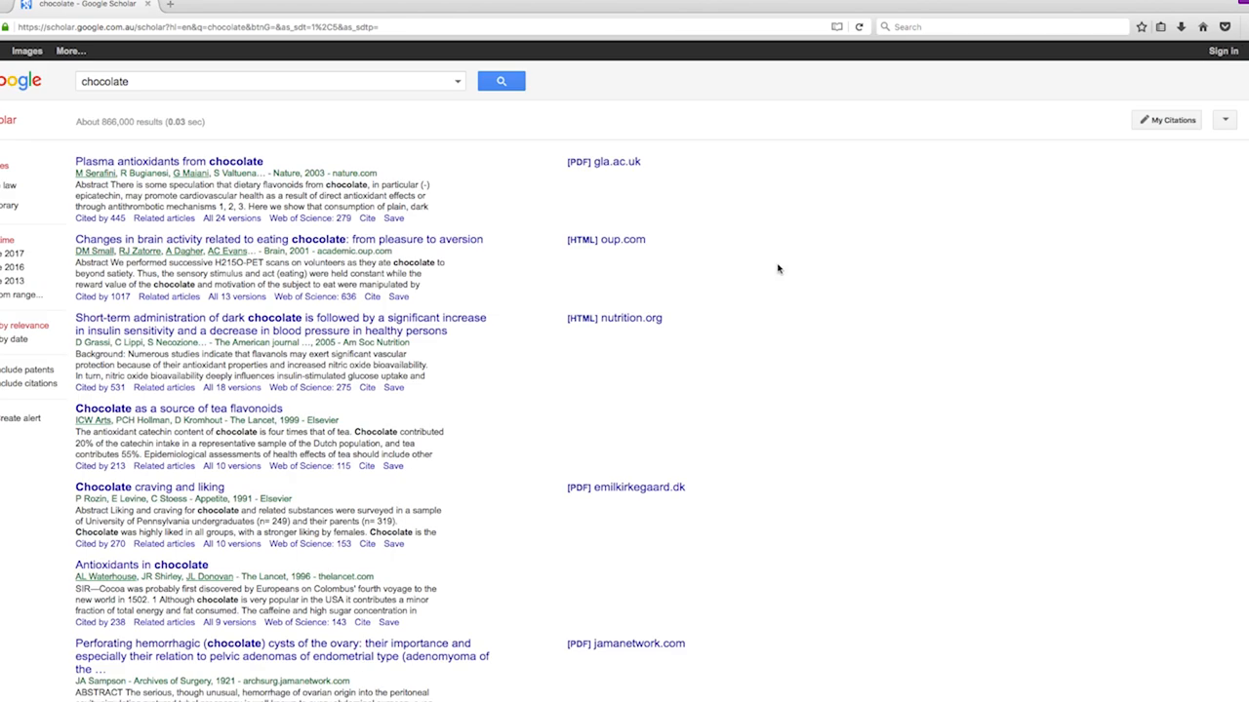
Set Scholar's bibliography manager to show Import into EndNote links and save the settings.
left_click(1223, 119)
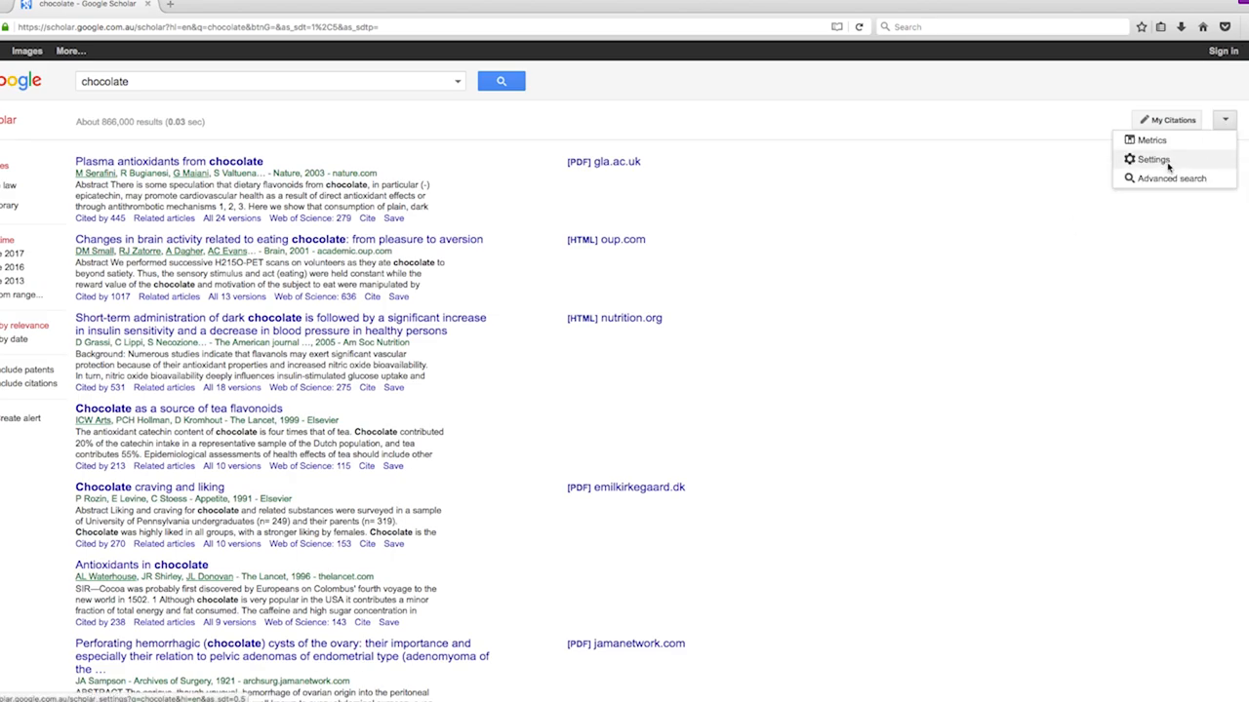
left_click(1154, 159)
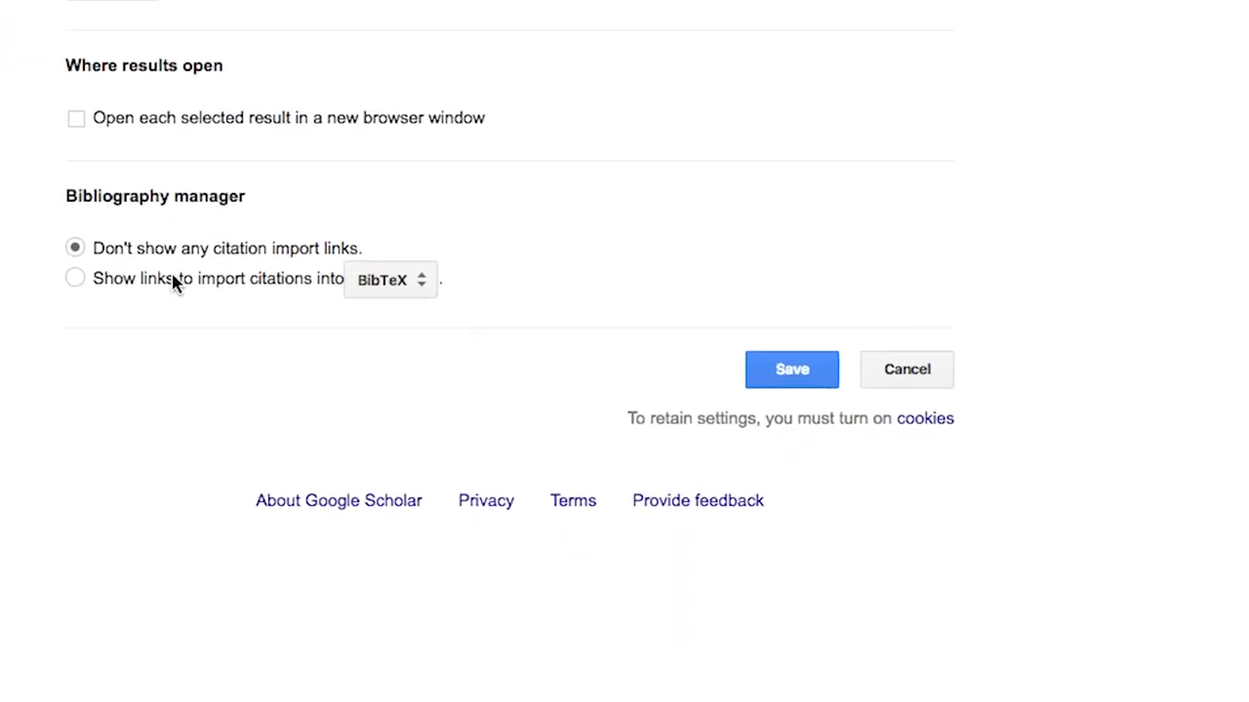
left_click(389, 280)
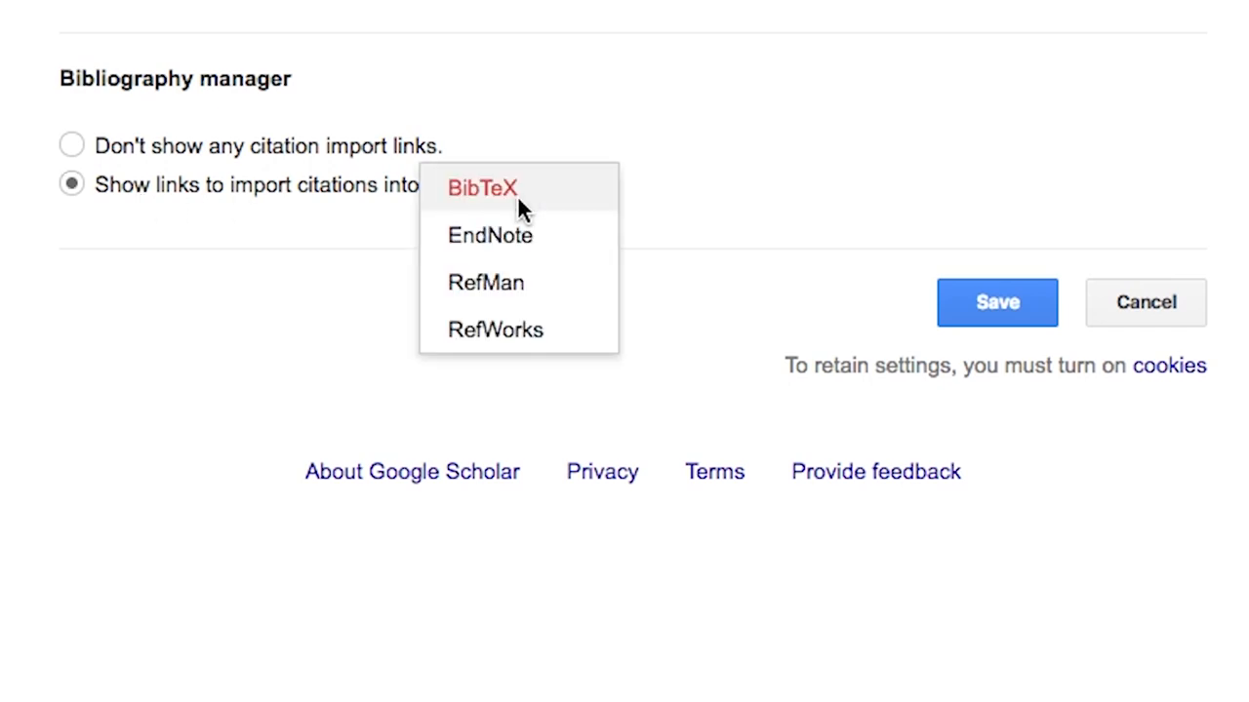
left_click(491, 235)
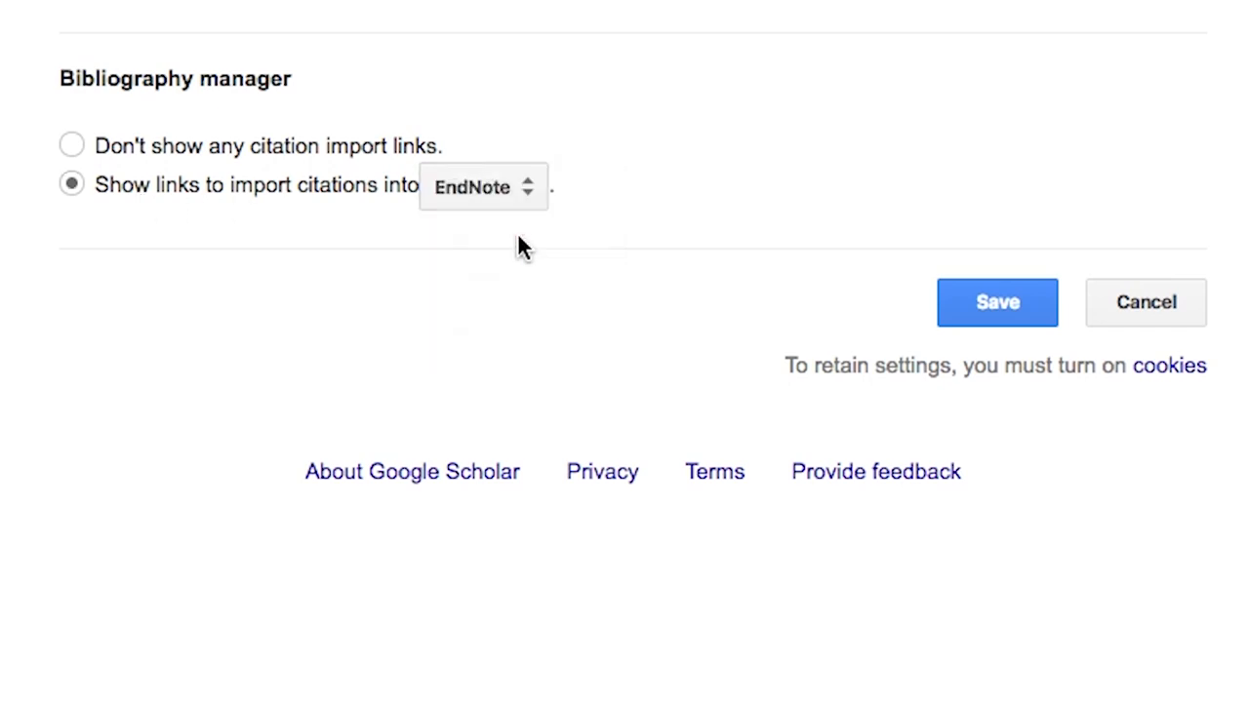
left_click(996, 303)
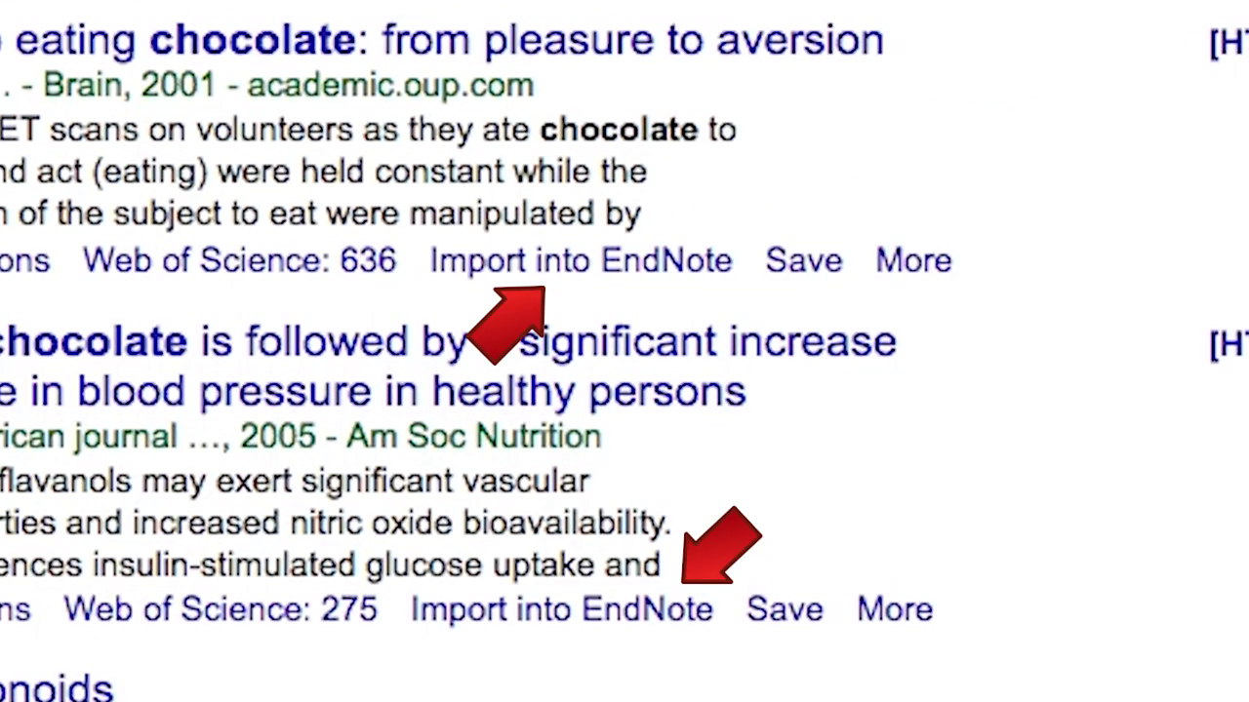
Import the 2001 chocolate brain-activity article and view its fields in Imported References.
left_click(581, 259)
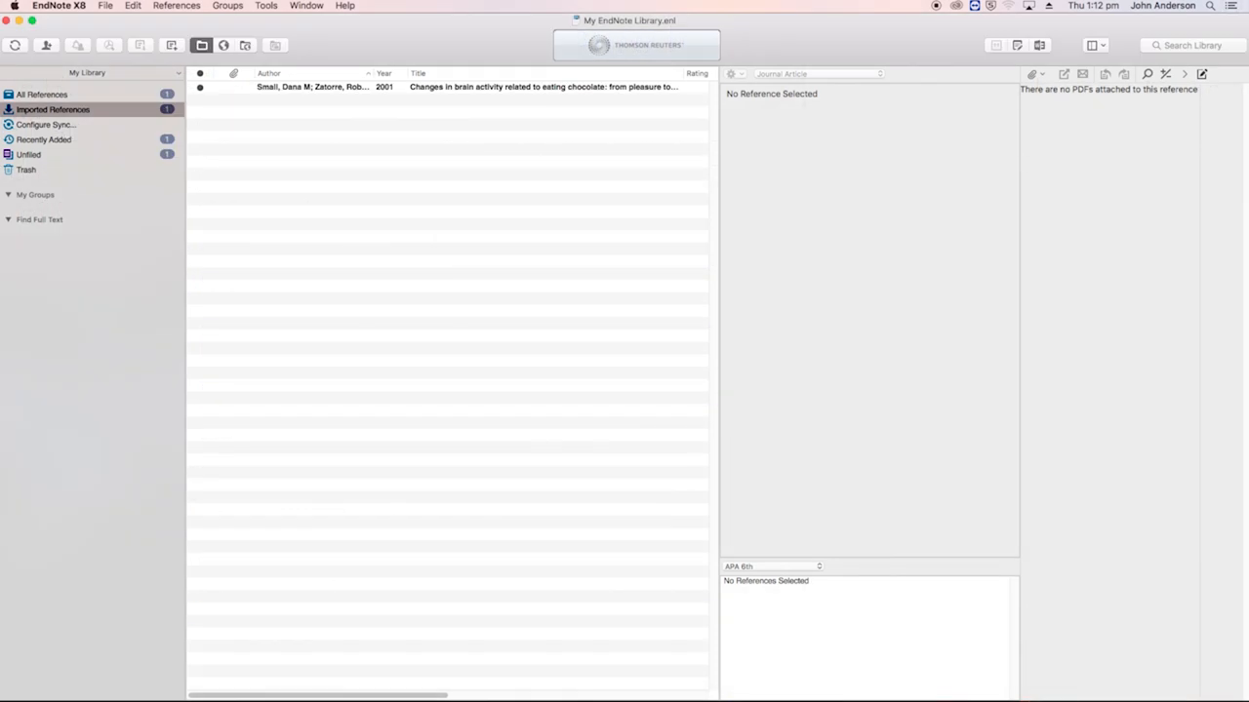
left_click(439, 87)
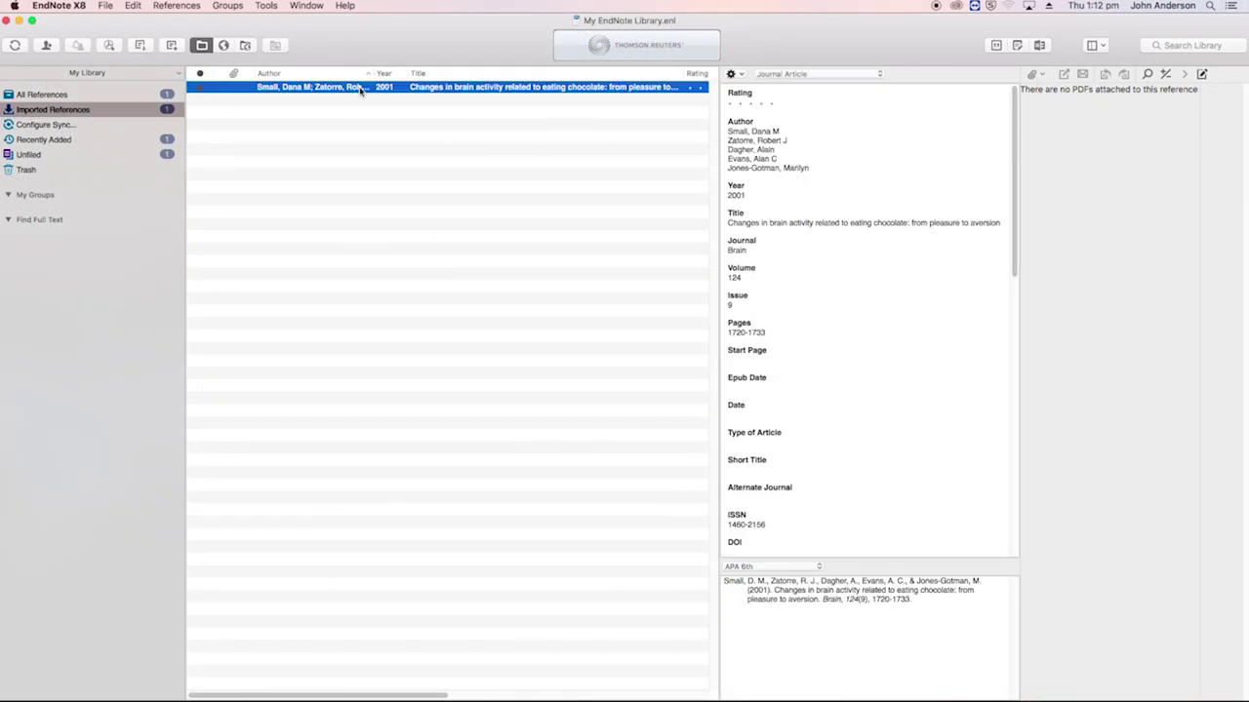
left_click(677, 683)
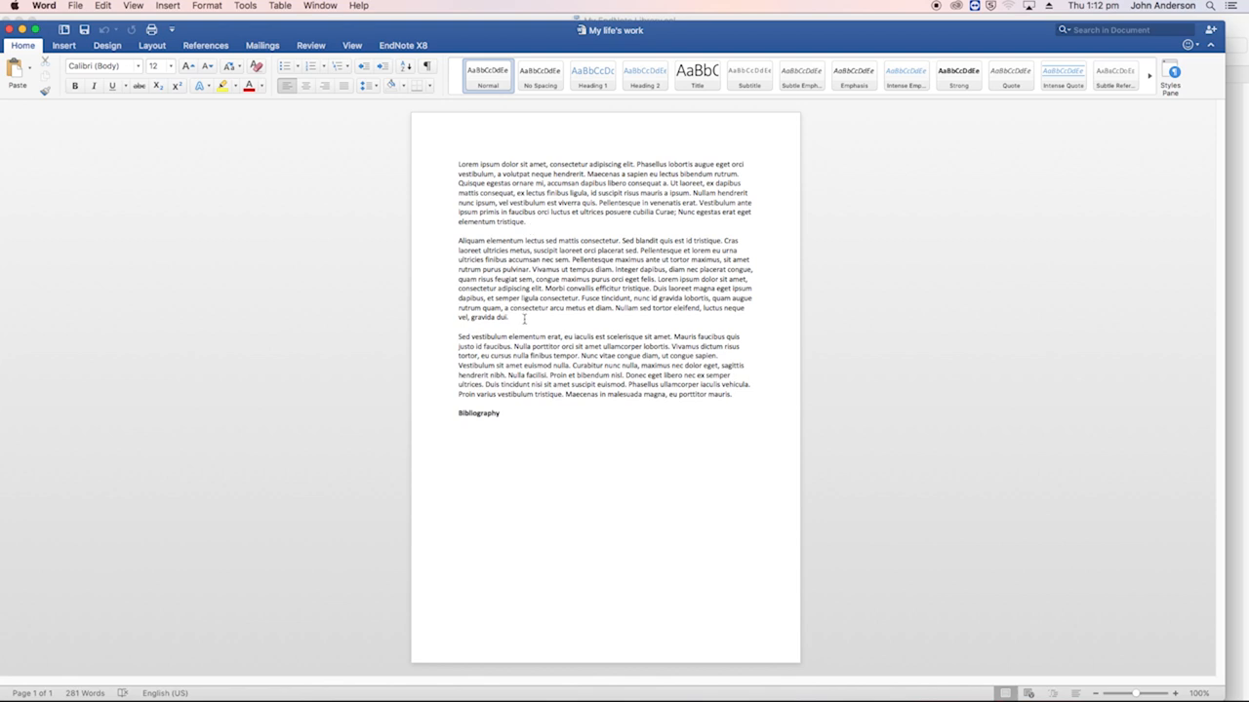
Insert the selected EndNote citation at the end of paragraph two.
left_click(403, 45)
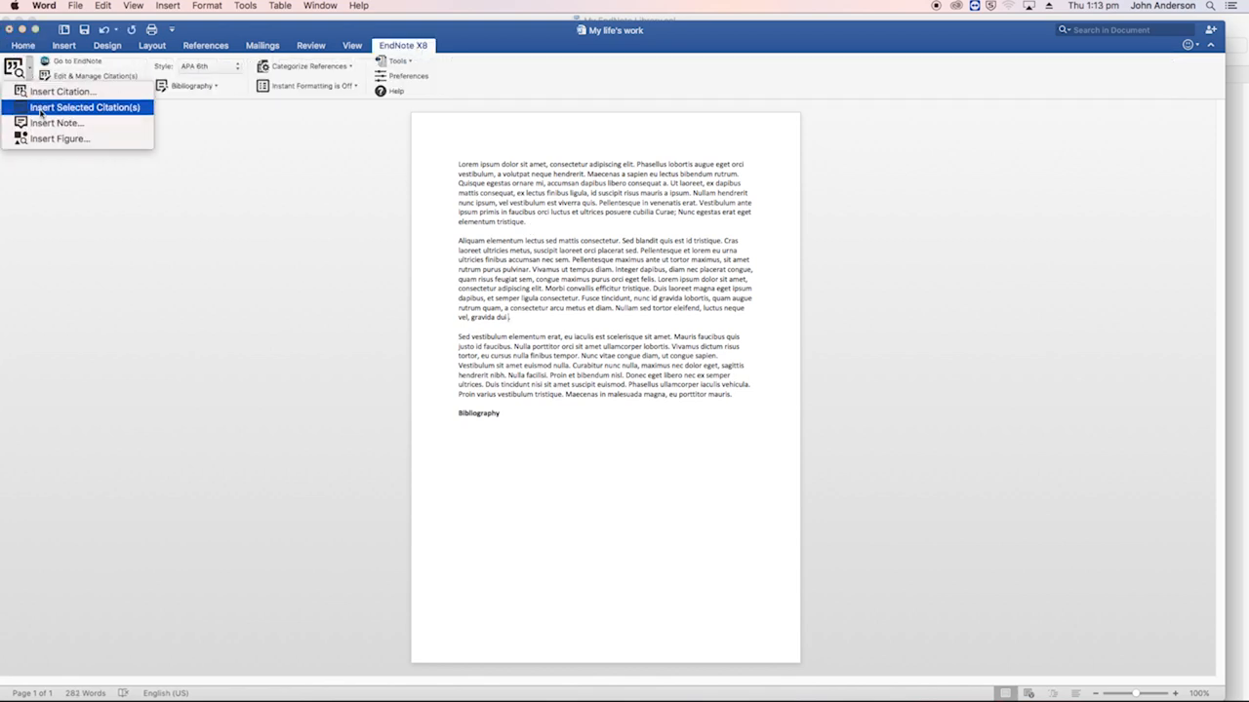
left_click(85, 108)
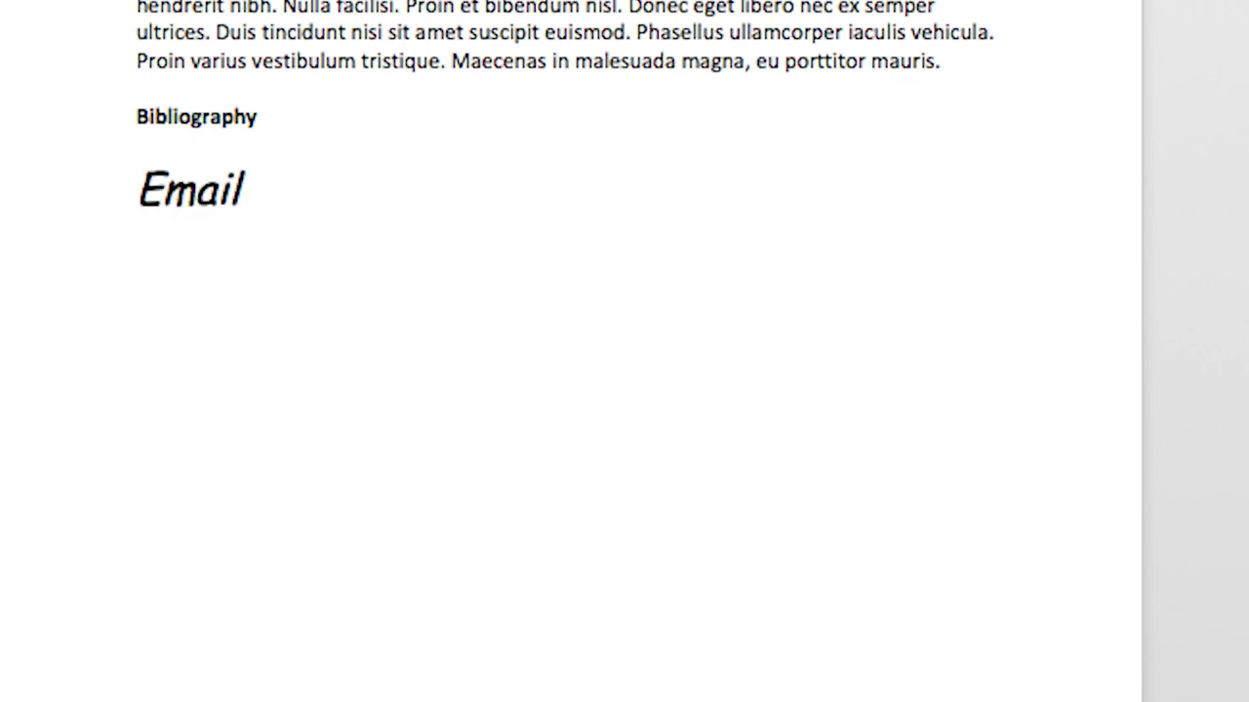
List personal conversation, lecture notes, performance art, research interviews and lab books as sources.
type("Personal conversation")
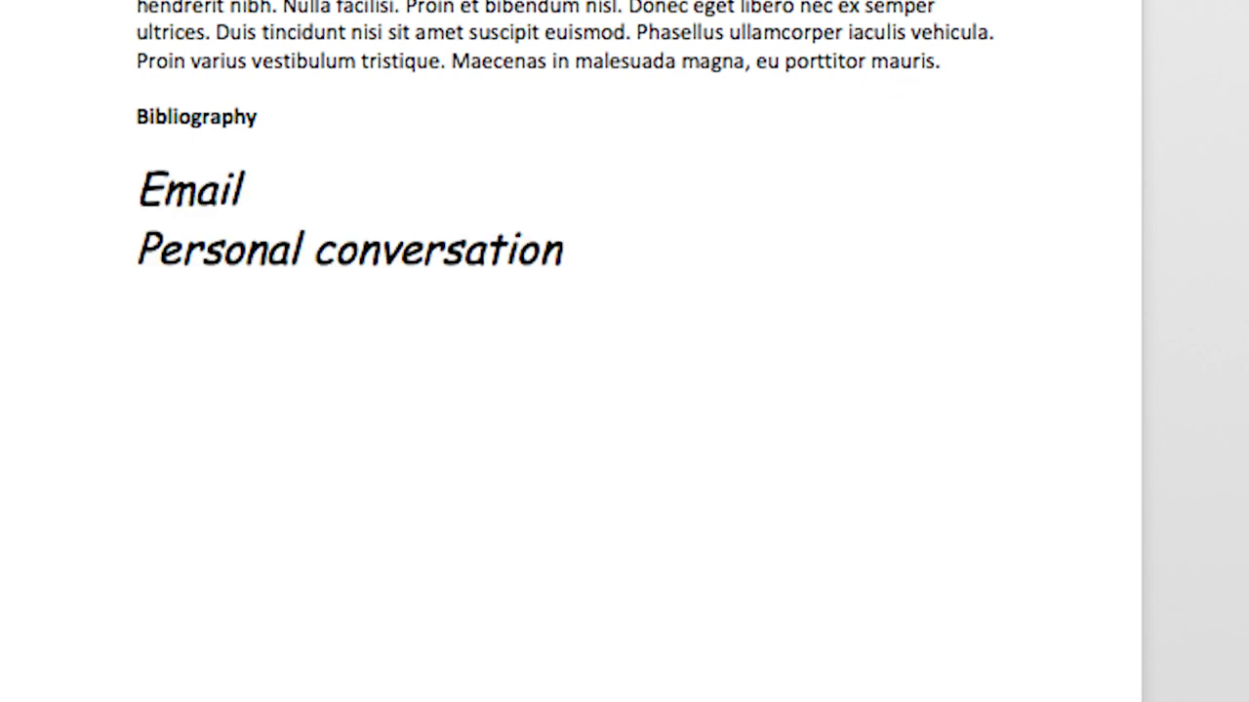
type("Lecture notes")
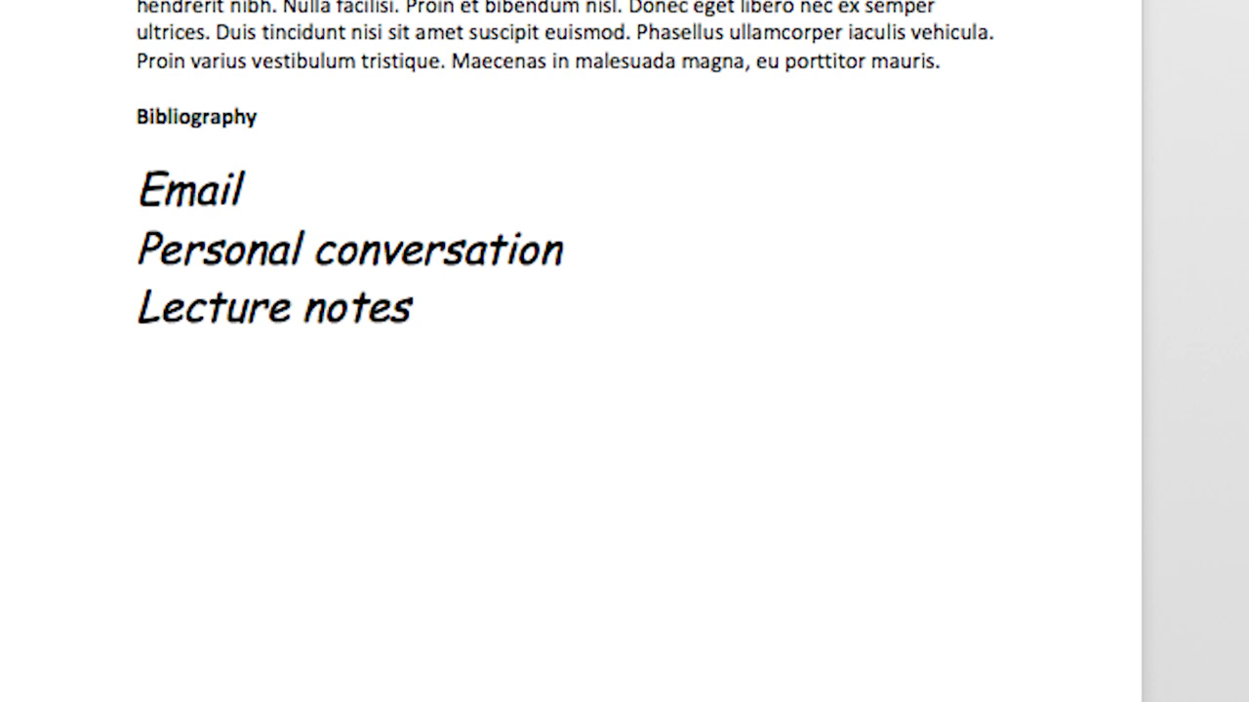
type("Performance art")
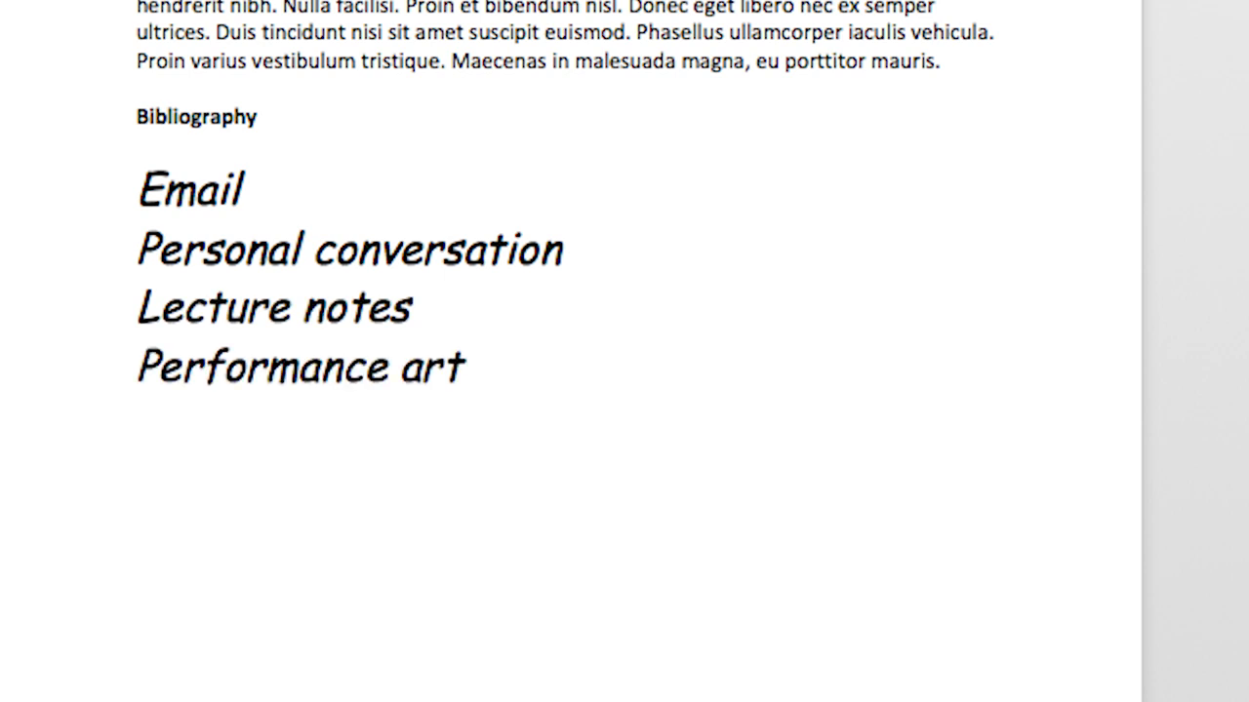
type("Research interviews")
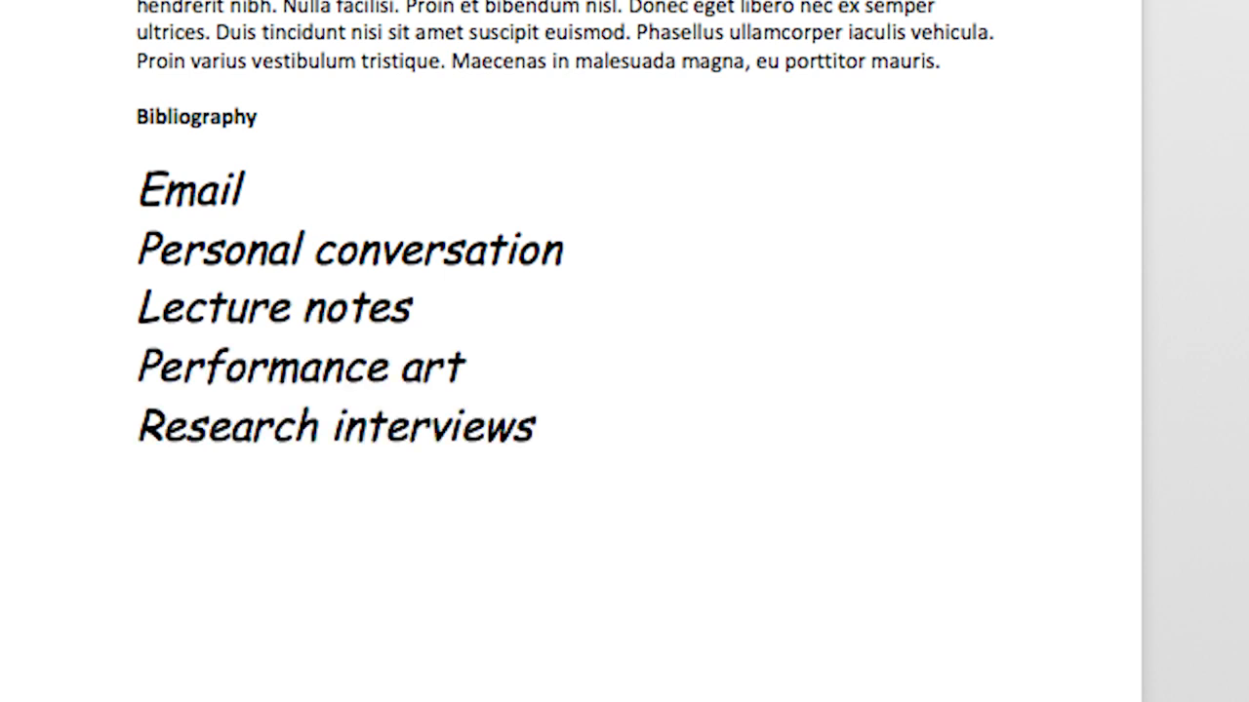
type("Lab books")
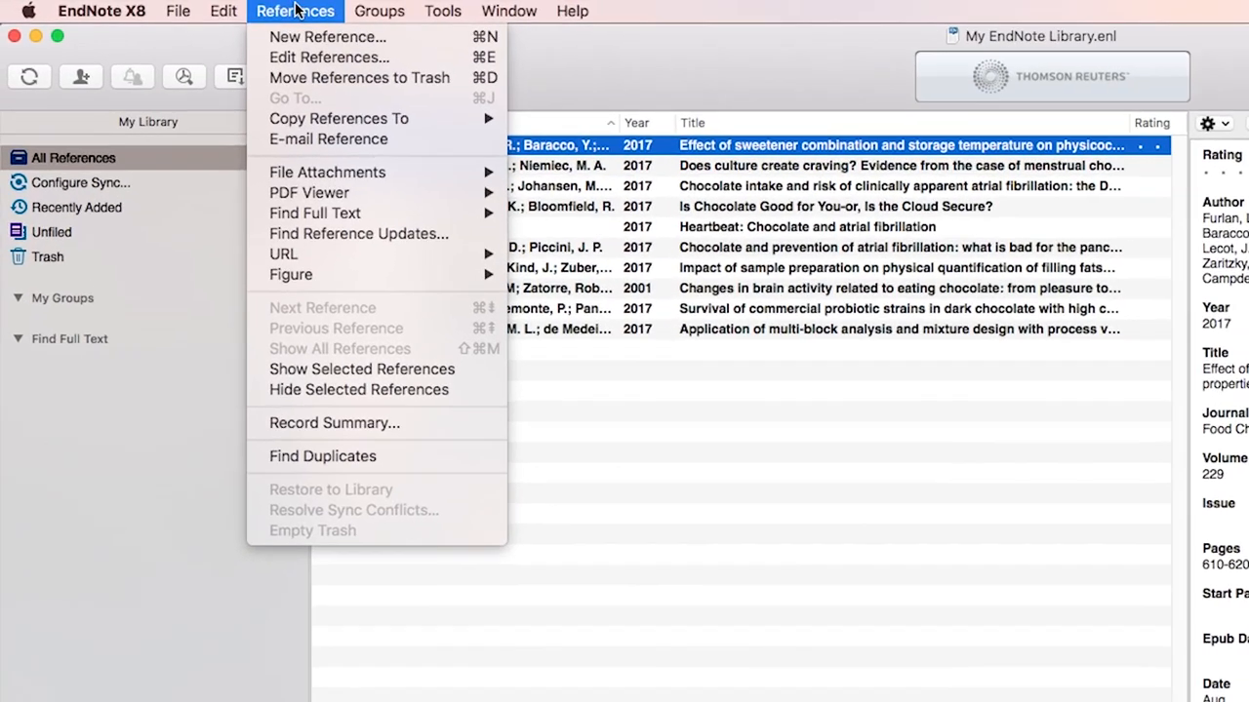
Create a new reference and change its type from Journal Article to Web Page.
left_click(328, 36)
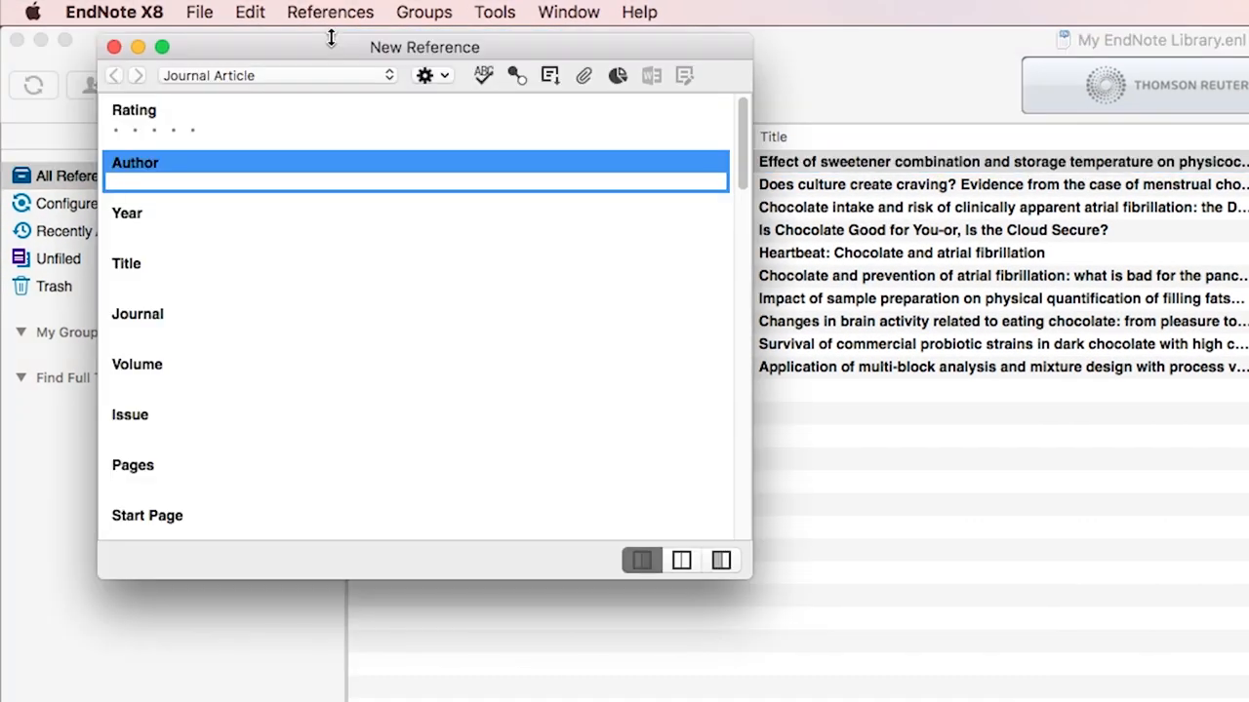
left_click(276, 75)
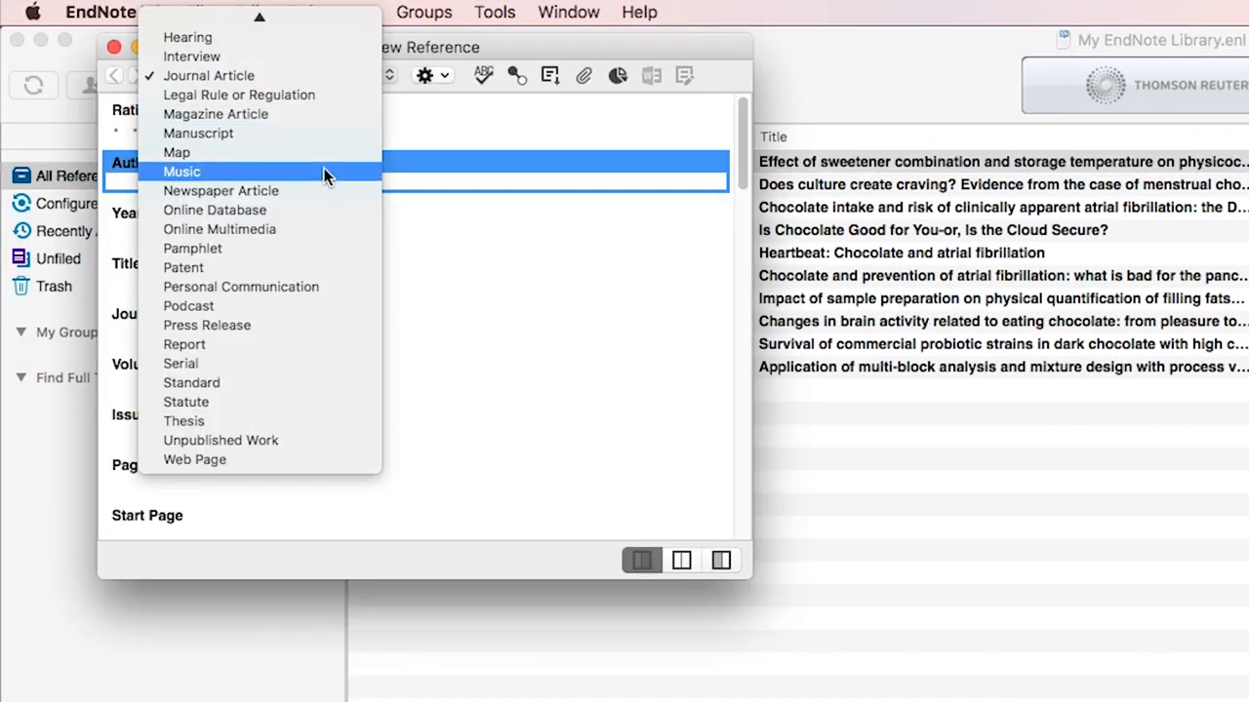
left_click(208, 75)
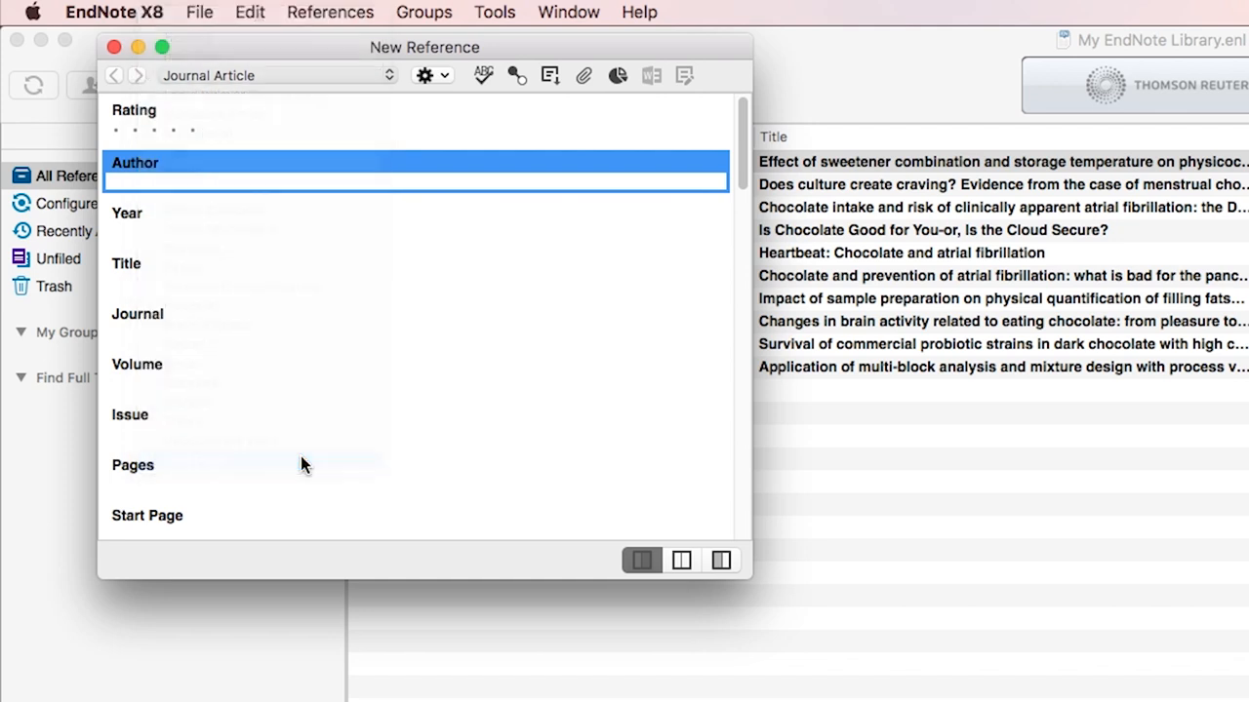
left_click(276, 75)
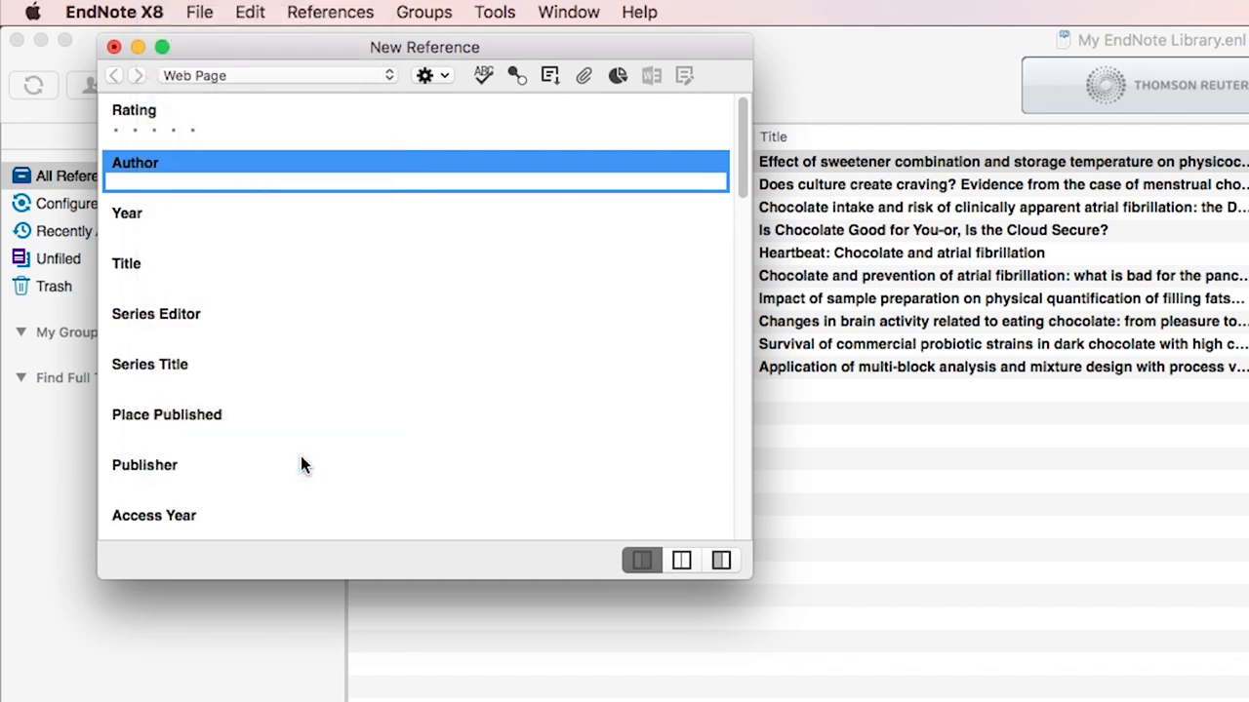
mouse_move(191, 186)
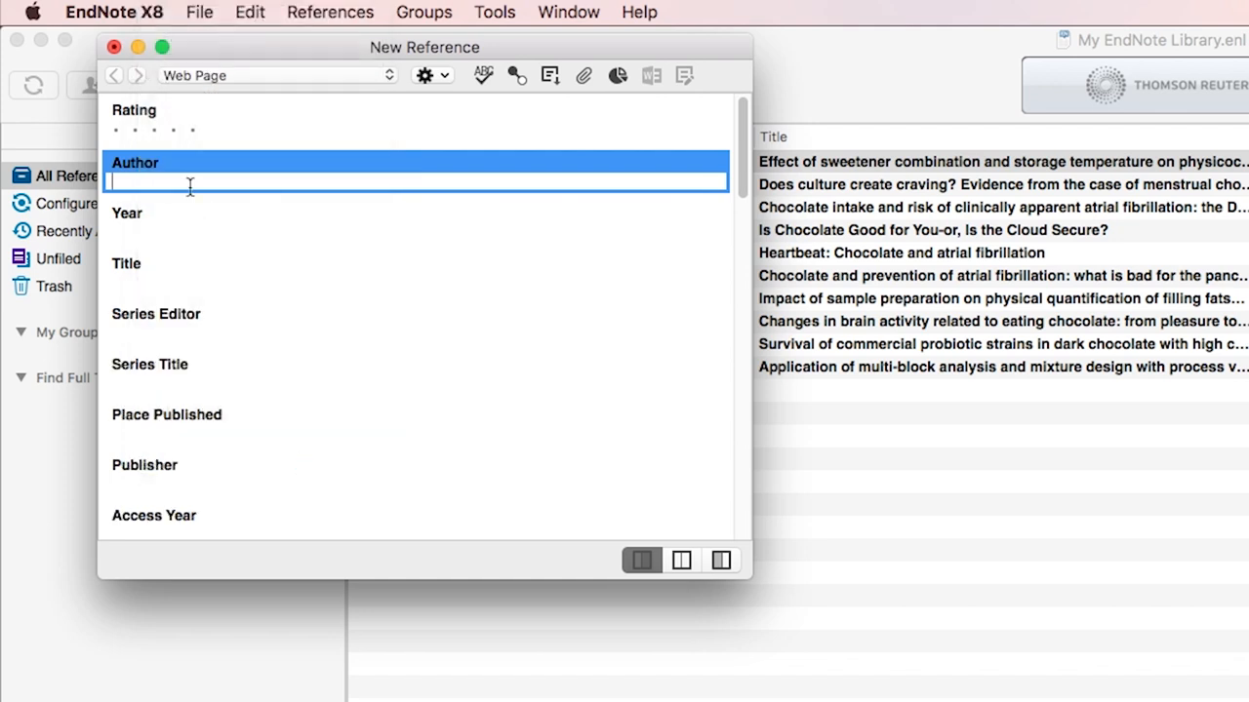
Enter author Amy Reich, year 2016 and title 'Research Check: does eating chocolate improve your brain function?'.
type("Amy Reichelt")
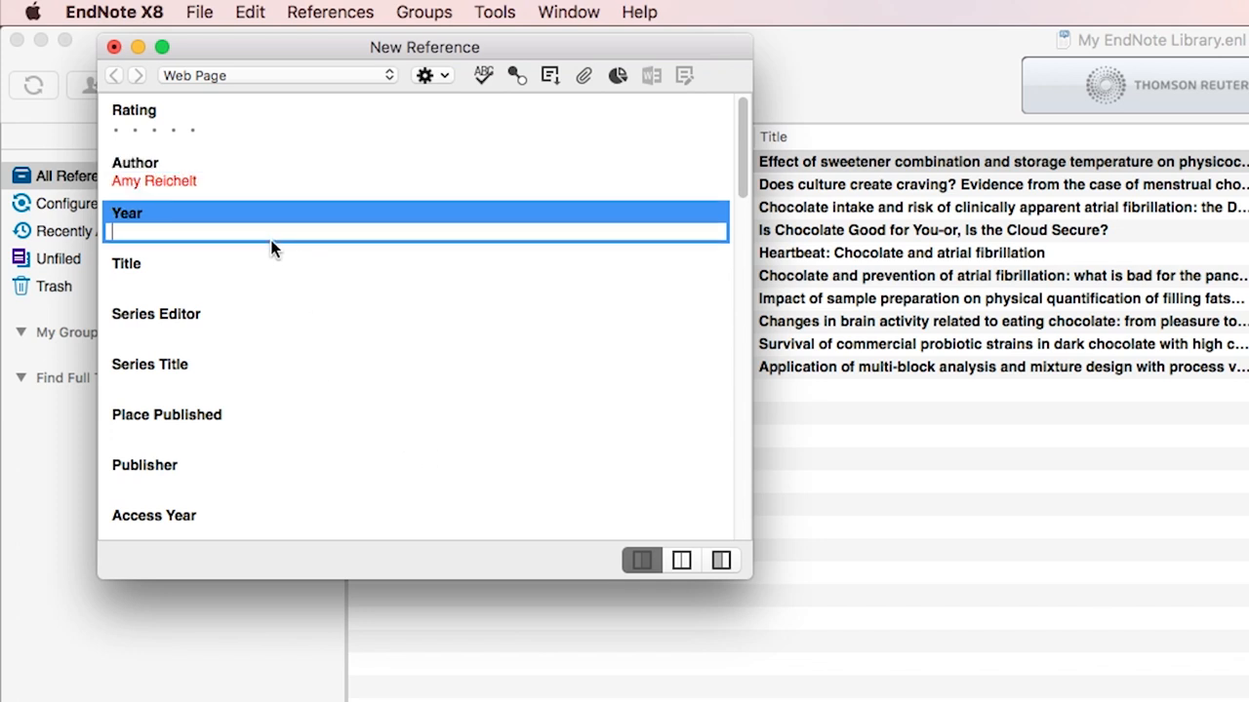
type("2016")
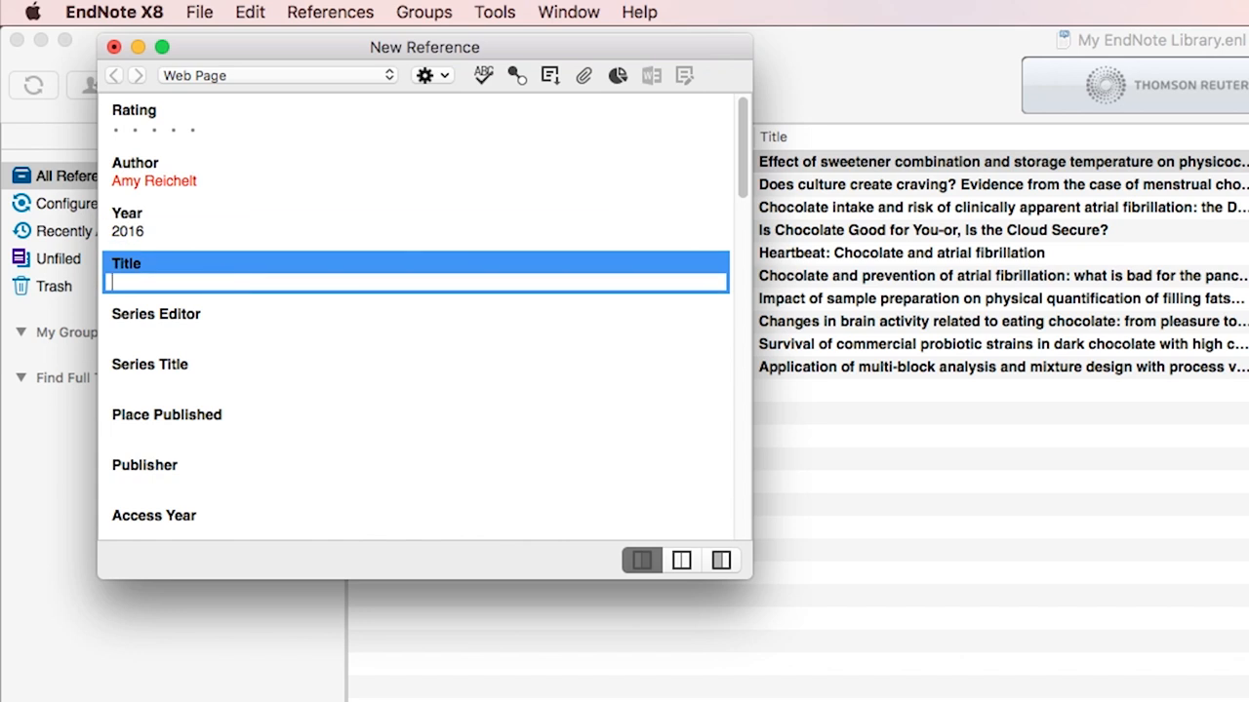
type("Research Chec")
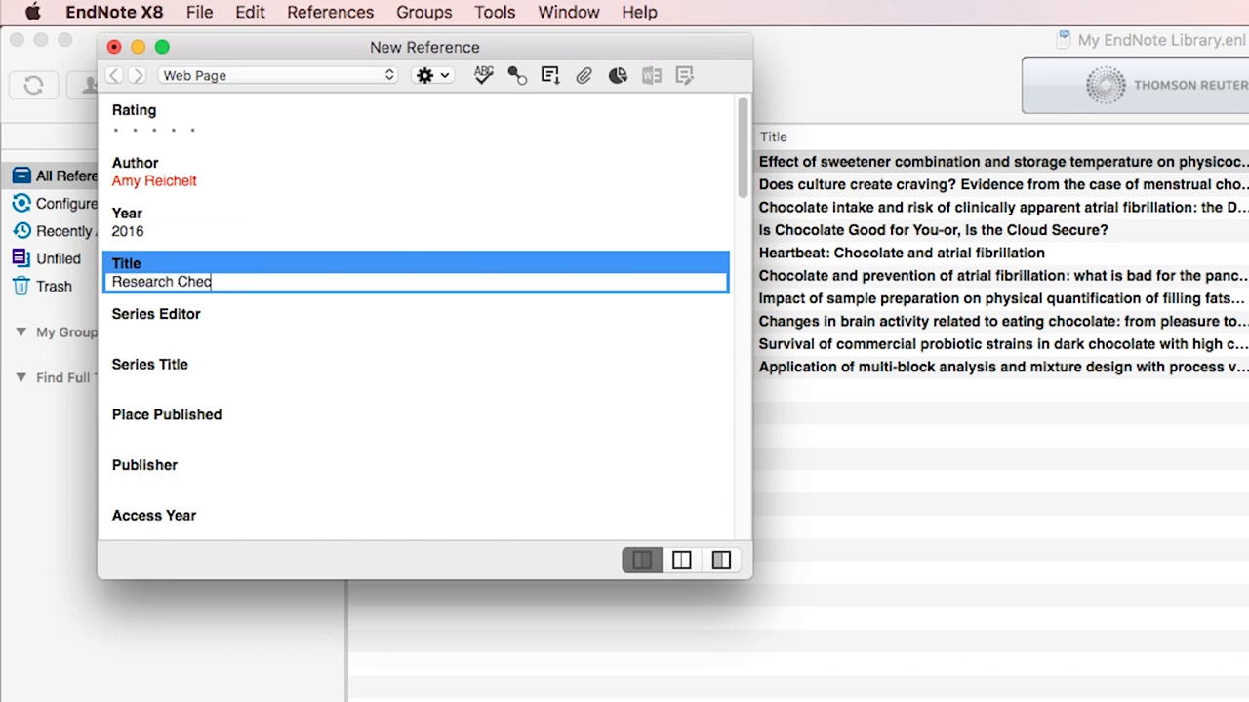
type("k: does eating chocolate imp")
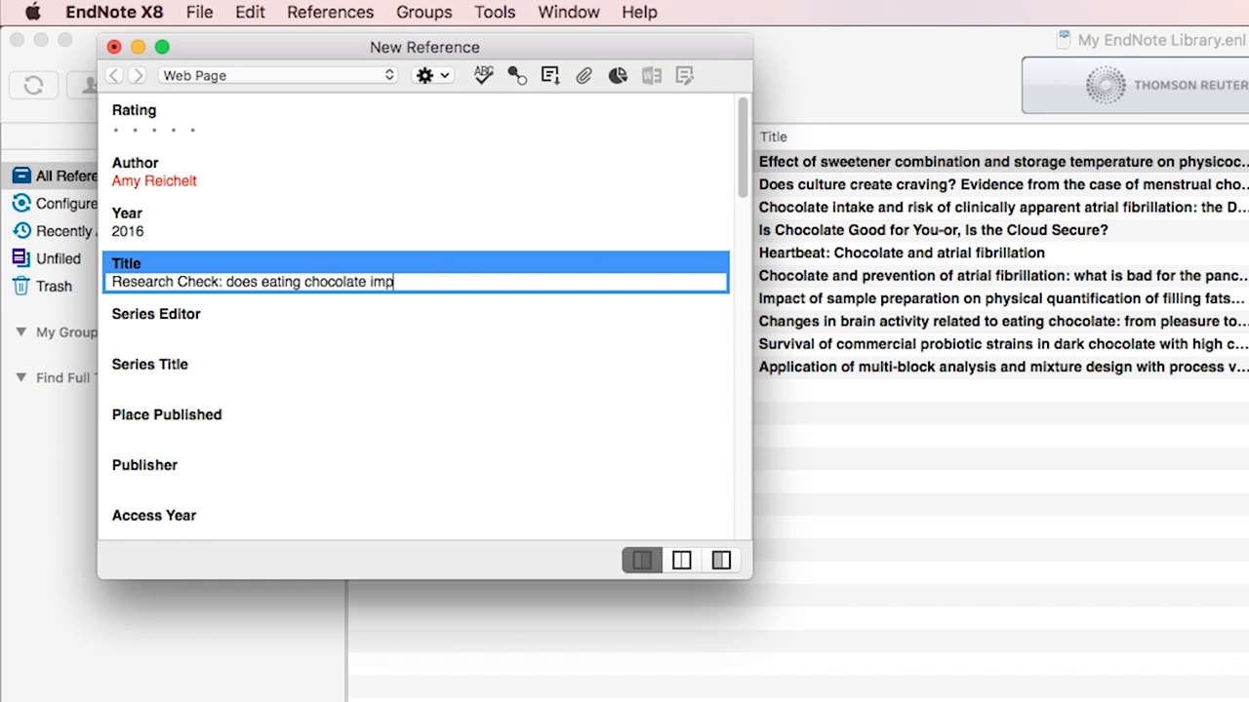
type("rove your brain f")
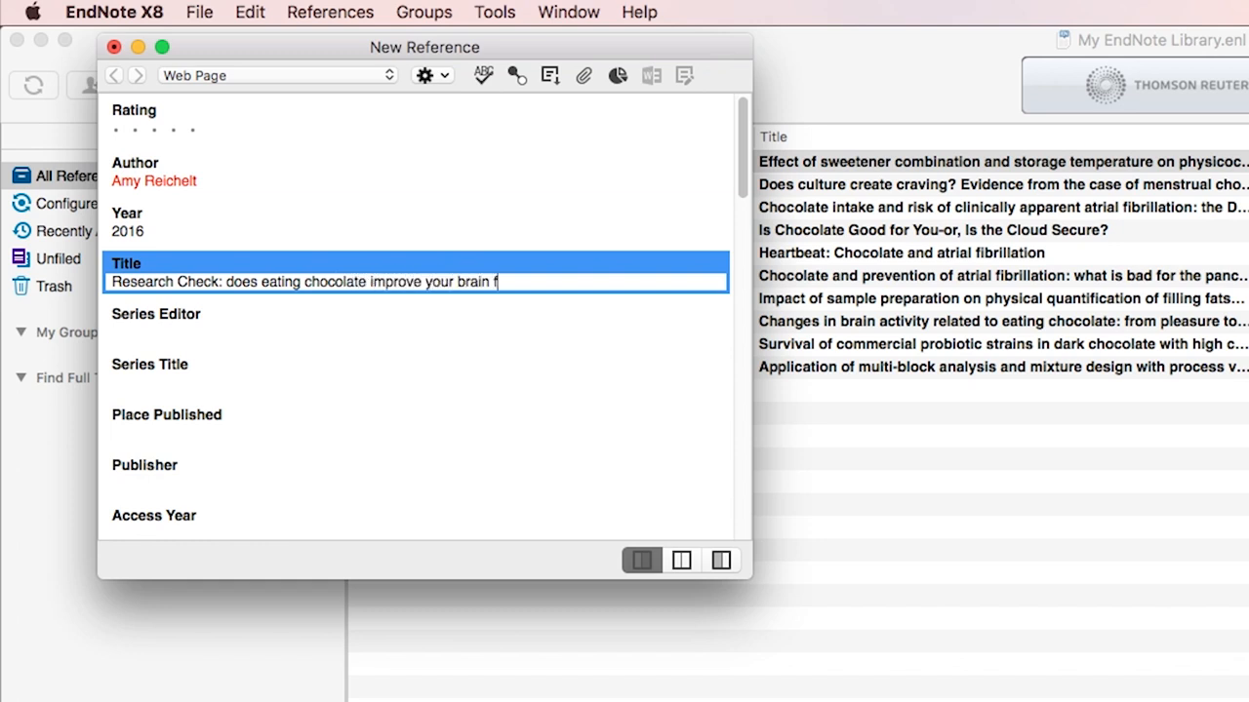
type("unction?")
left_click(416, 382)
type("The Conv")
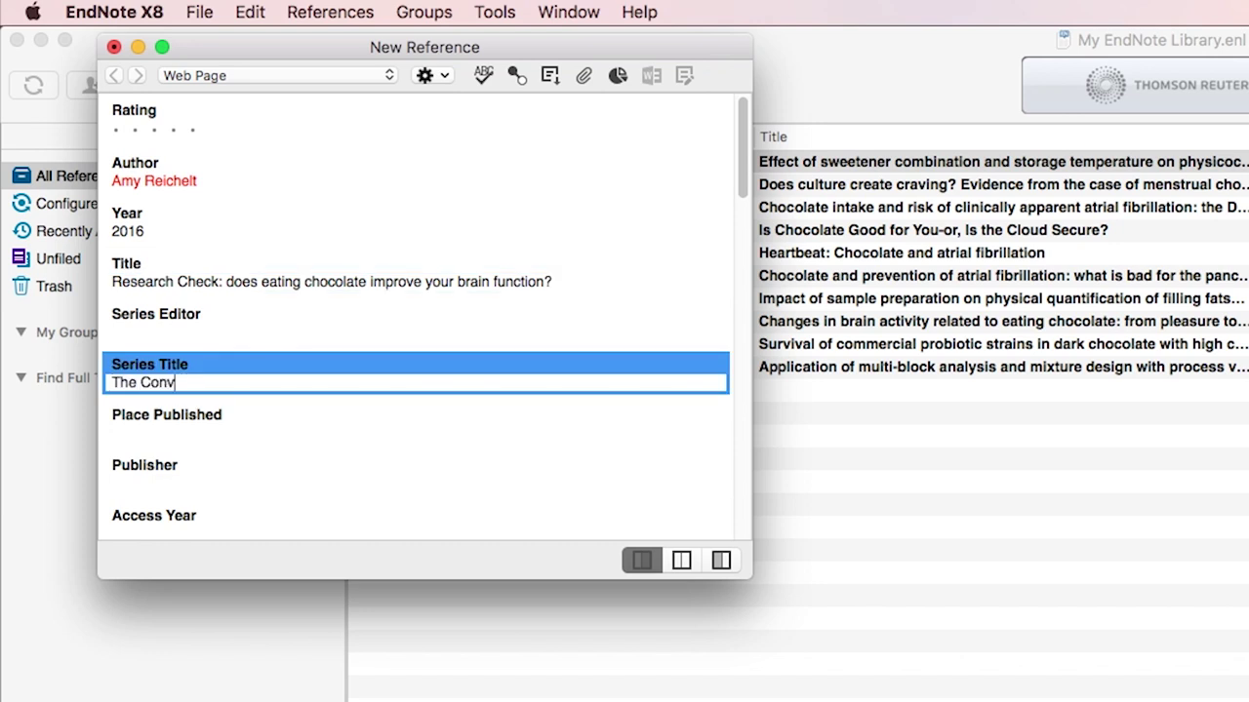
Add series title The Conversation, access date 1 September, and move to the URL field.
type("ersation")
left_click(415, 523)
type("2017")
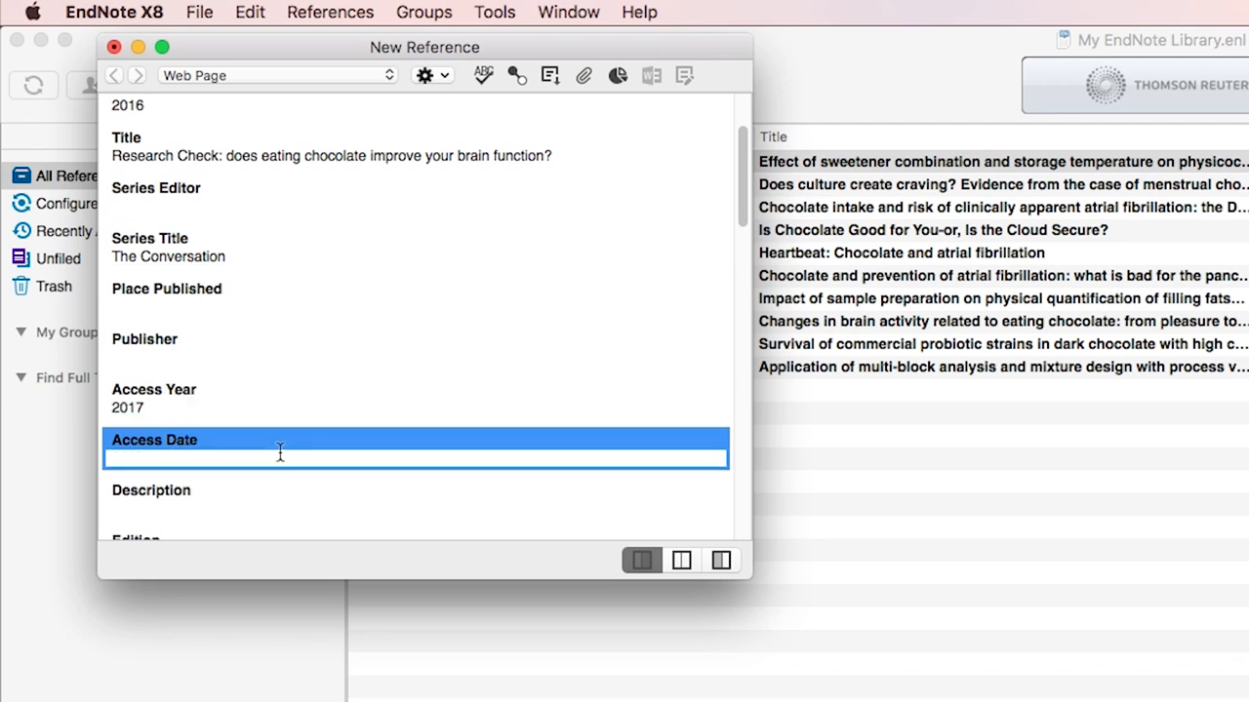
type("1")
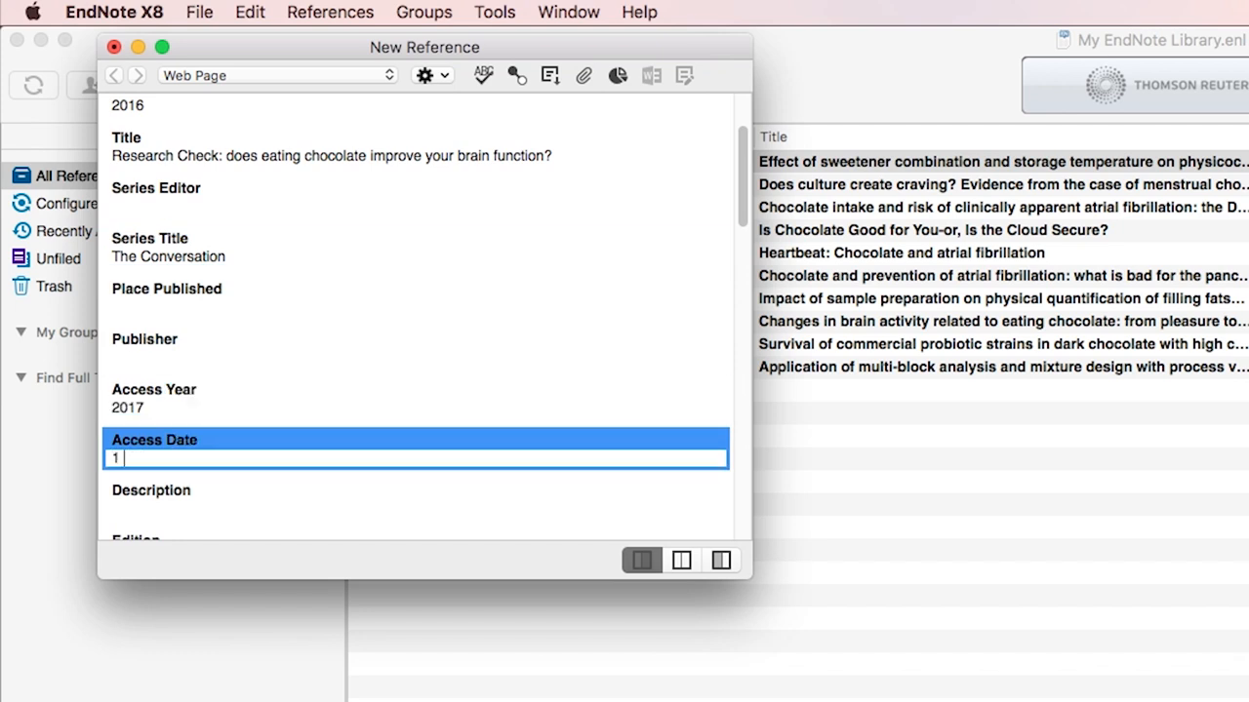
type("September")
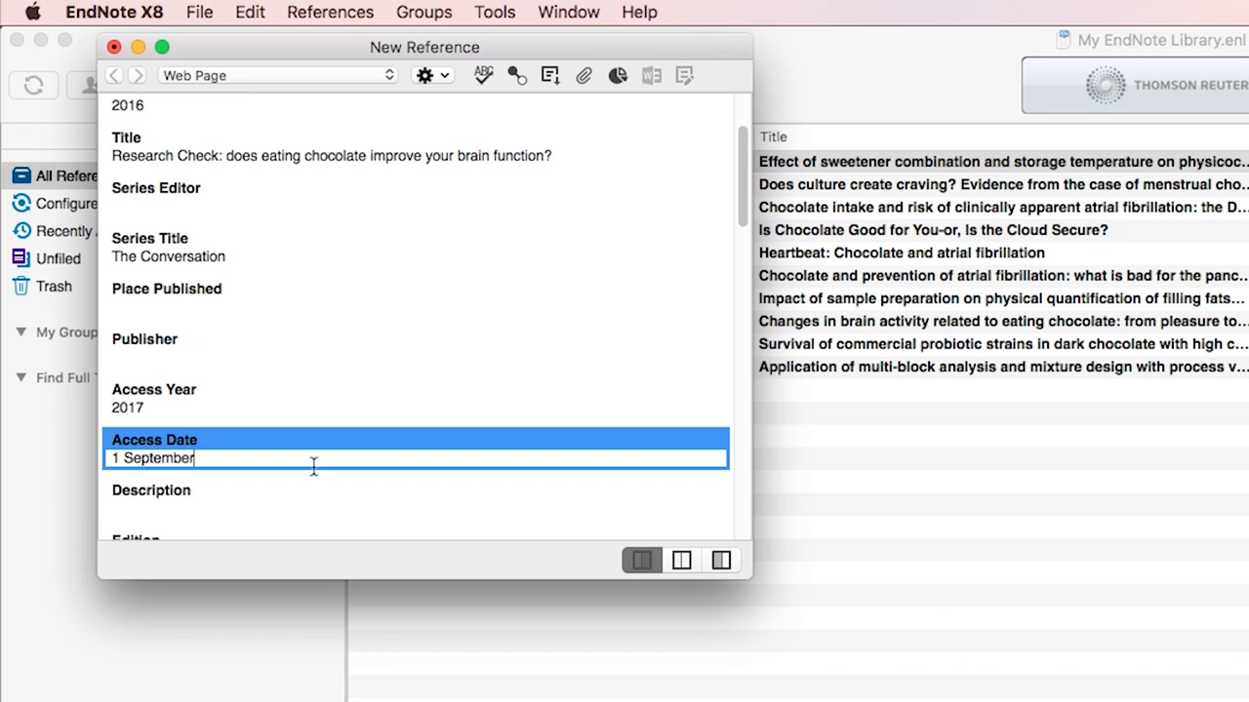
scroll("down", 3)
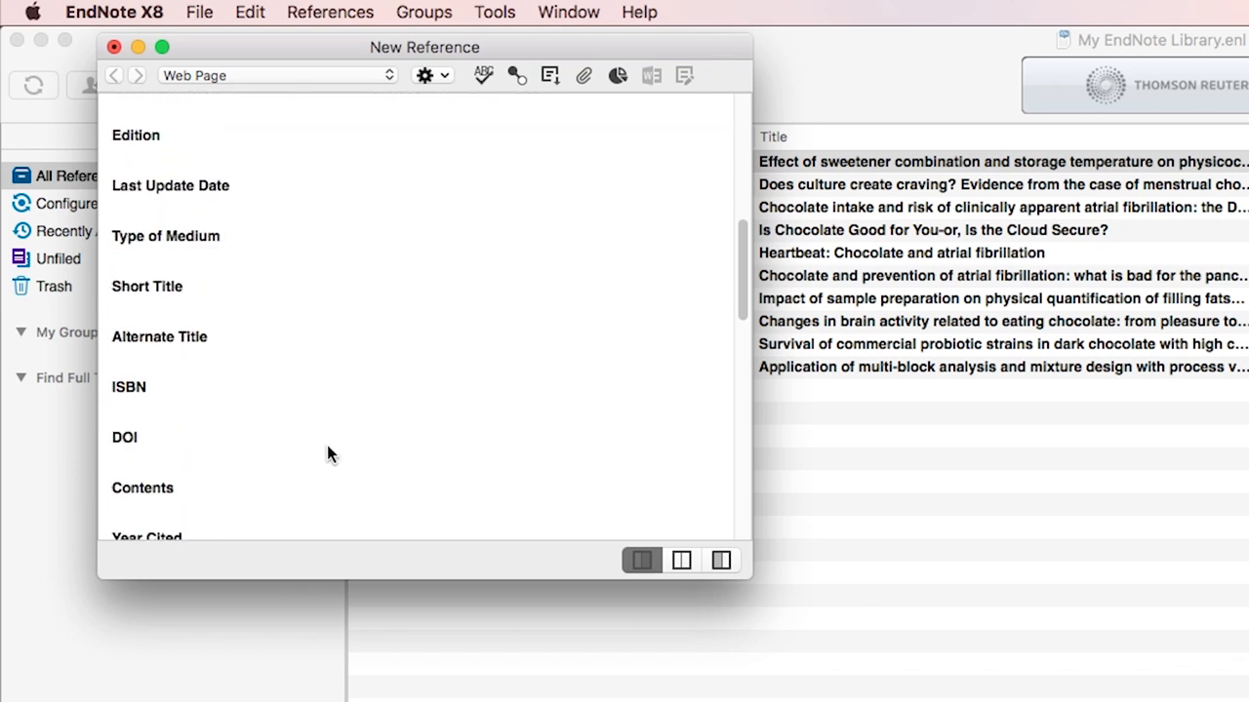
scroll("down", 3)
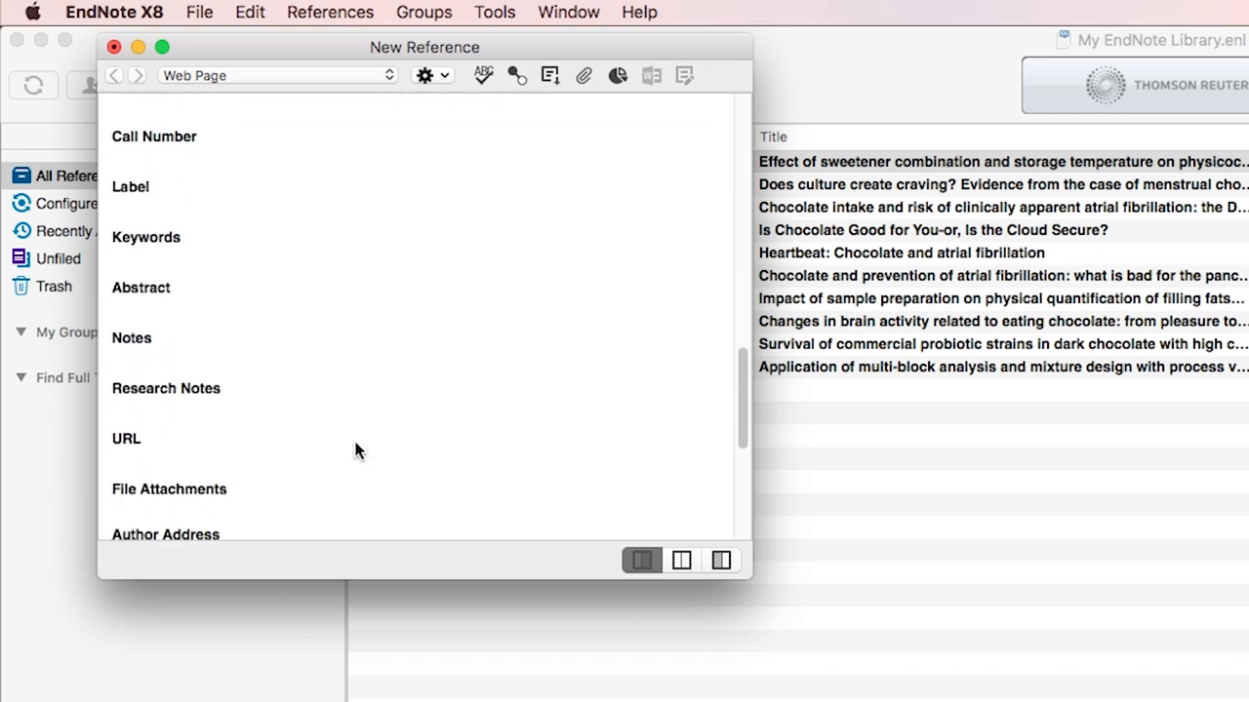
scroll("down", 3)
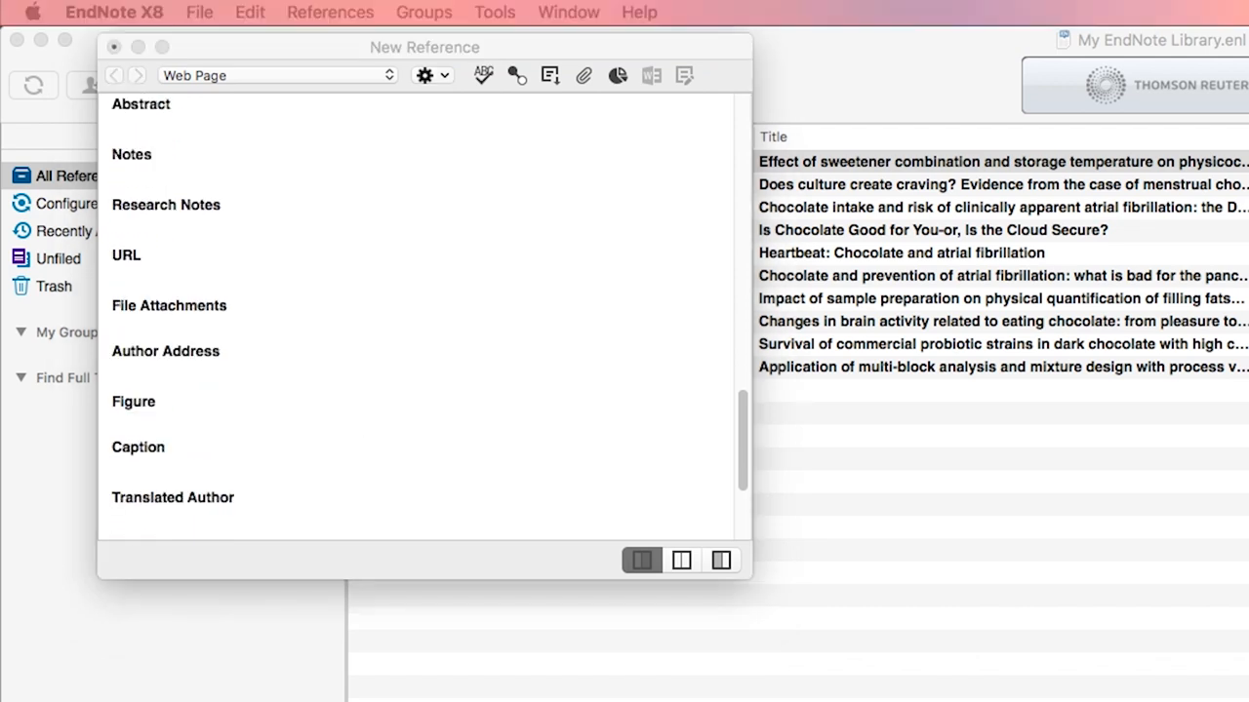
left_click(390, 273)
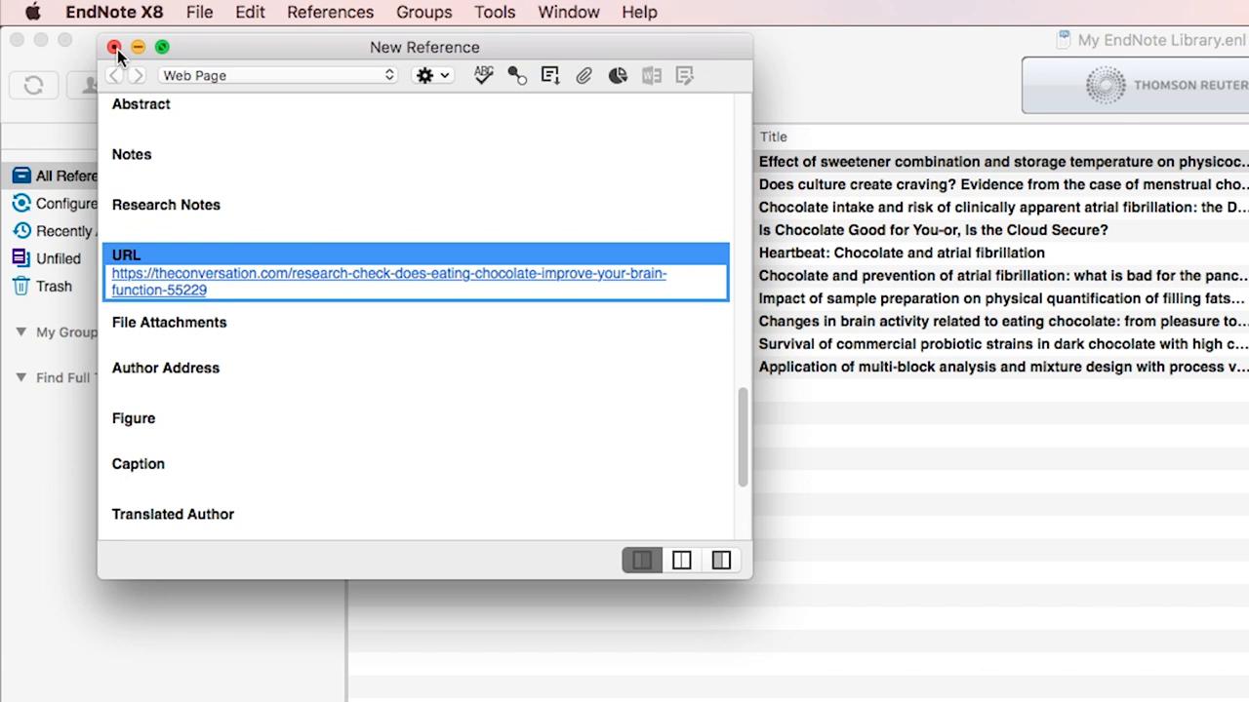
Close the finished Web Page reference and save its changes.
left_click(116, 46)
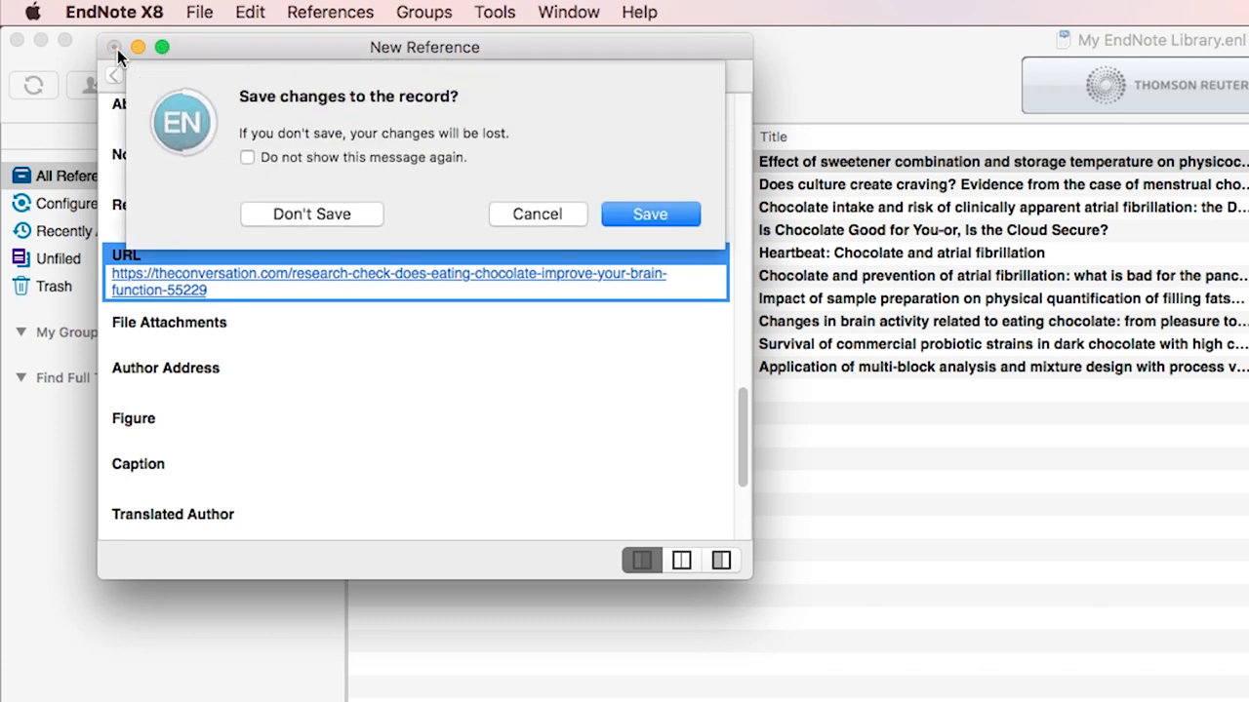
mouse_move(253, 169)
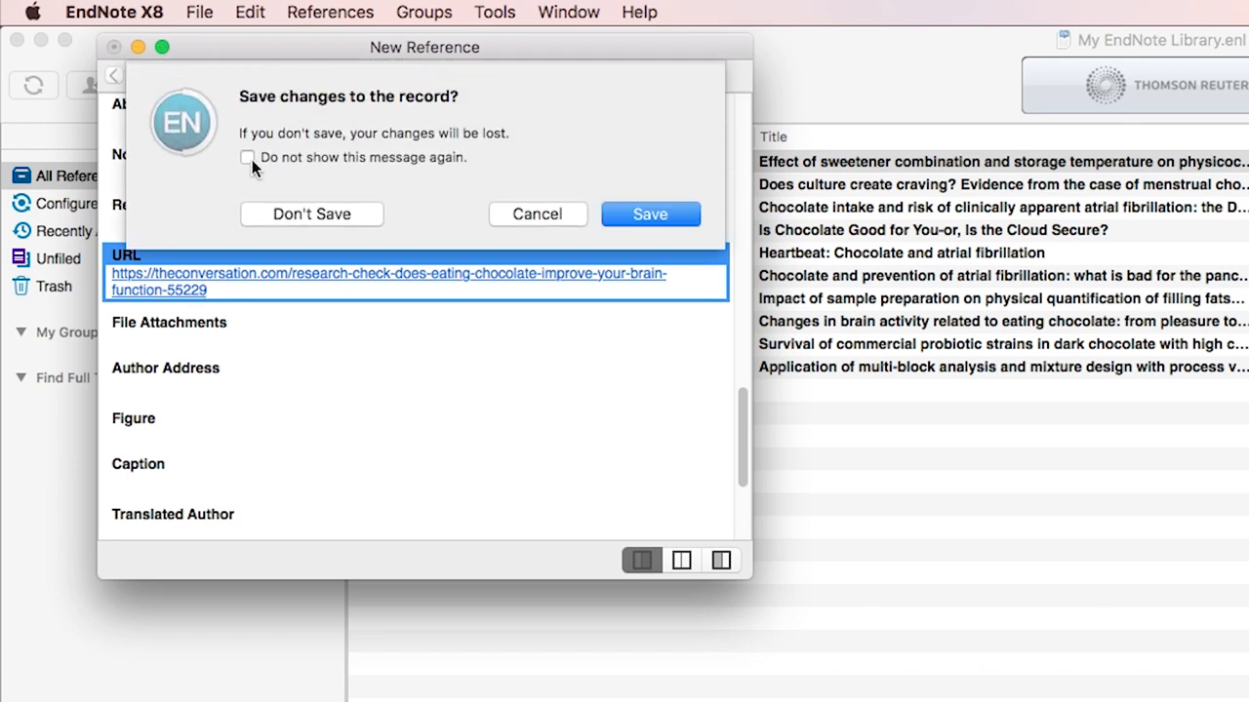
left_click(247, 157)
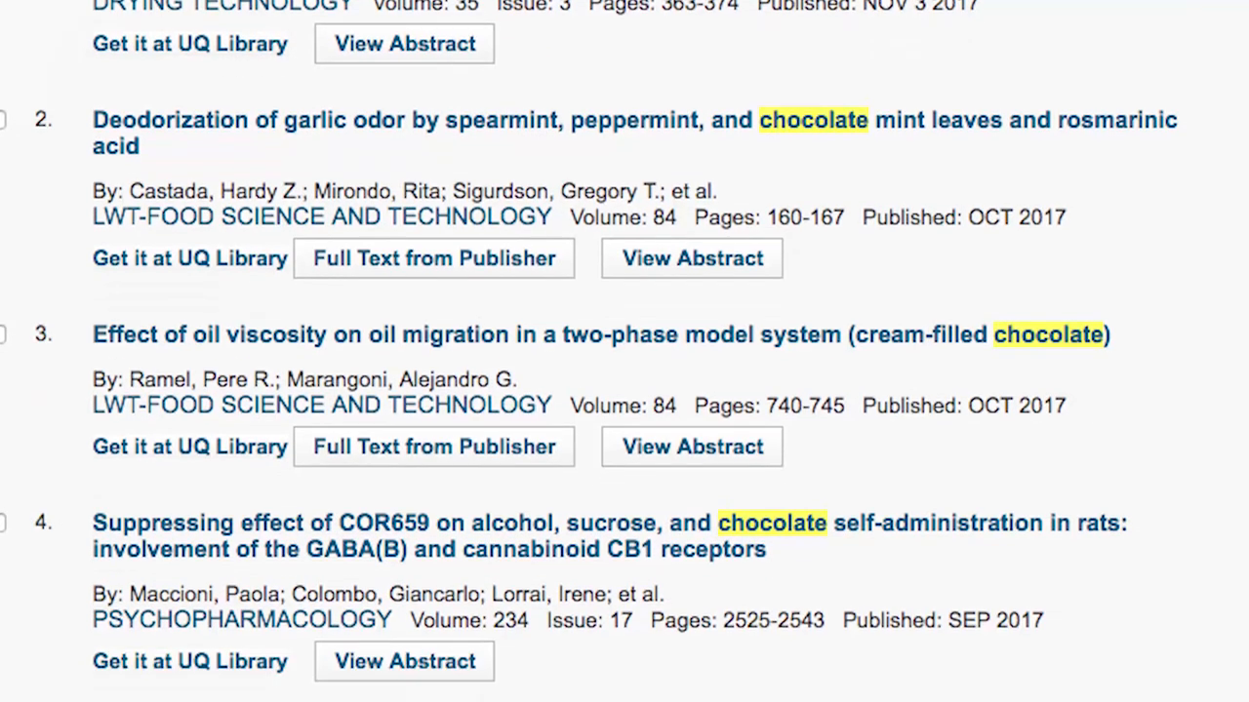
scroll("down", 3)
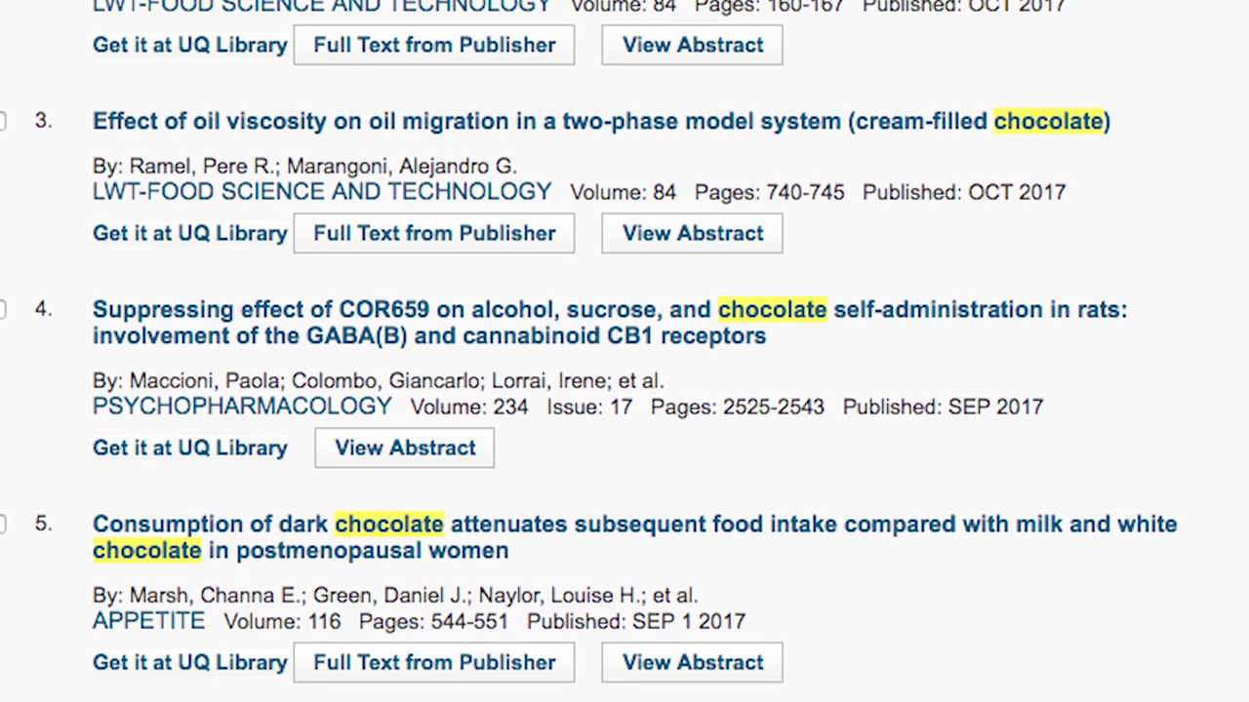
scroll("down", 3)
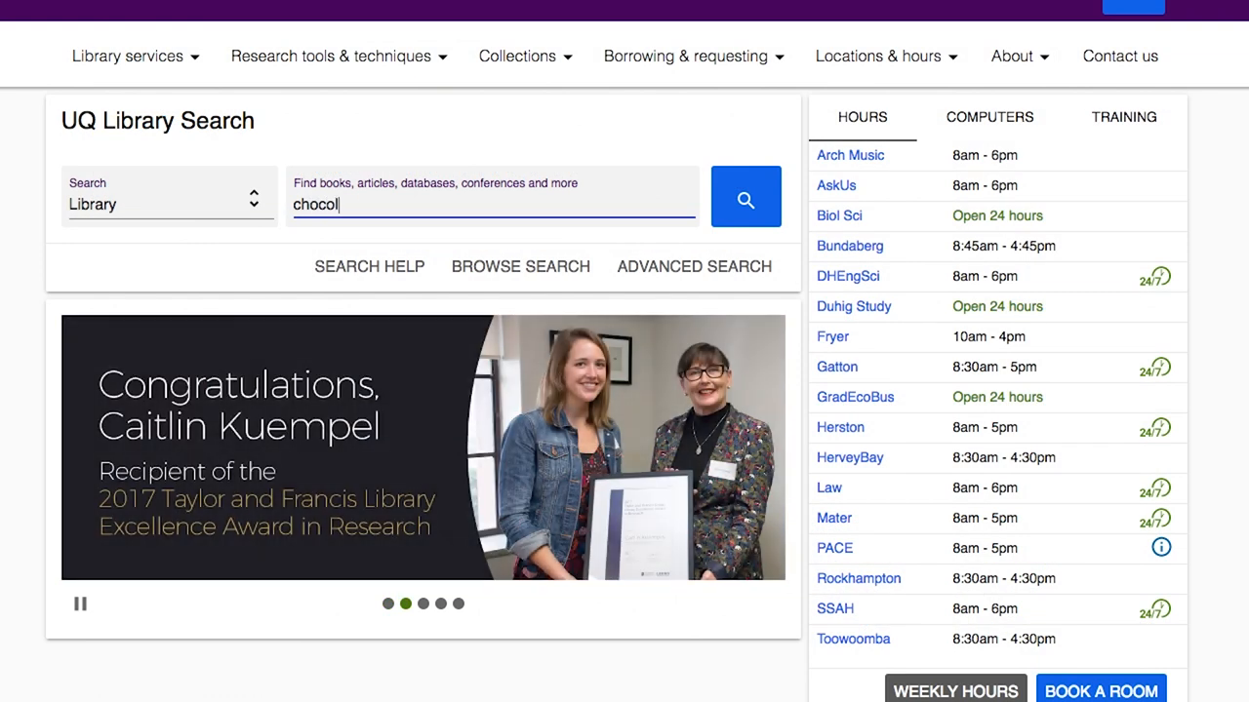
Finish entering 'chocolate' and run the UQ Library search.
type("ate")
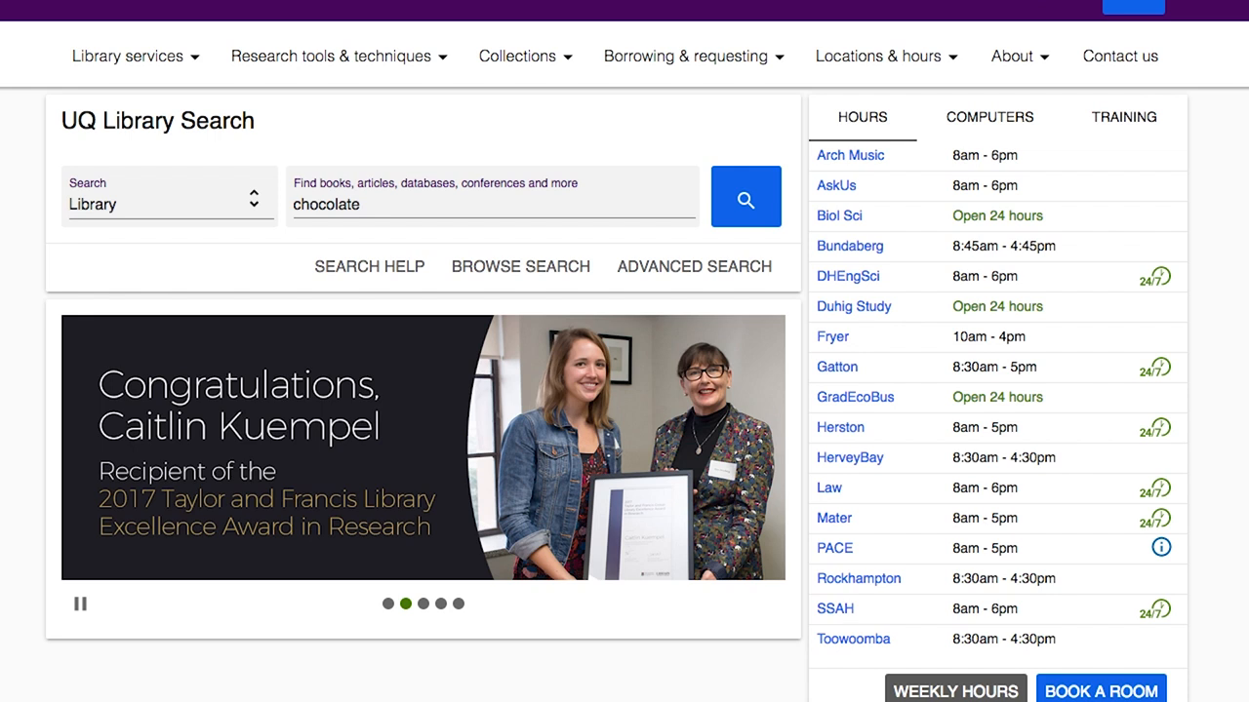
left_click(745, 196)
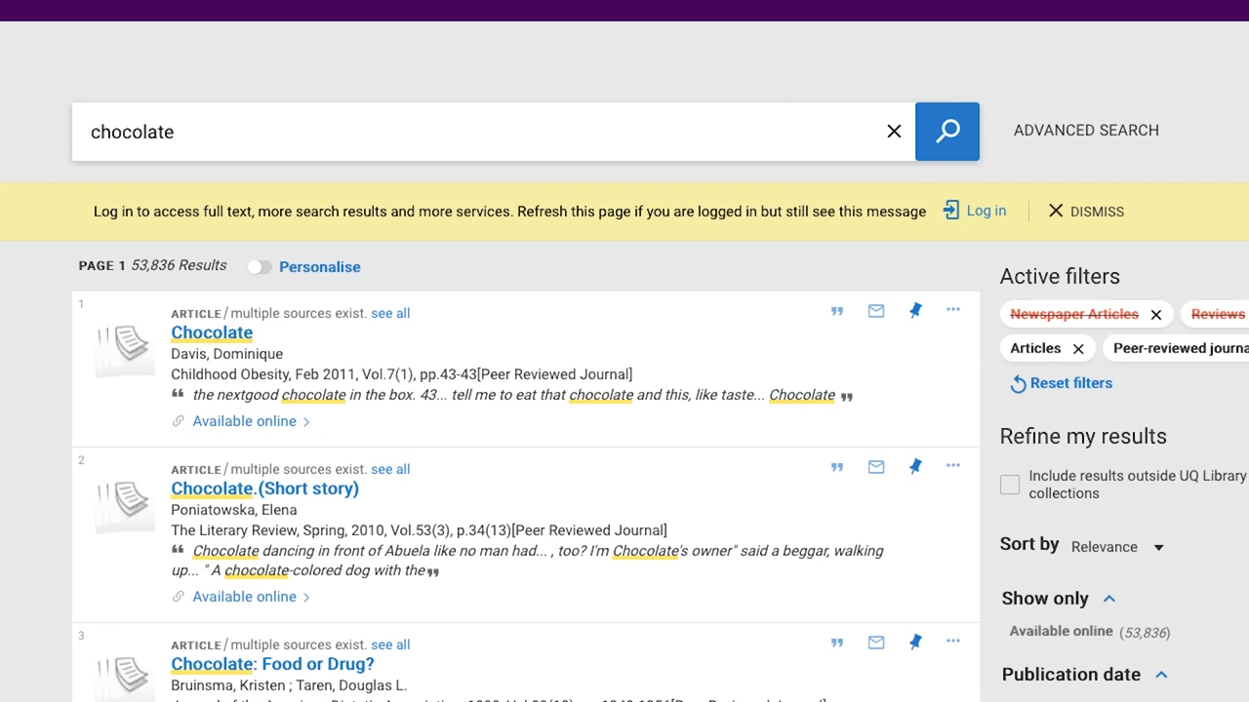
Pin 'Chocolate: Food or Drug?' and 'Biochemistry. As good as chocolate' to favourites.
scroll("down", 3)
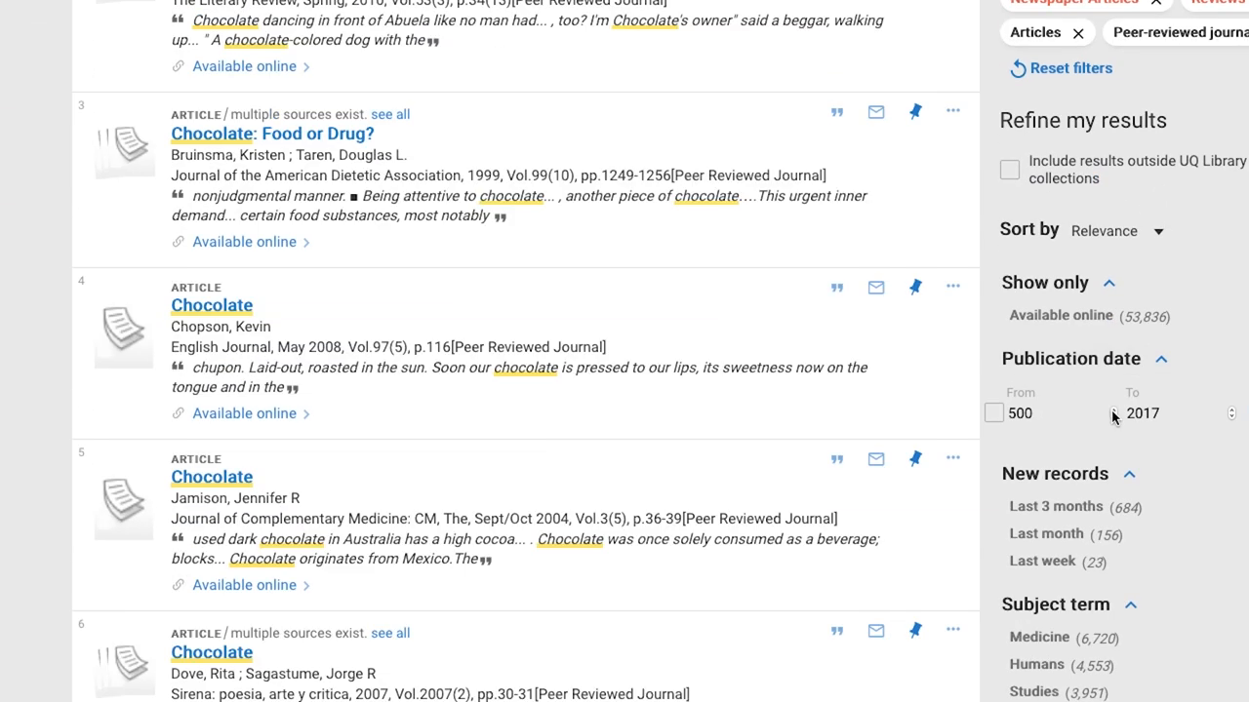
mouse_move(915, 112)
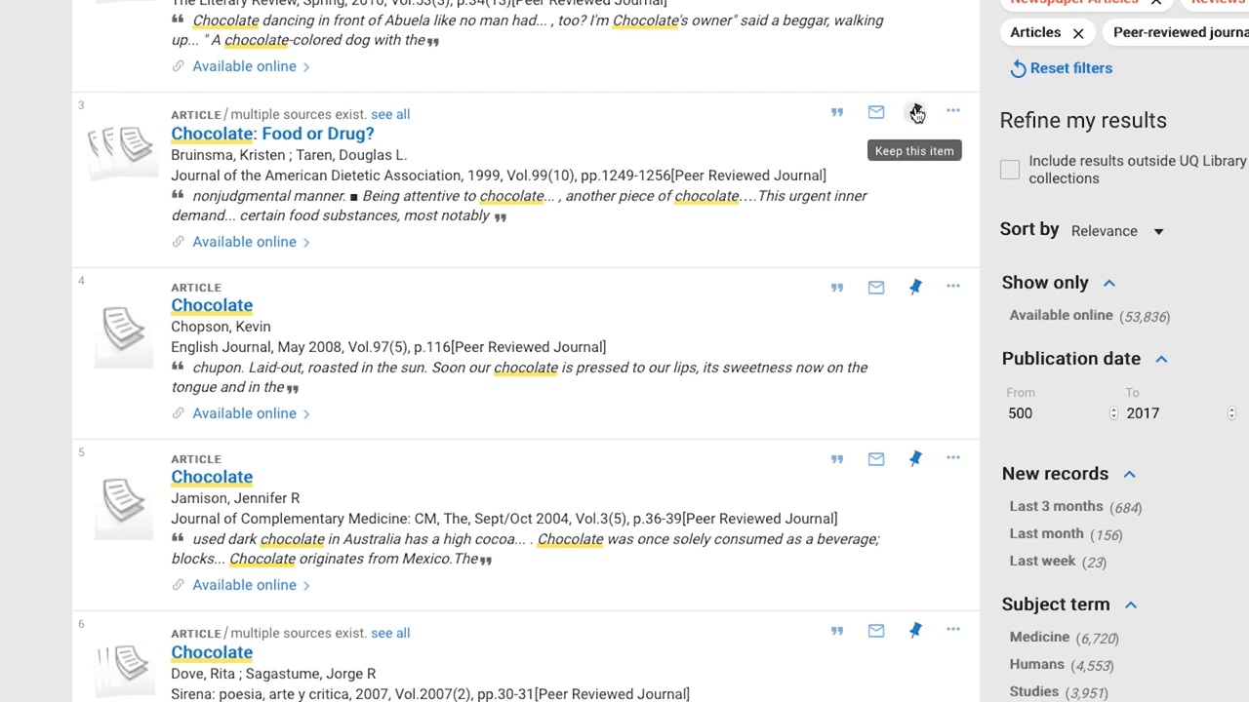
left_click(915, 111)
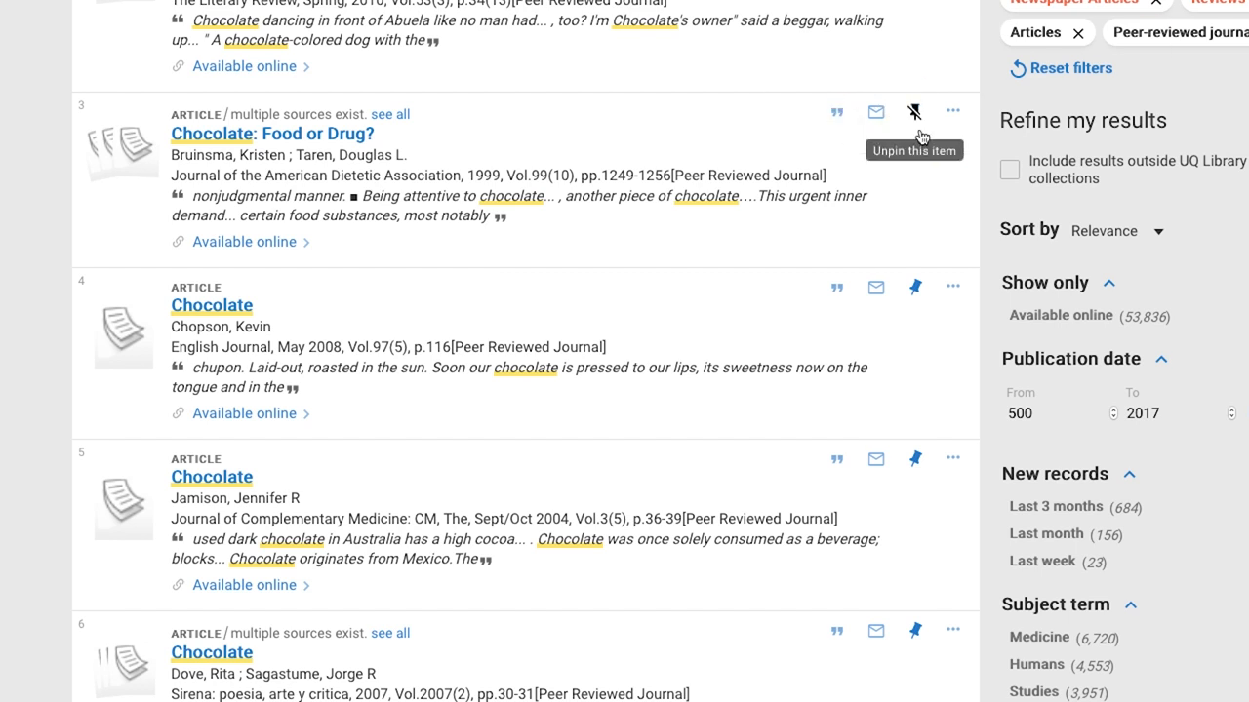
scroll("down", 3)
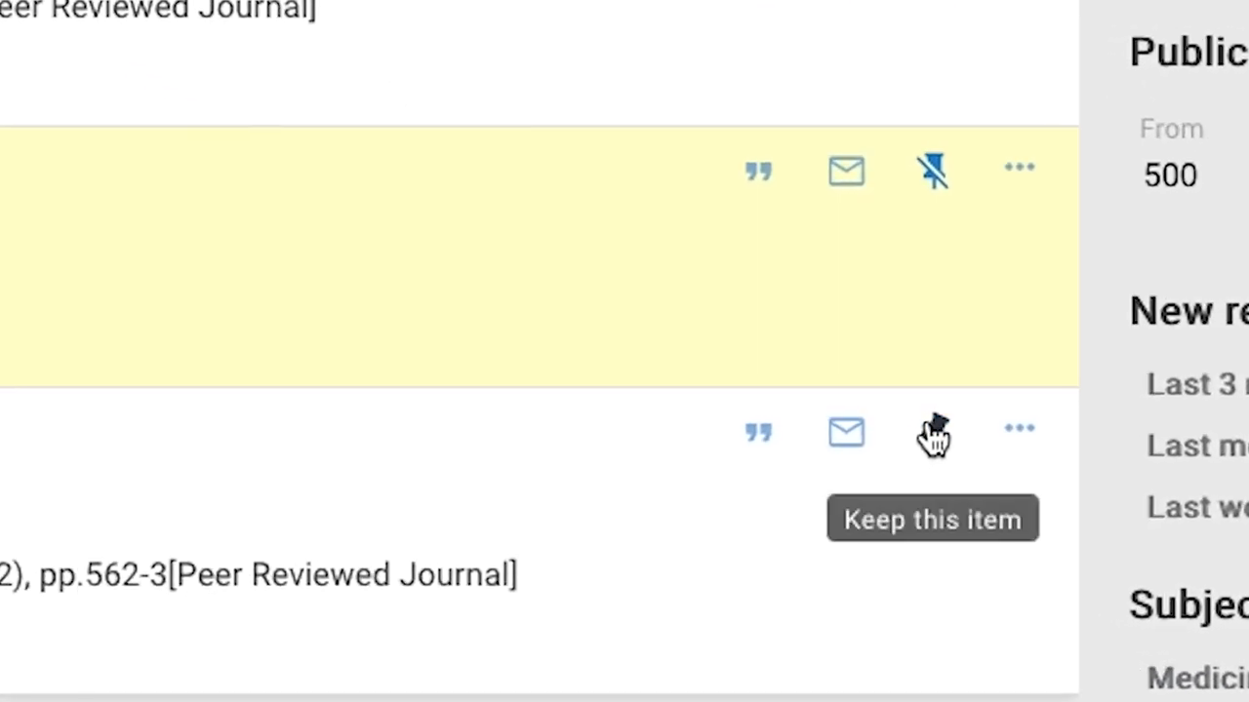
left_click(931, 432)
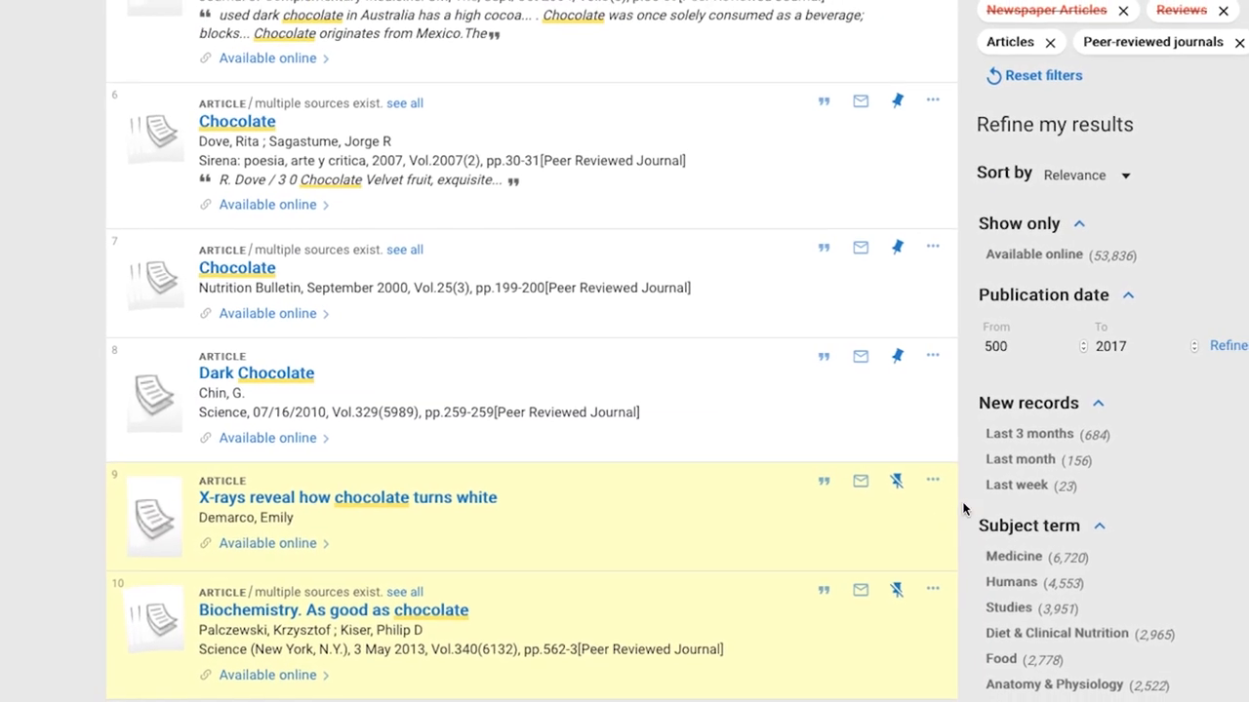
scroll("down", 3)
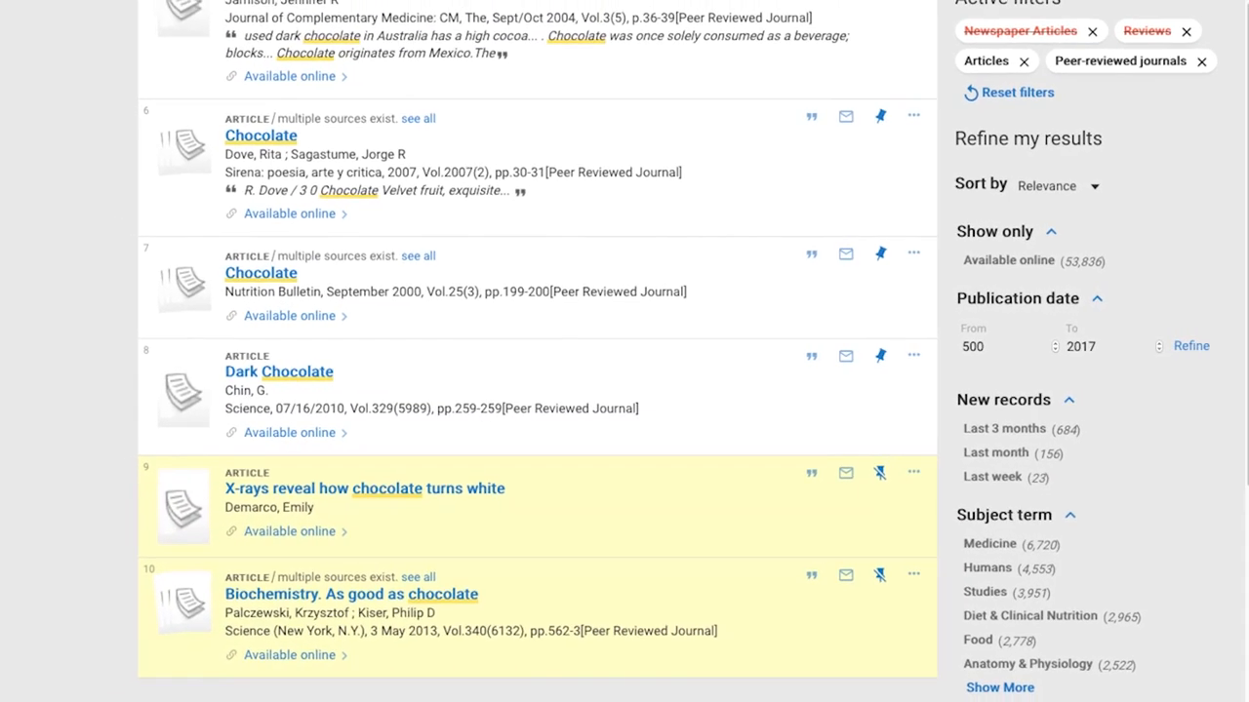
scroll("down", 3)
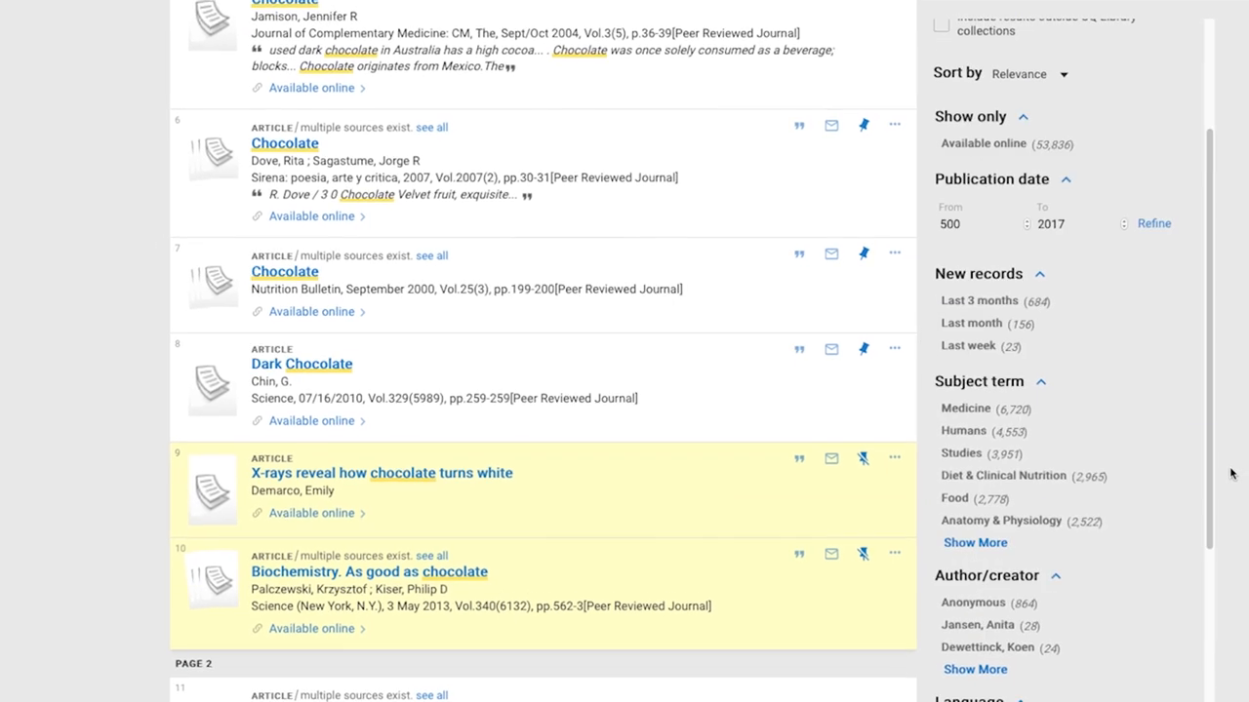
scroll("down", 3)
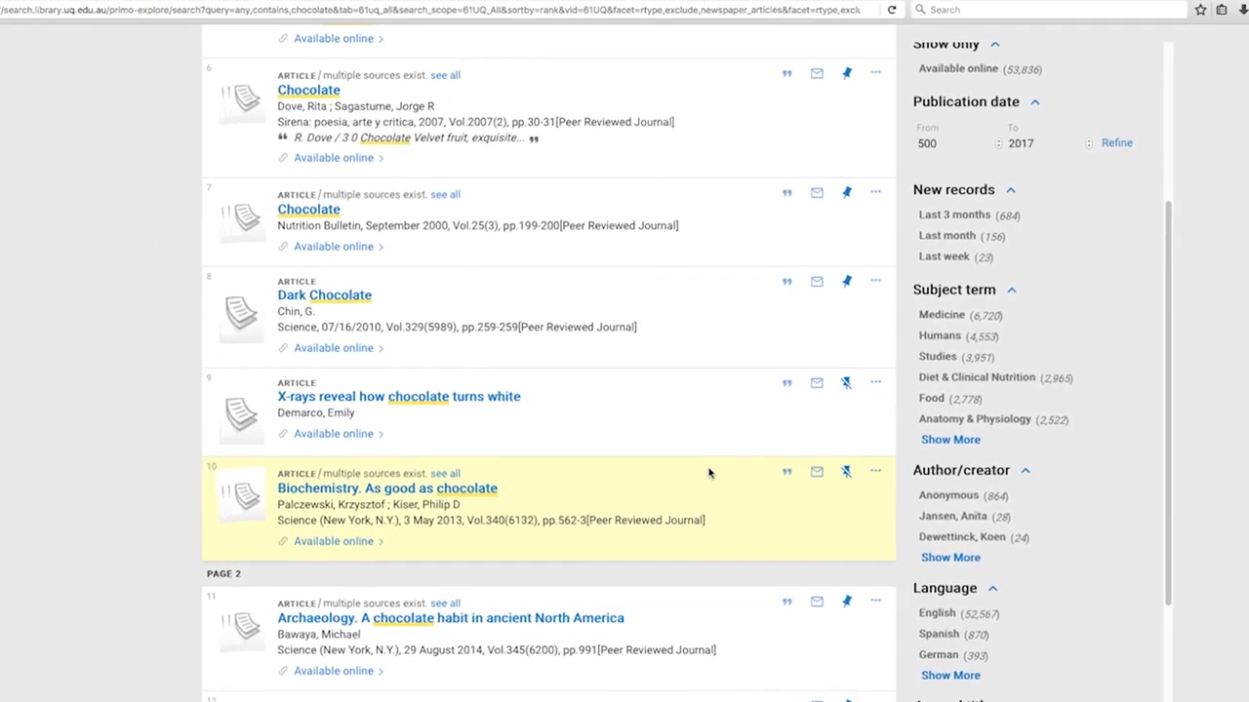
scroll("down", 3)
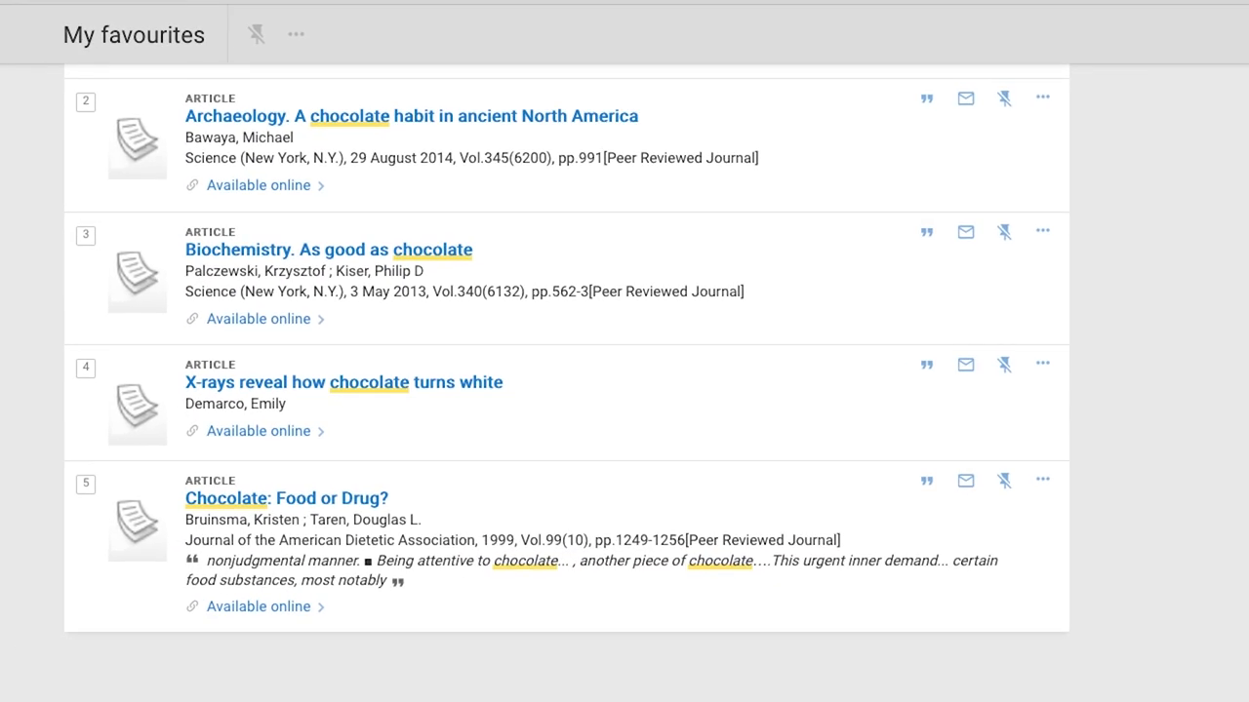
Select all five favourite articles and download them in ENDNOTE RIS format.
scroll("up", 3)
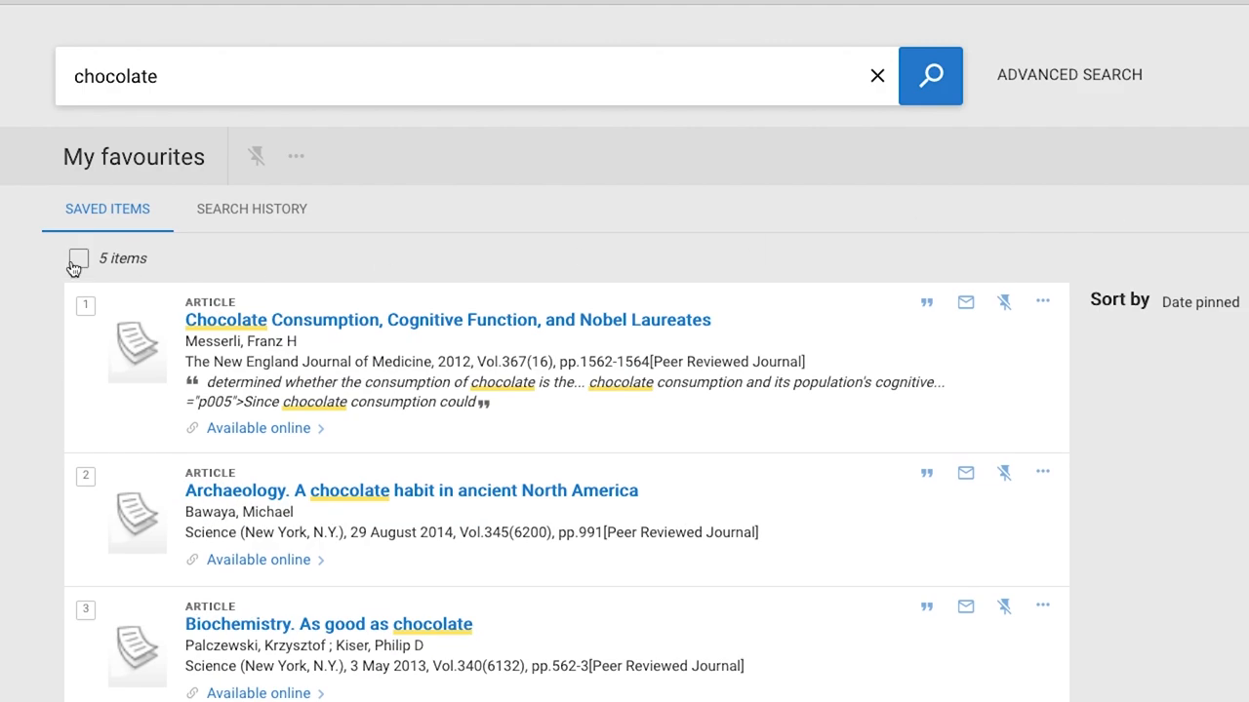
left_click(78, 259)
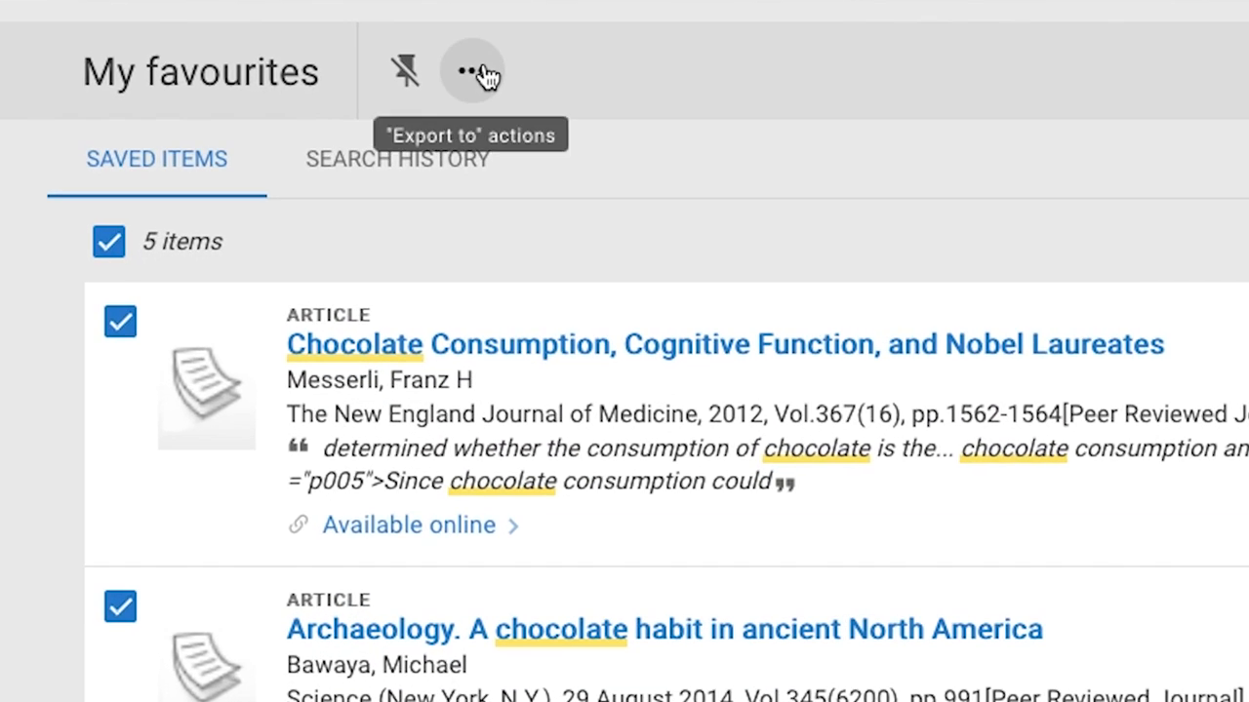
left_click(472, 71)
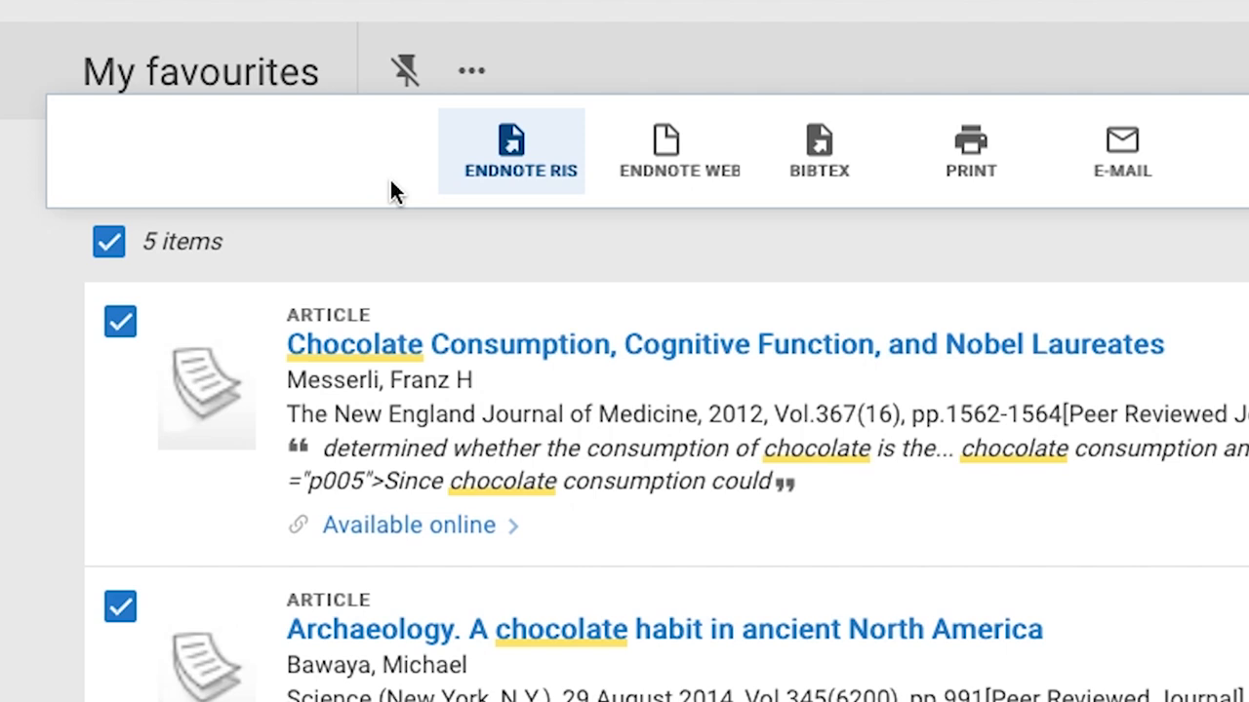
left_click(510, 152)
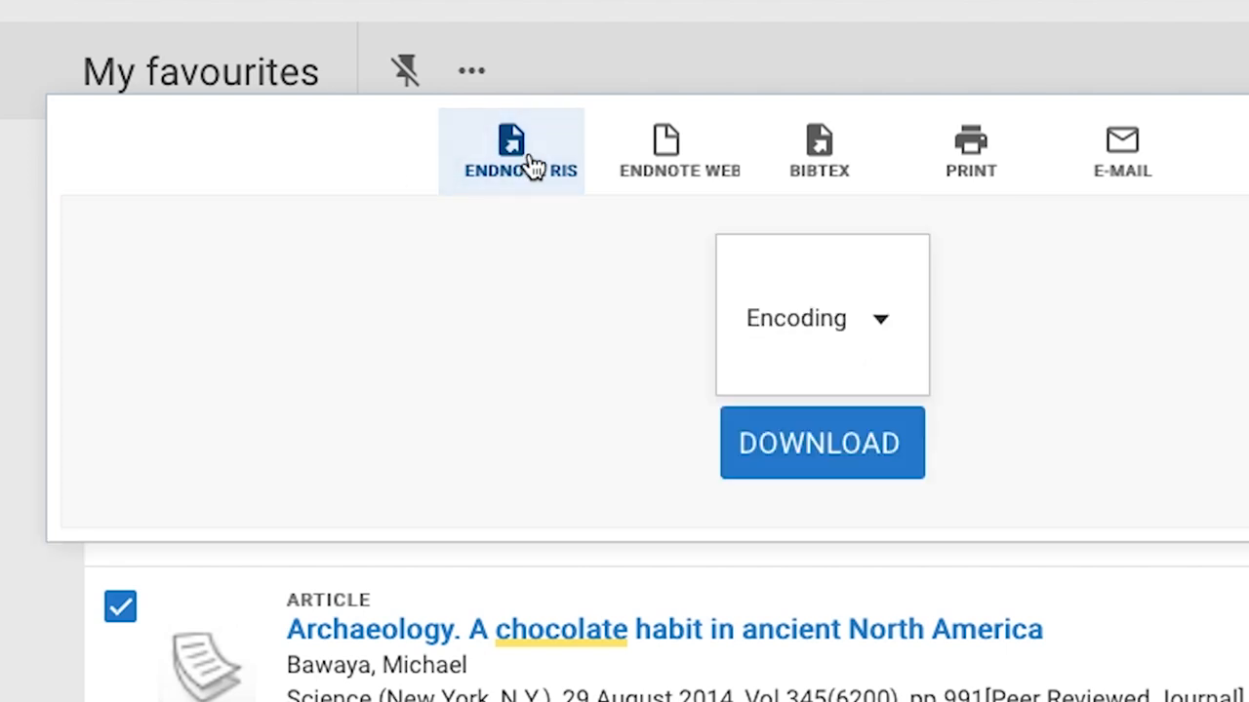
left_click(820, 442)
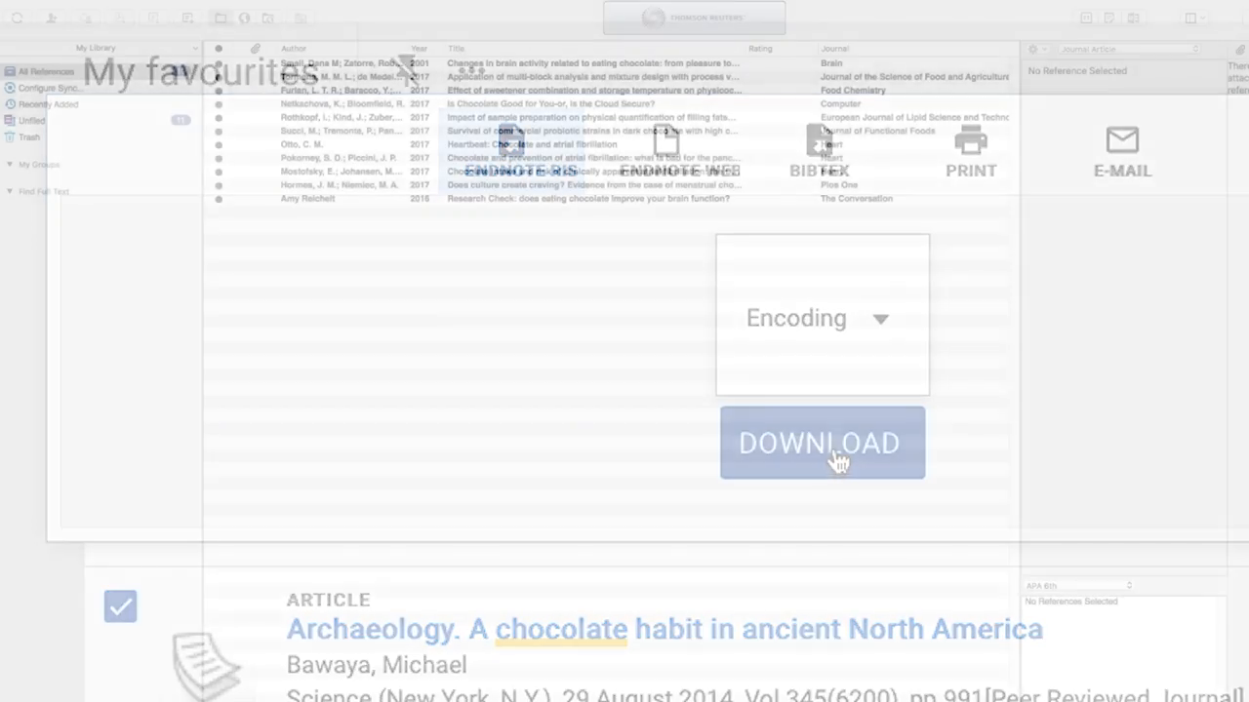
Import the downloaded RIS file and view the X-rays and Biochemistry article details.
left_click(821, 443)
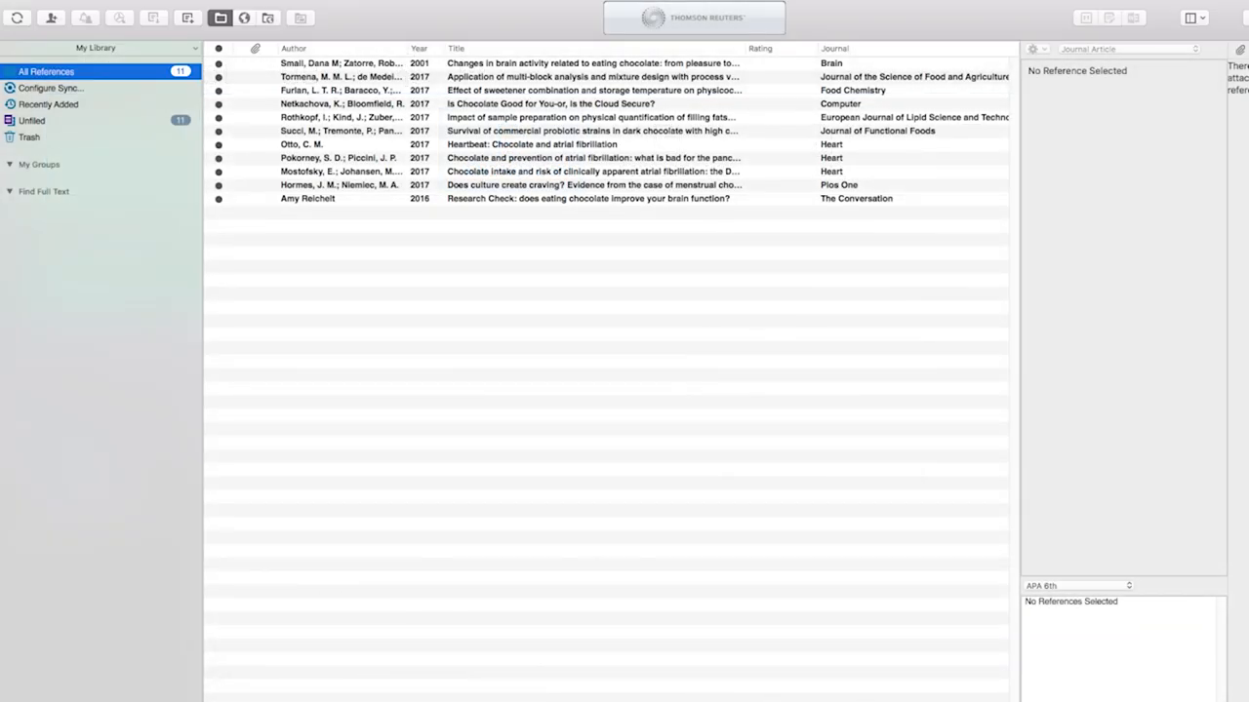
left_click(59, 88)
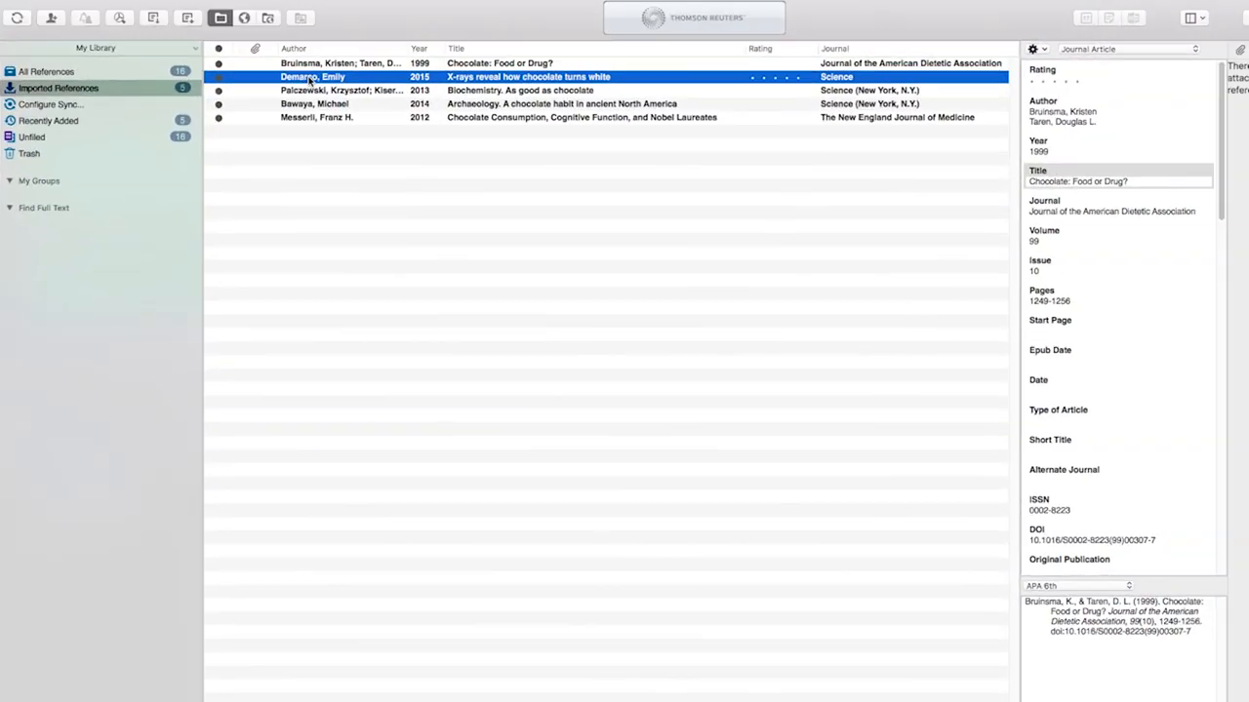
left_click(519, 90)
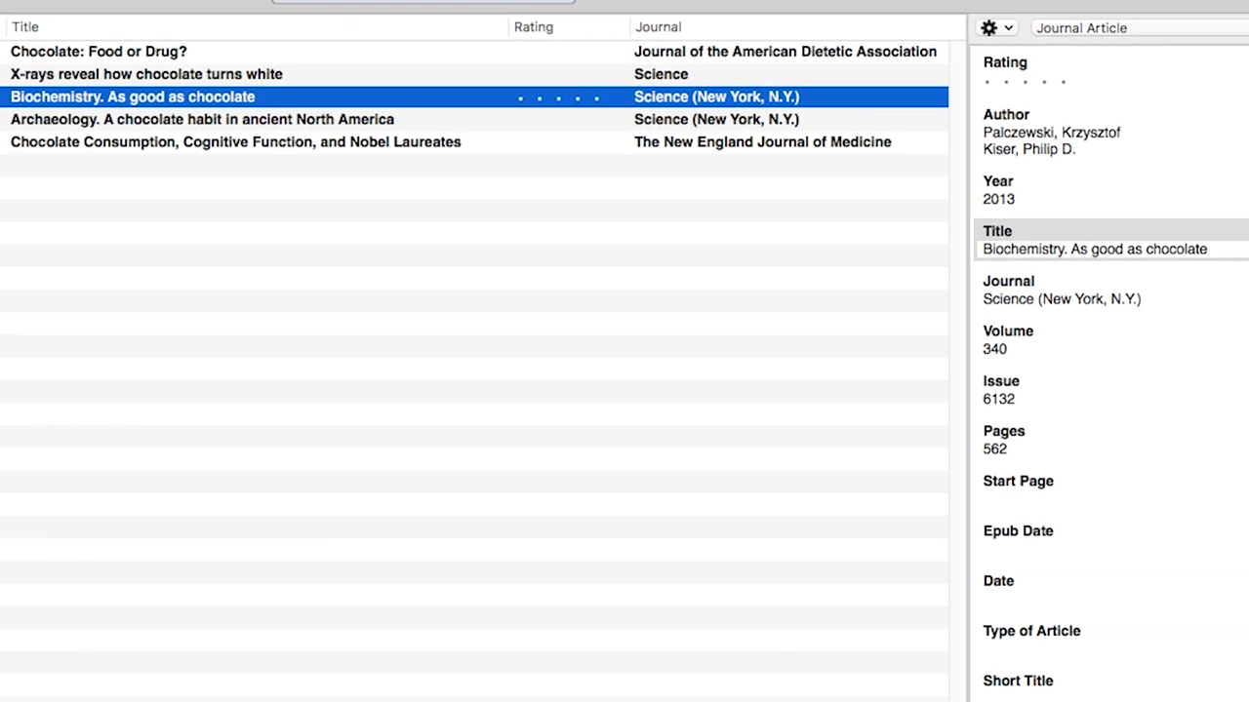
left_click(201, 119)
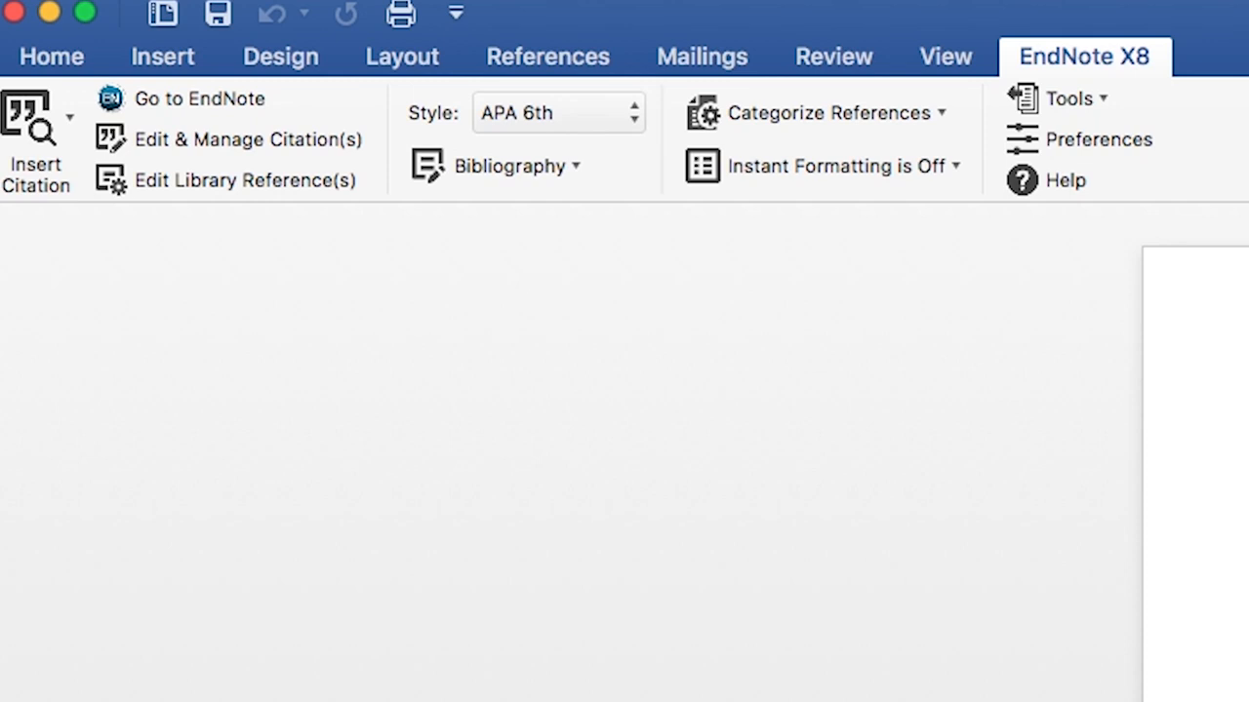
Insert a default footnote after the first paragraph of My life's work.
scroll("down", 3)
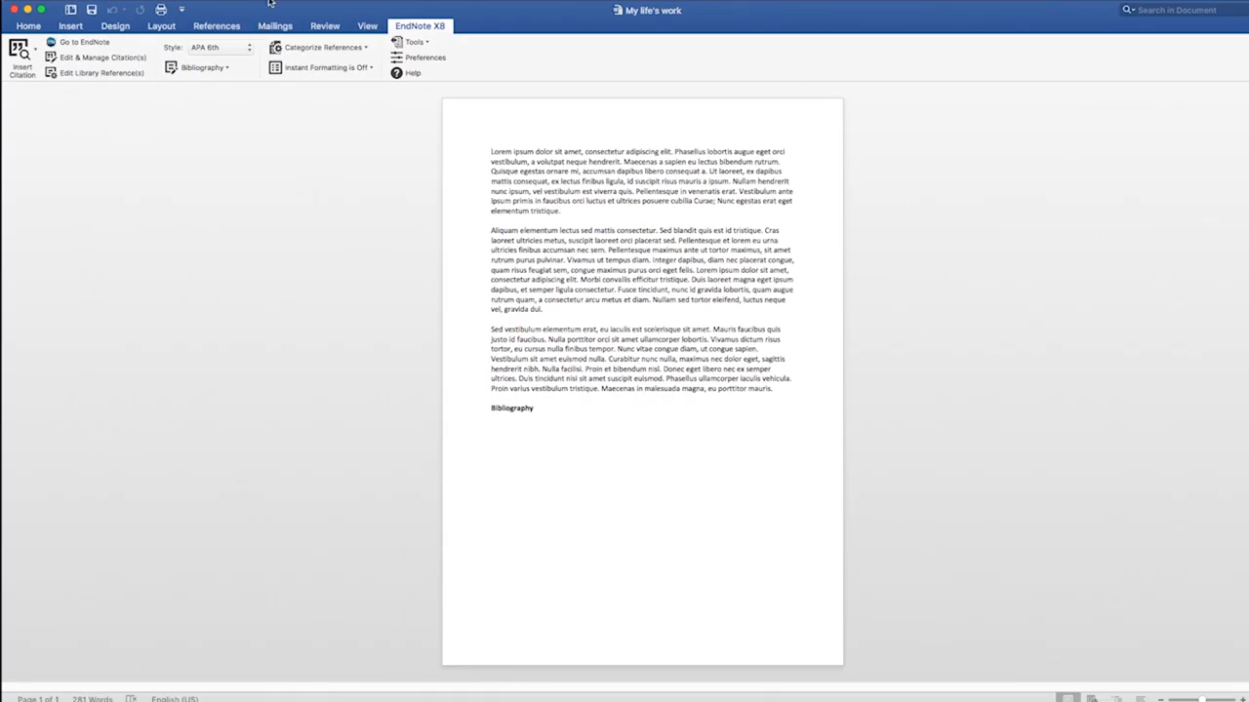
left_click(70, 26)
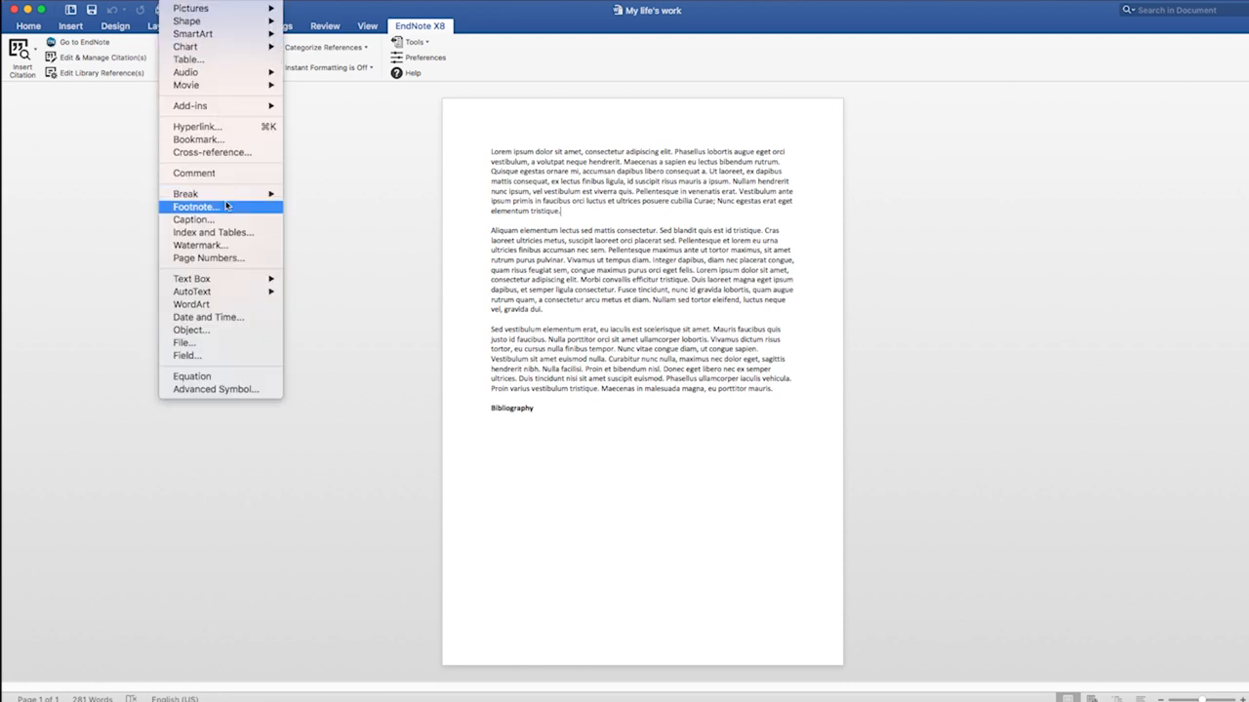
left_click(195, 207)
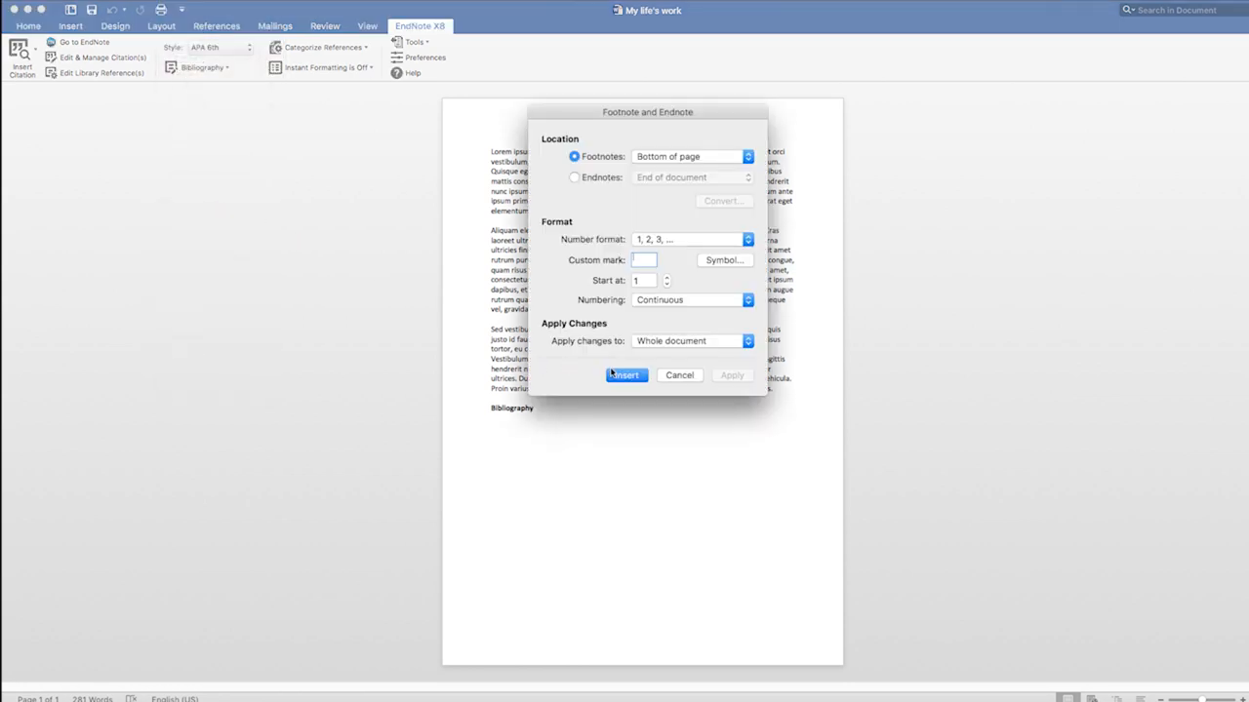
left_click(625, 375)
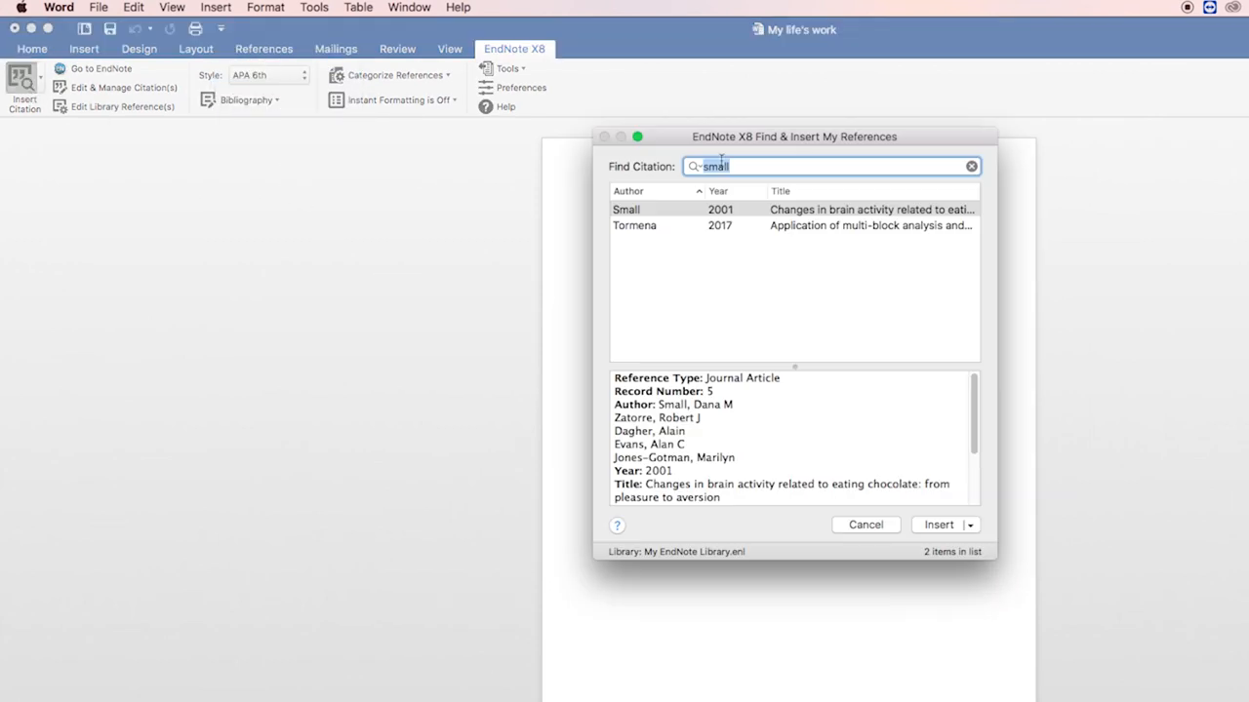
Cite Small, Zatorre, Dagher, Evans, & Jones-Gotman (2001) after the first paragraph.
left_click(938, 524)
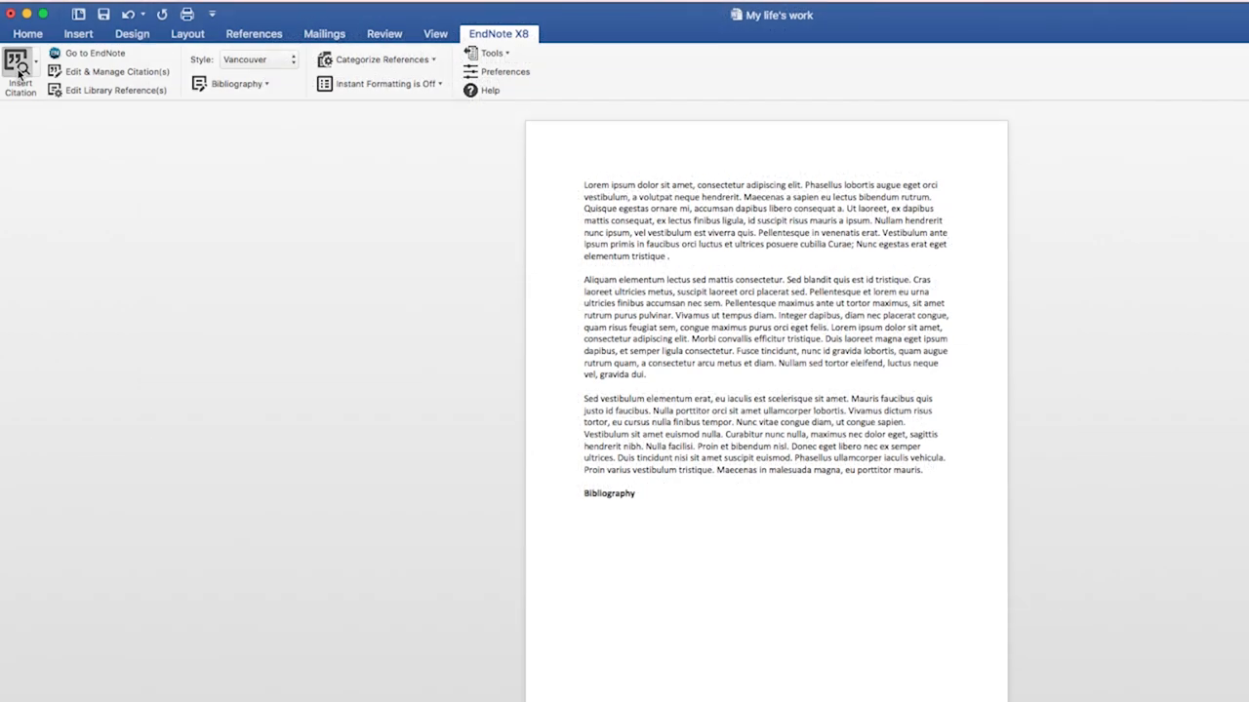
left_click(19, 68)
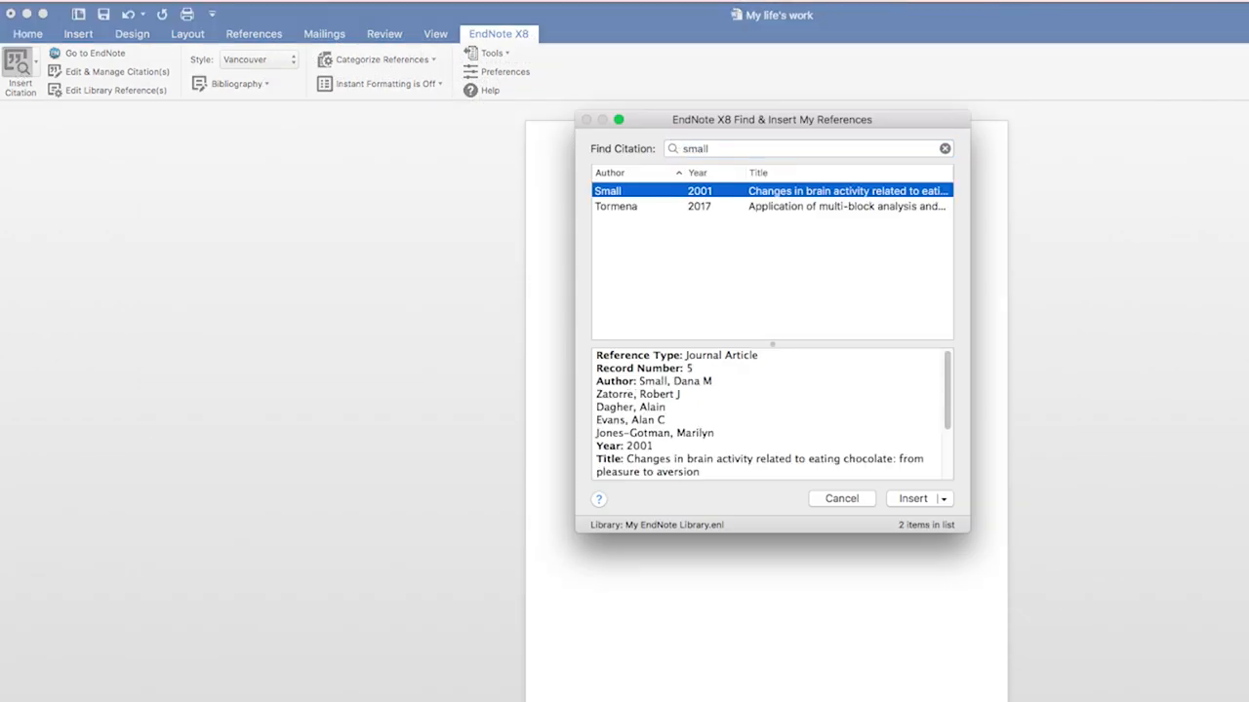
left_click(913, 498)
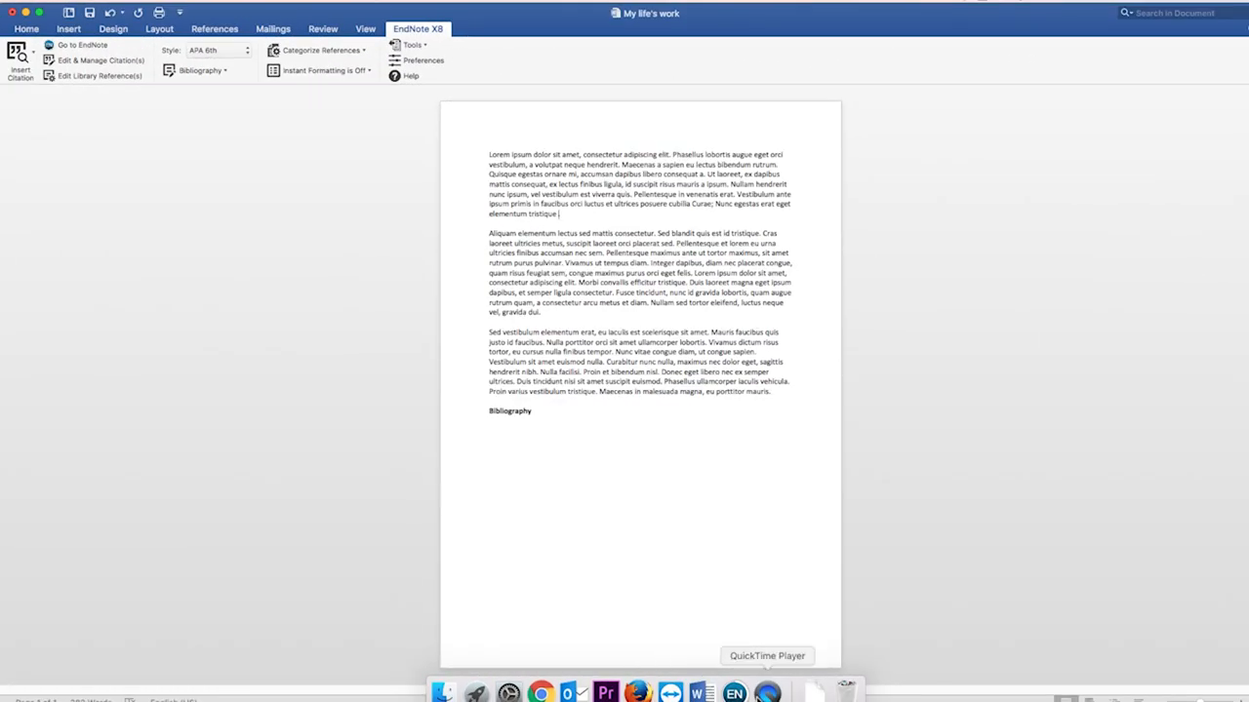
left_click(734, 693)
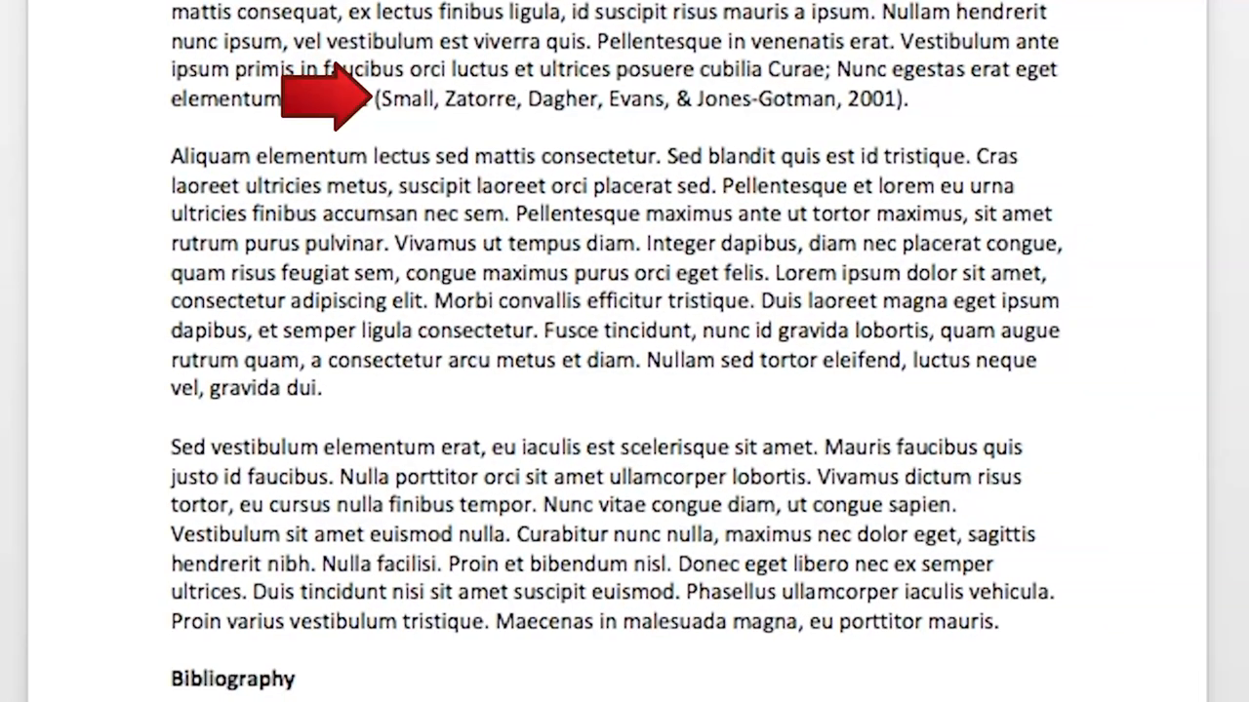
Scroll down to check that the bibliography lists Otto (2017) and Small et al. (2001).
scroll("down", 3)
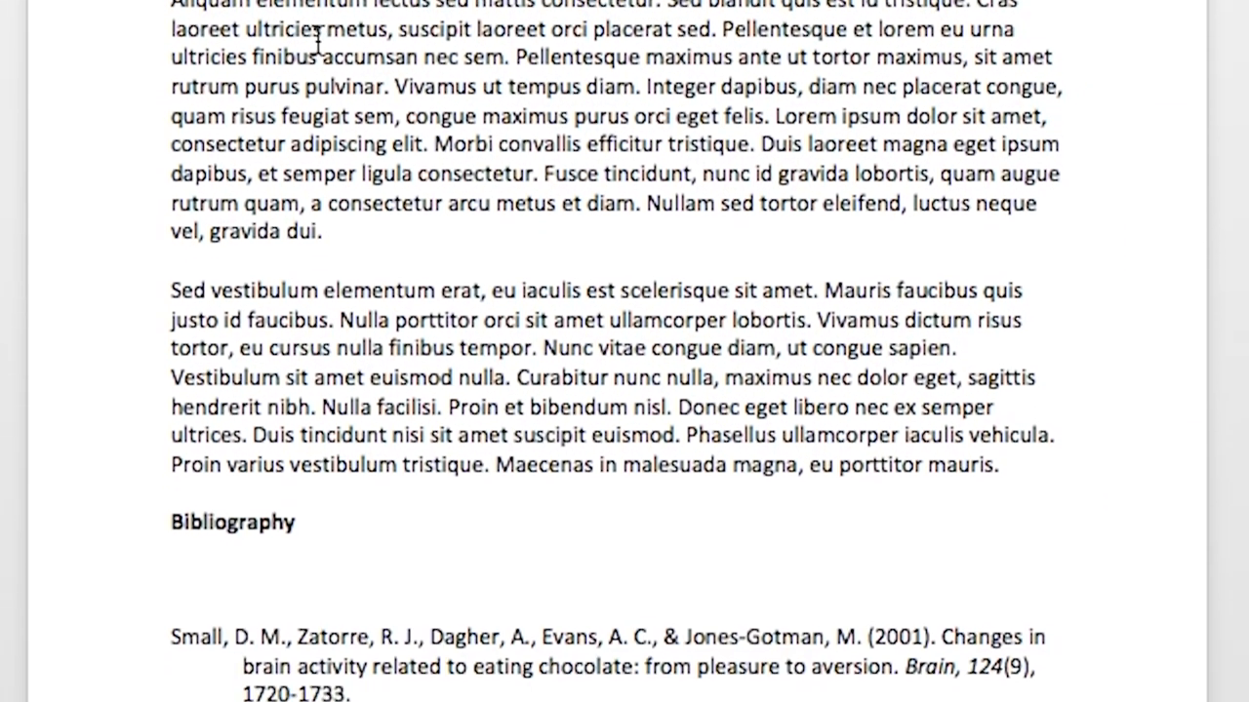
scroll("down", 3)
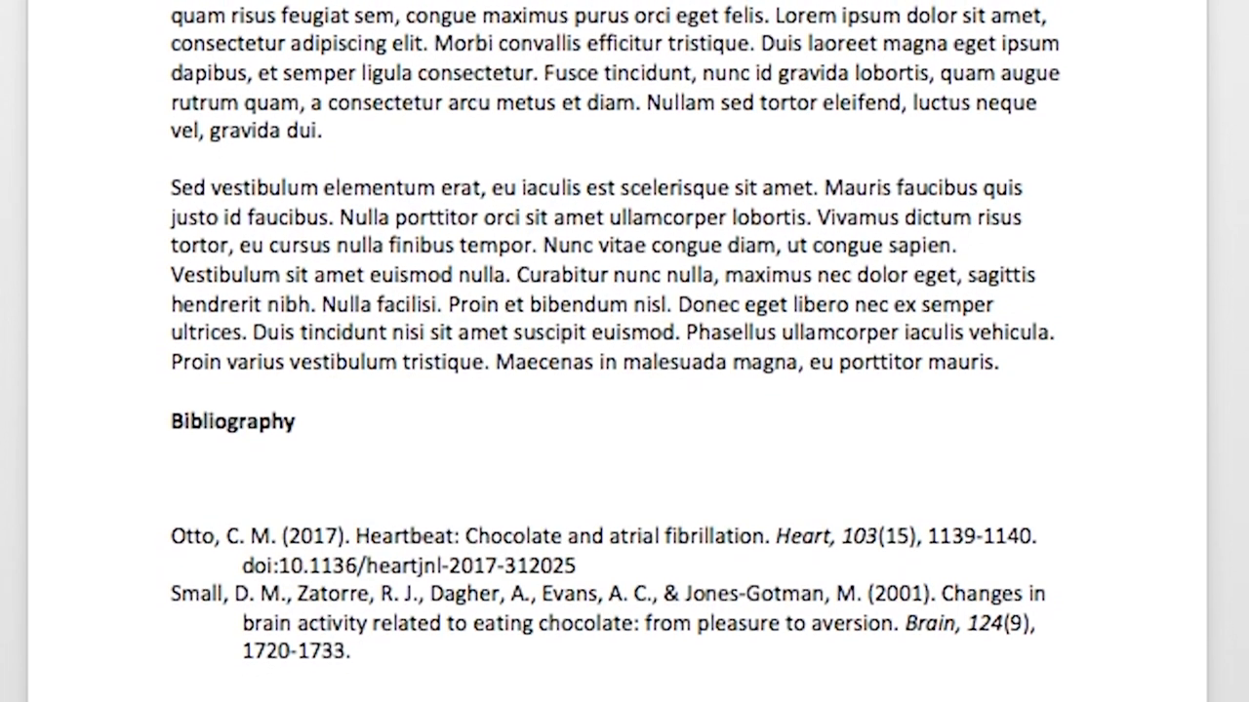
scroll("down", 3)
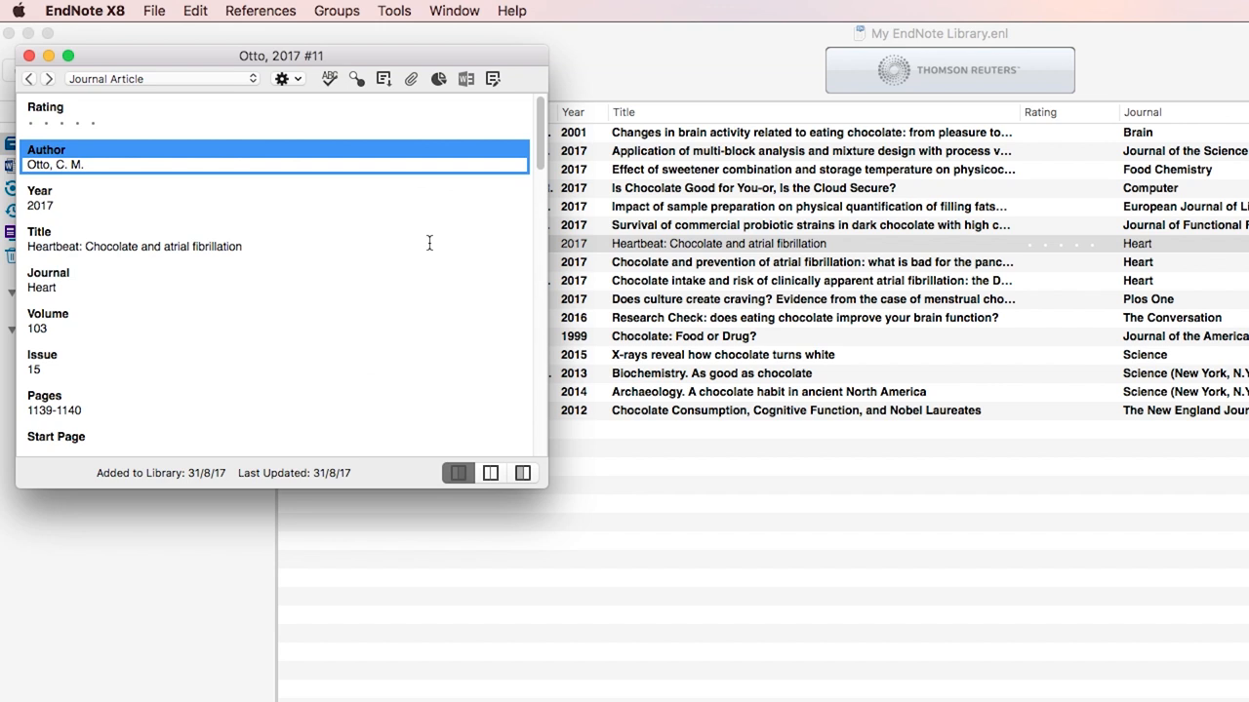
Scroll through the fields of the Otto 2017 Heartbeat reference.
scroll("down", 3)
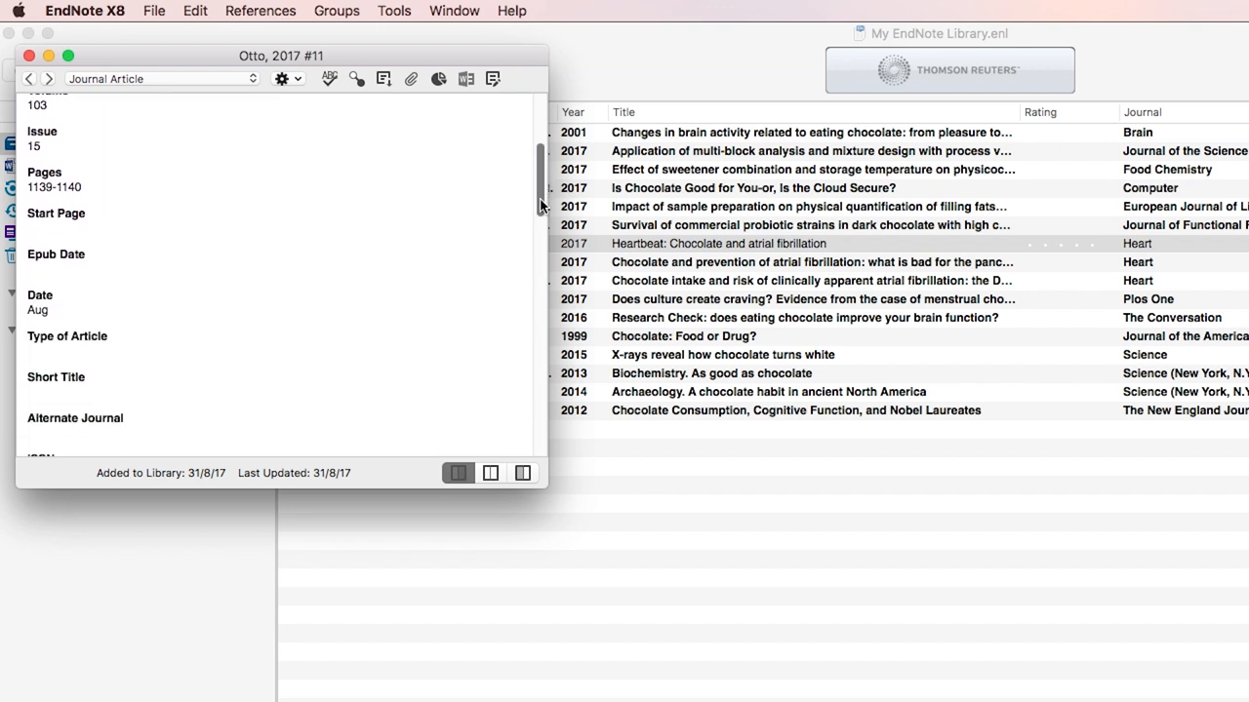
scroll("down", 3)
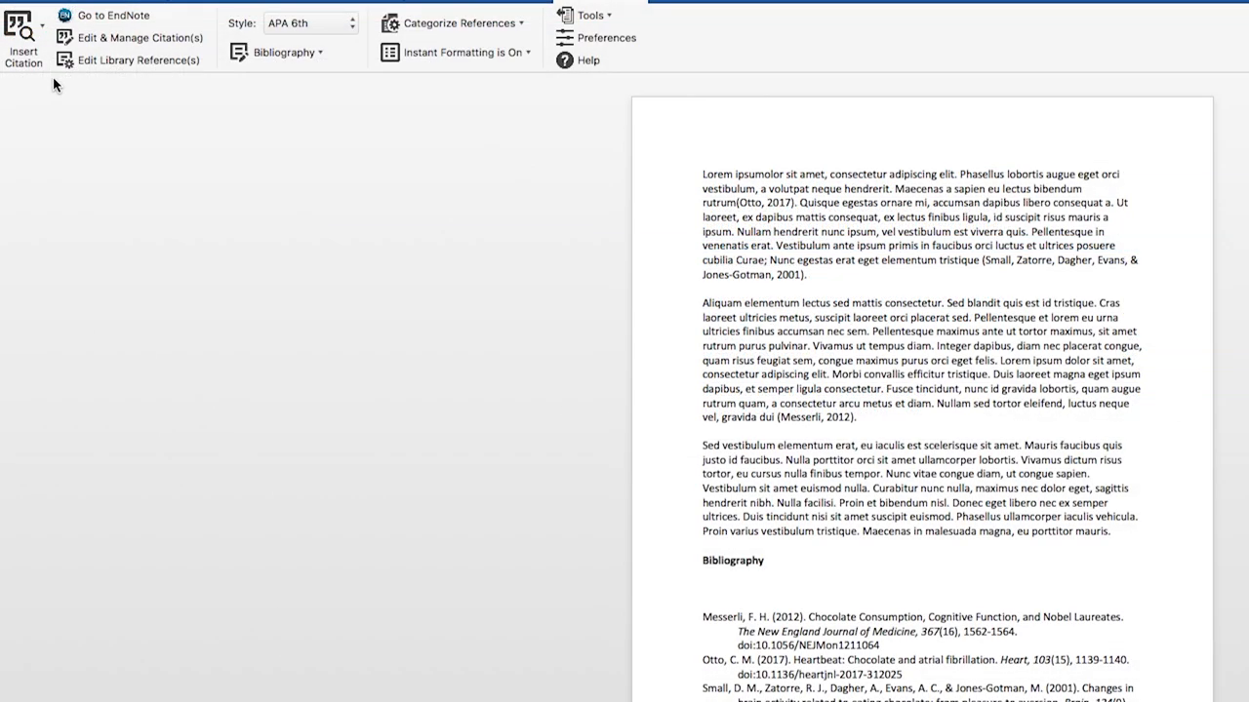
Enter 23 in Pages for the Messerli 2012 citation in Edit & Manage Citations.
left_click(814, 417)
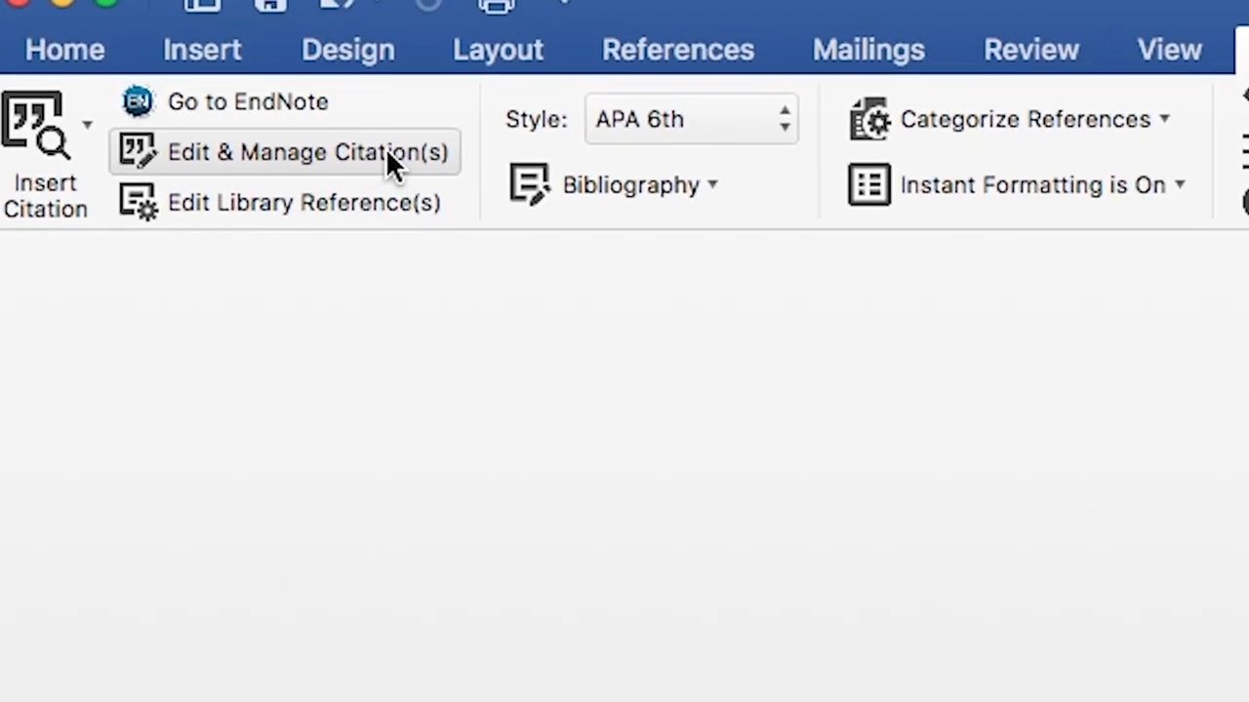
left_click(308, 153)
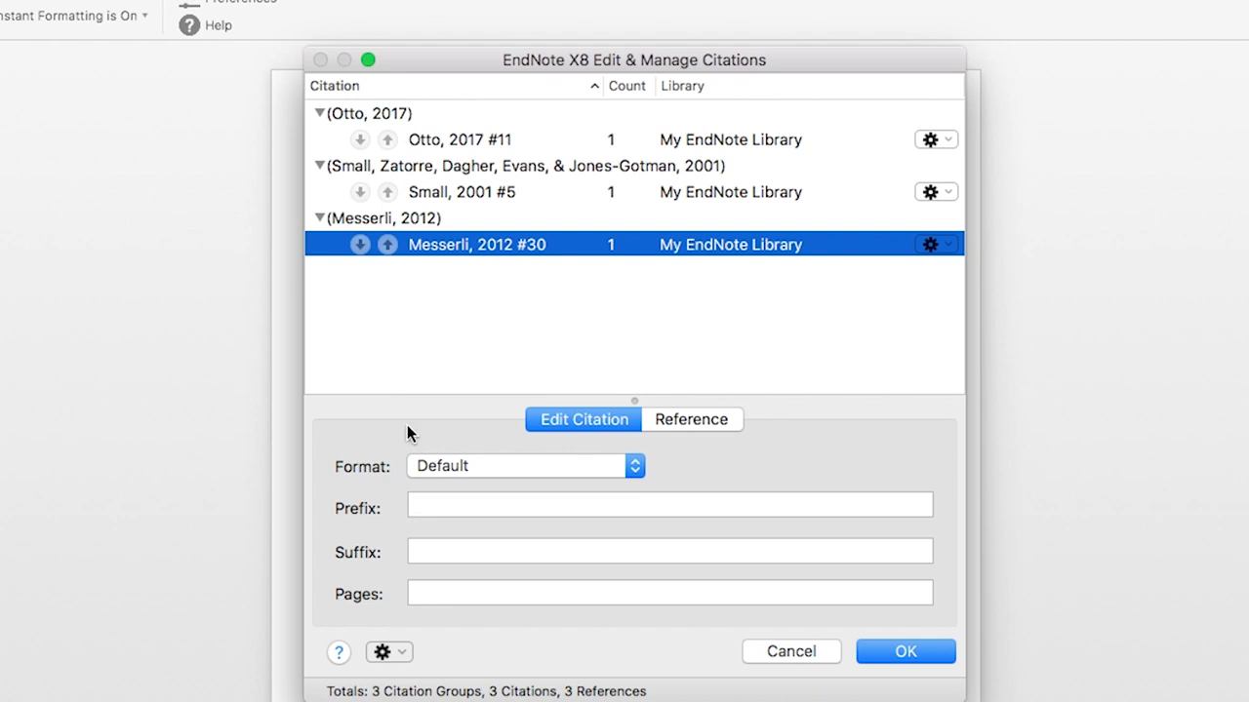
left_click(669, 592)
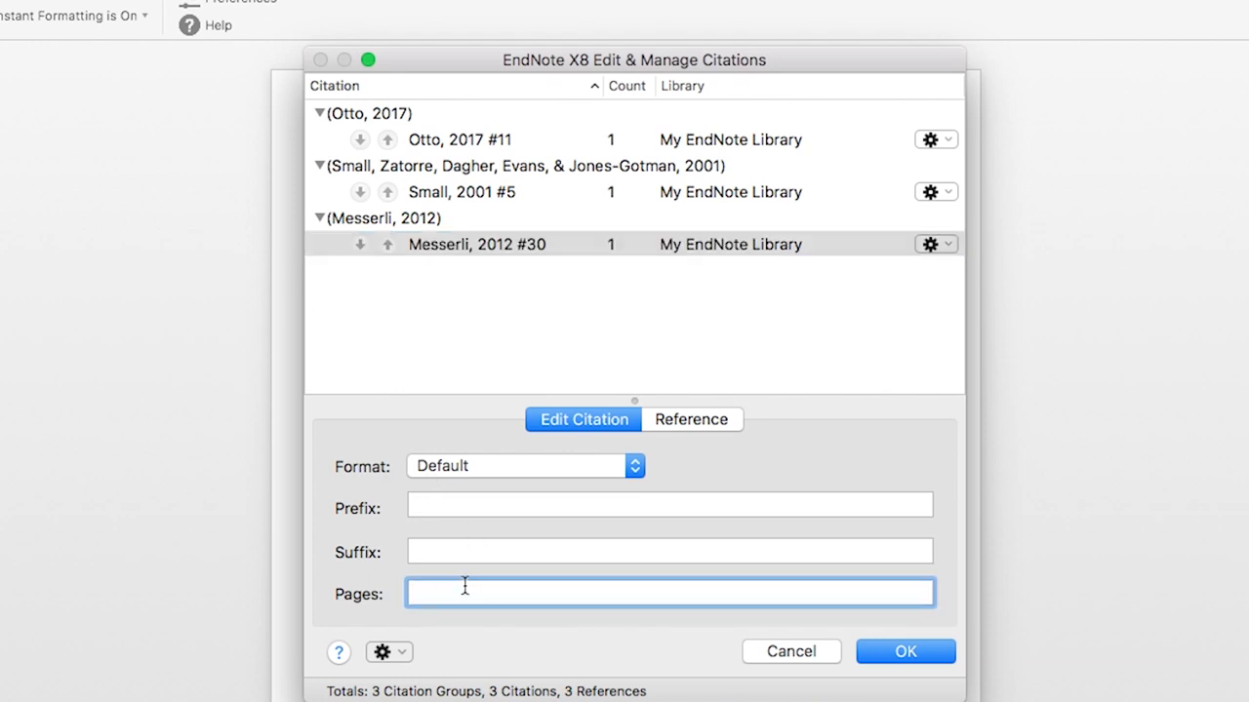
type("23")
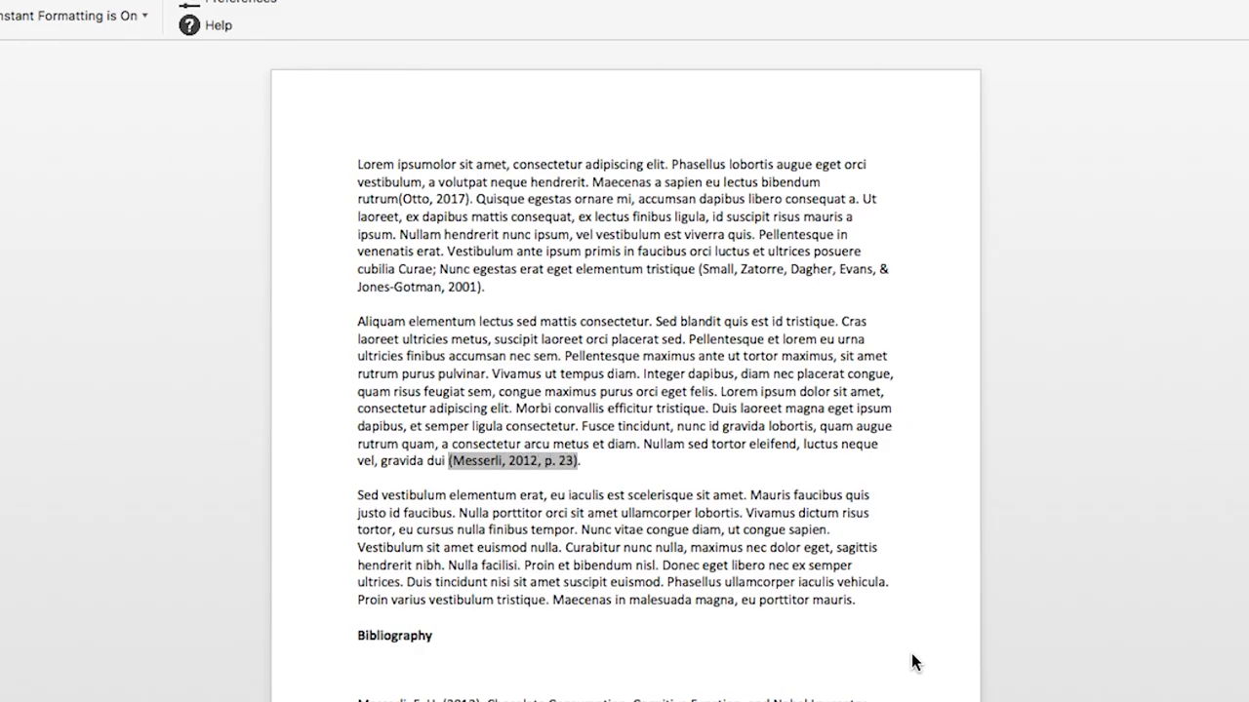
mouse_move(477, 294)
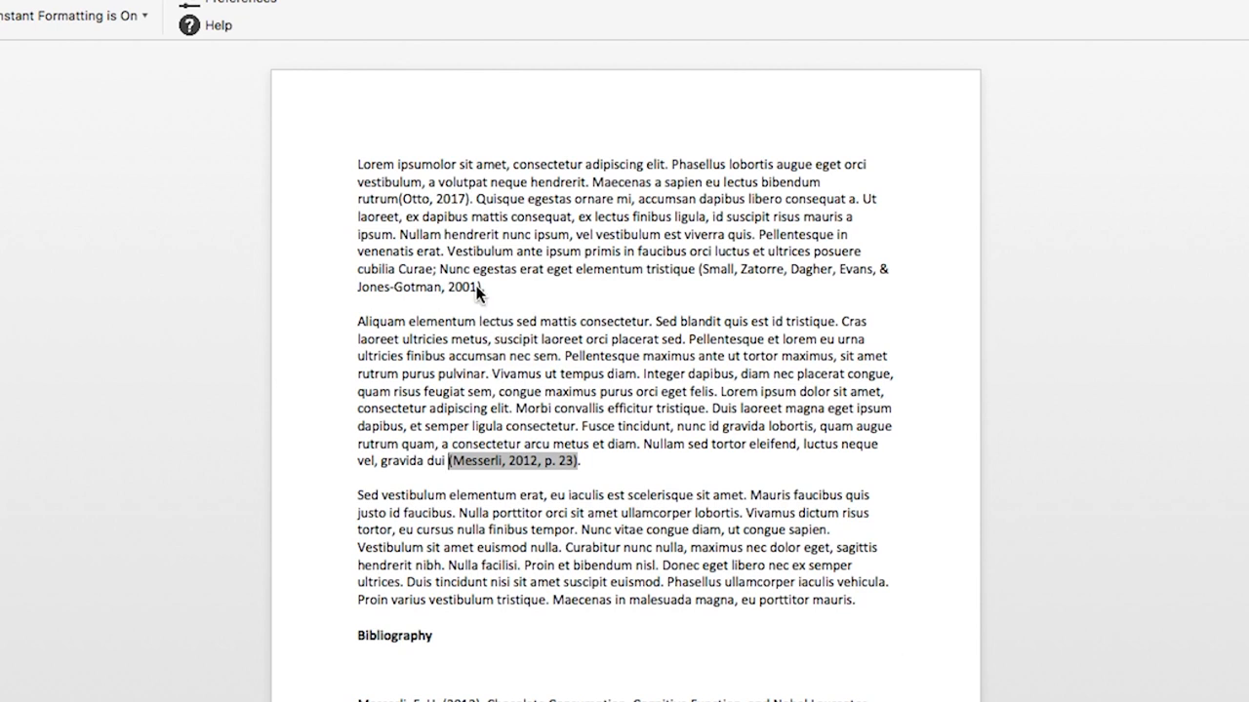
Enter the page range 12-14 for the Small 2001 citation in Edit & Manage Citations.
right_click(478, 283)
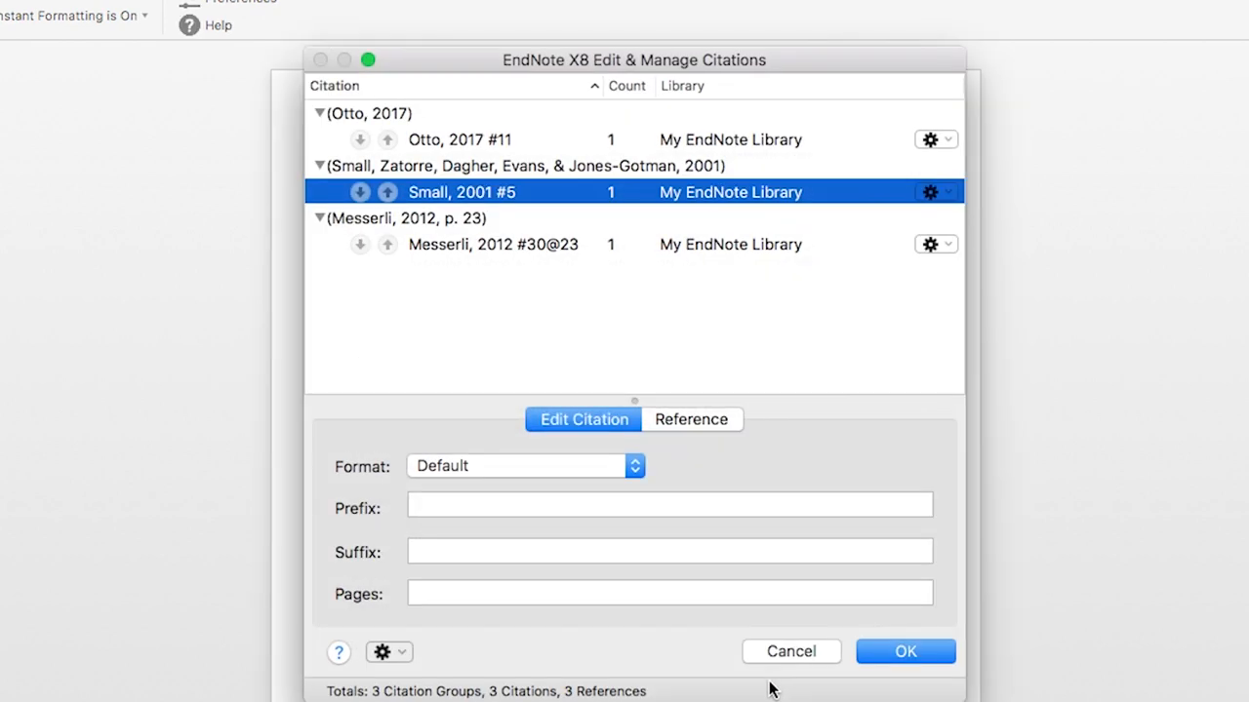
left_click(669, 593)
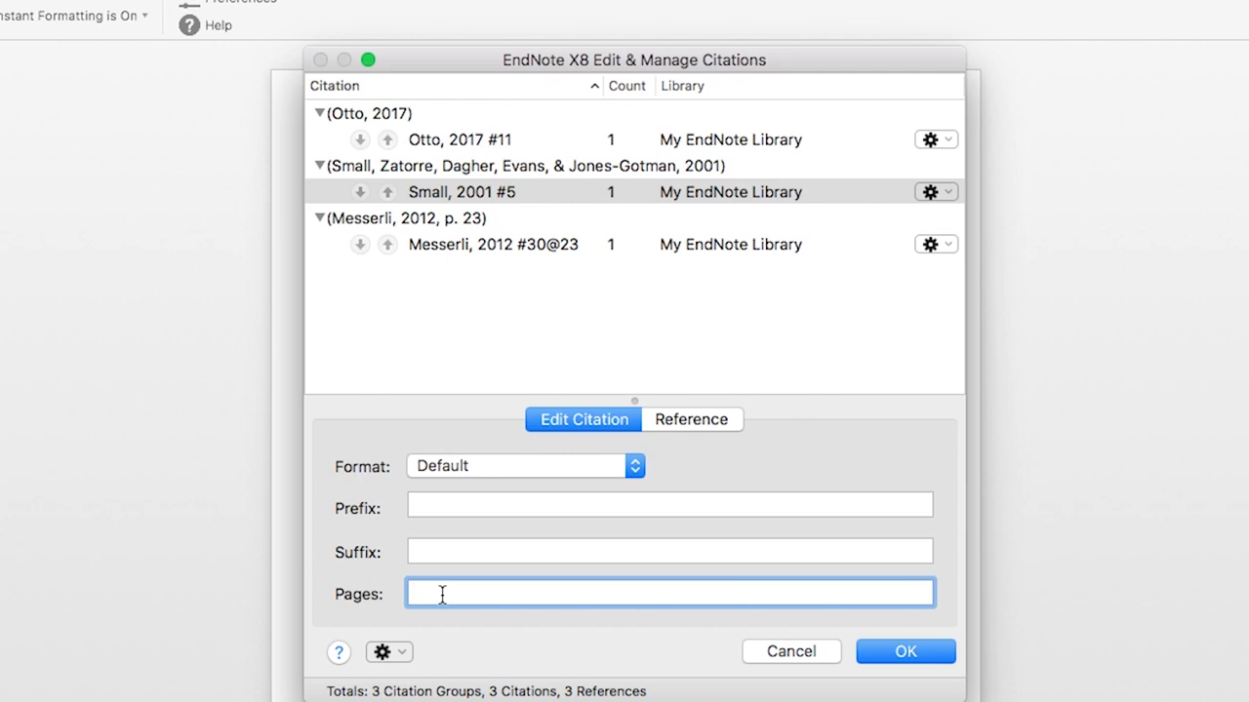
type("12-1")
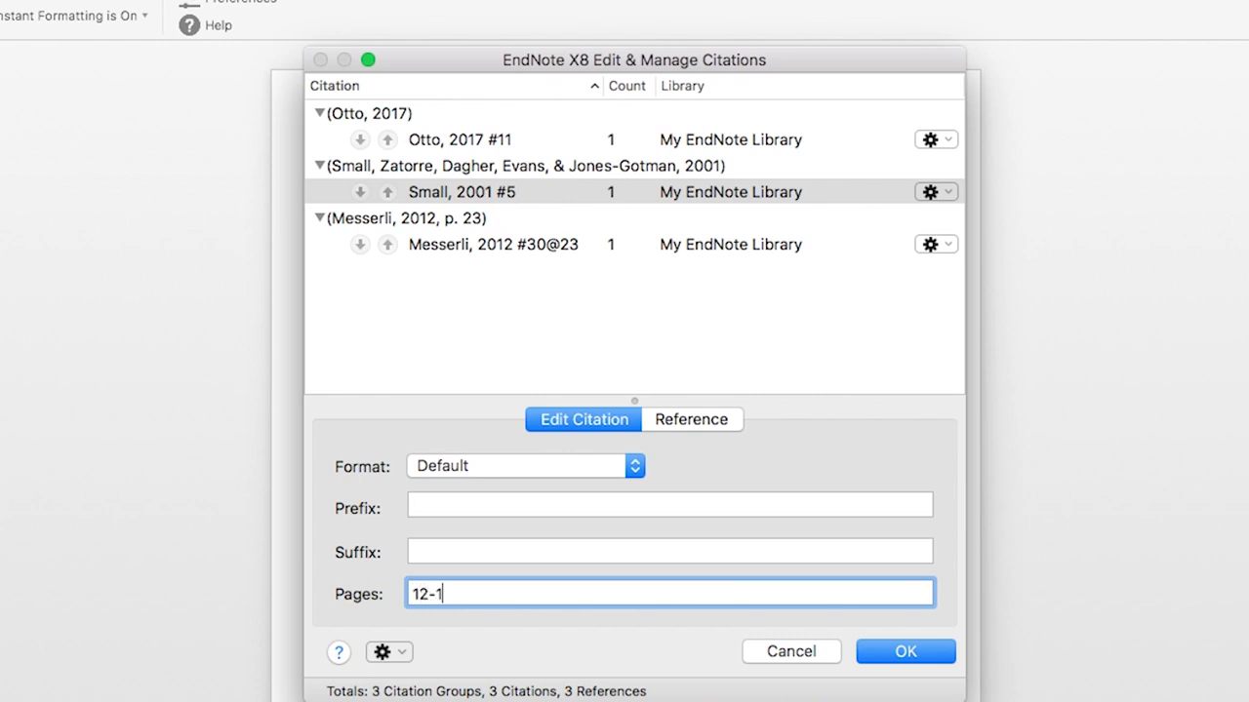
type("4")
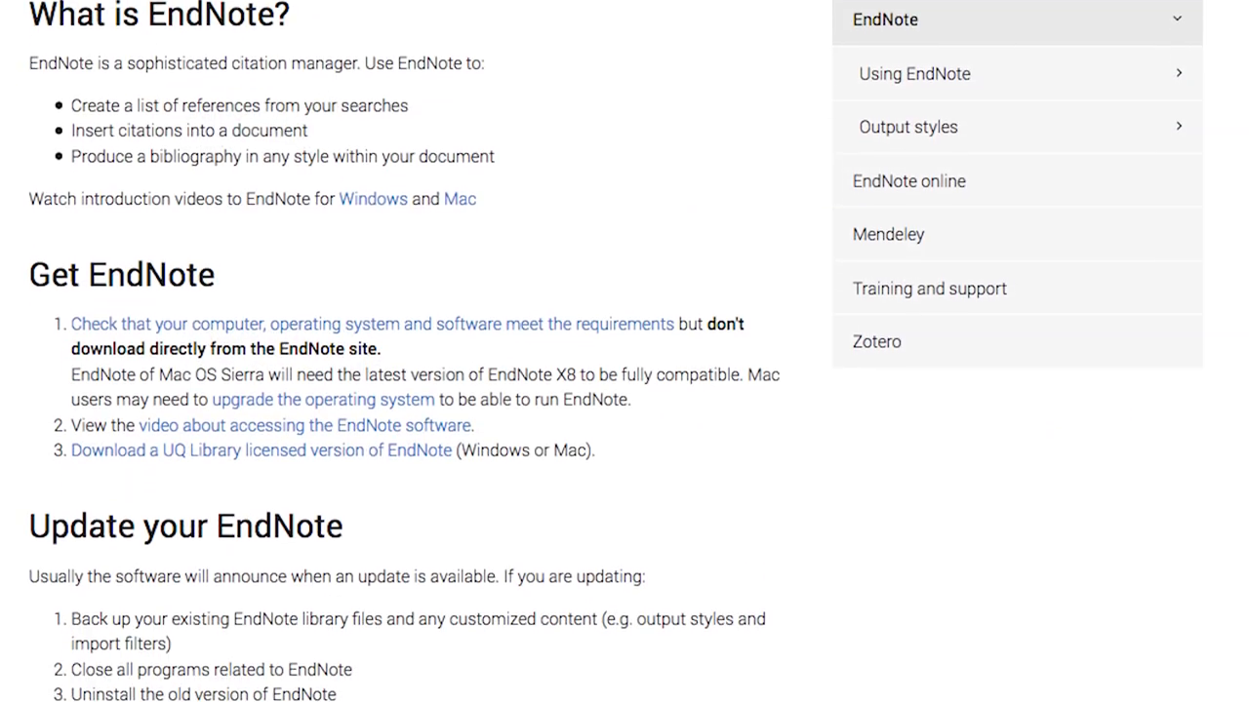
Scroll the UQ Using EndNote guide and open the EndNote X8 user materials.
scroll("down", 3)
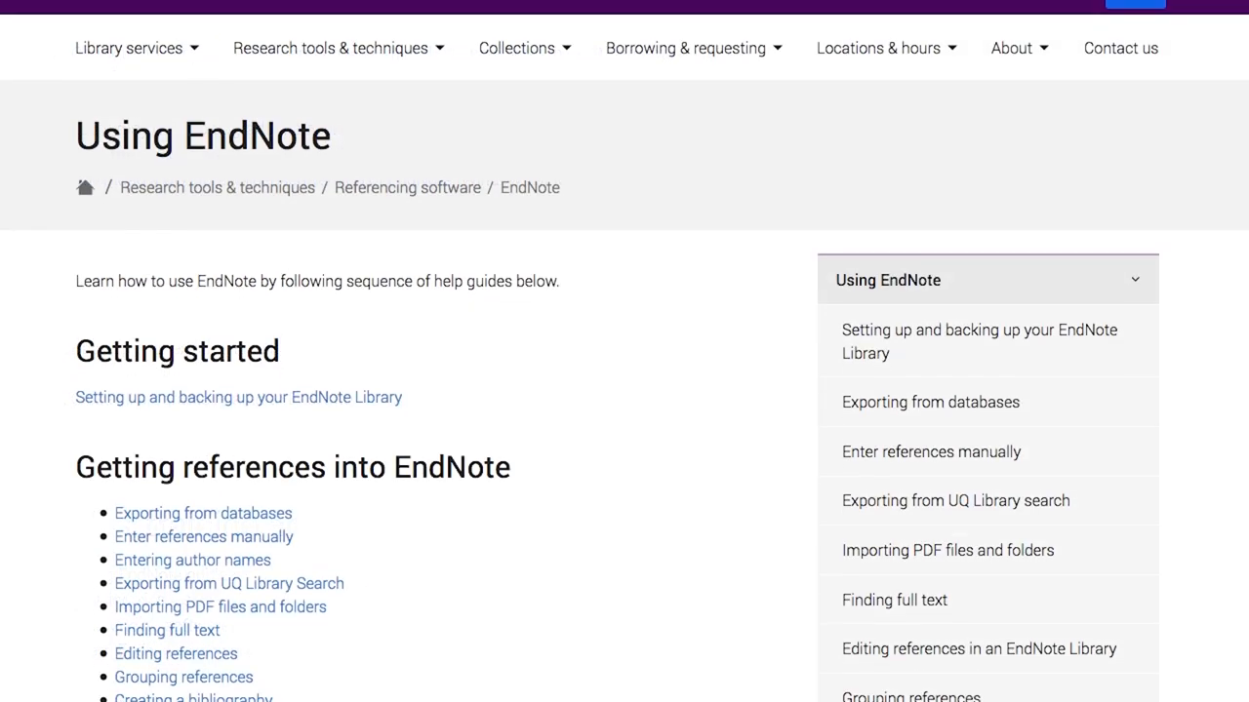
scroll("down", 3)
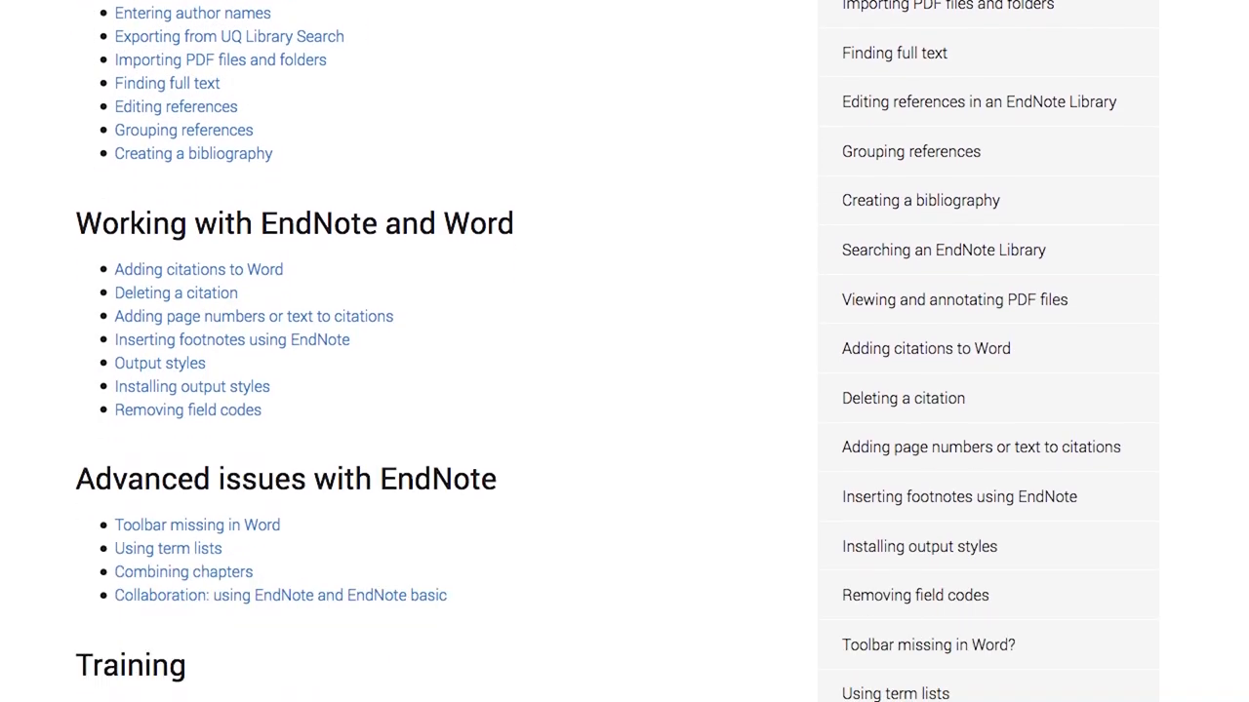
scroll("down", 3)
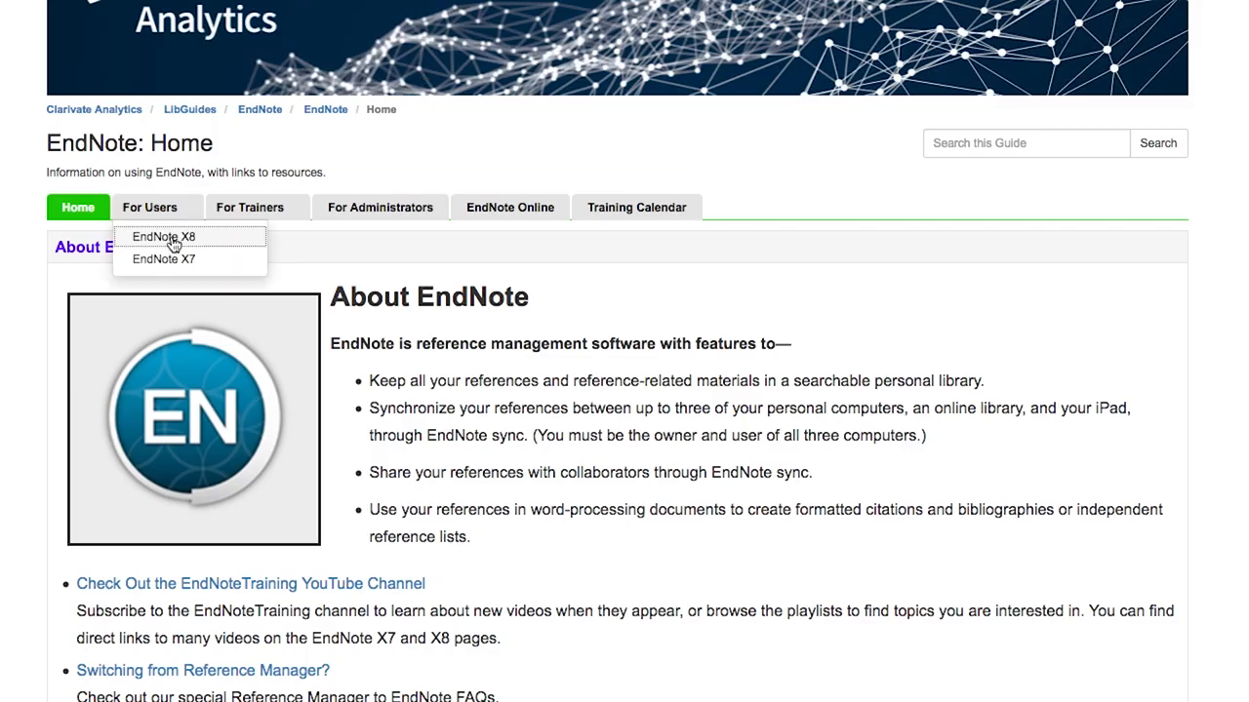
left_click(163, 236)
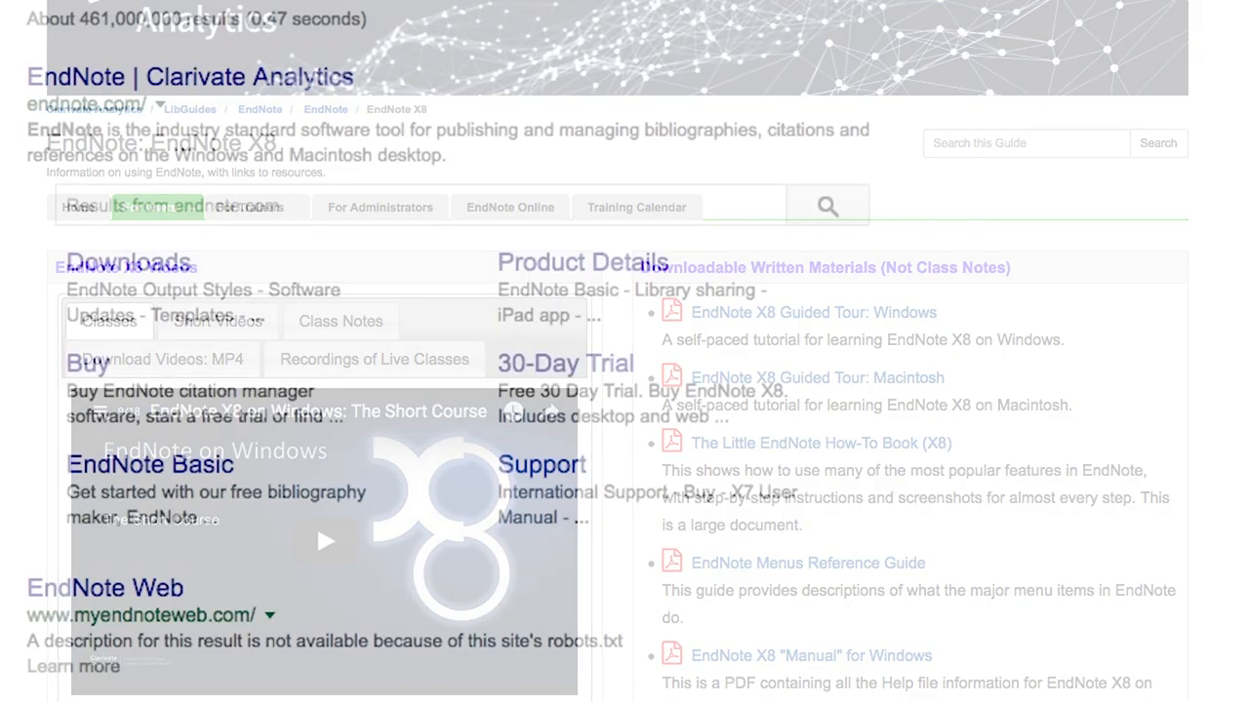
scroll("down", 3)
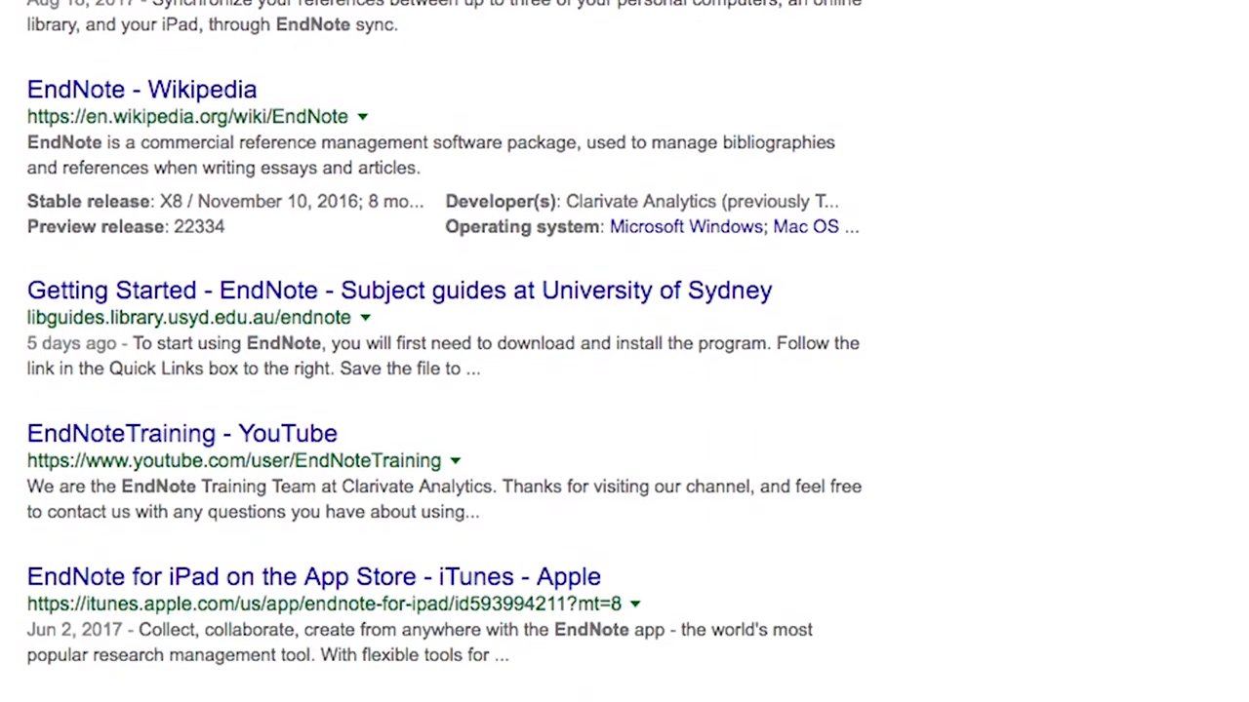